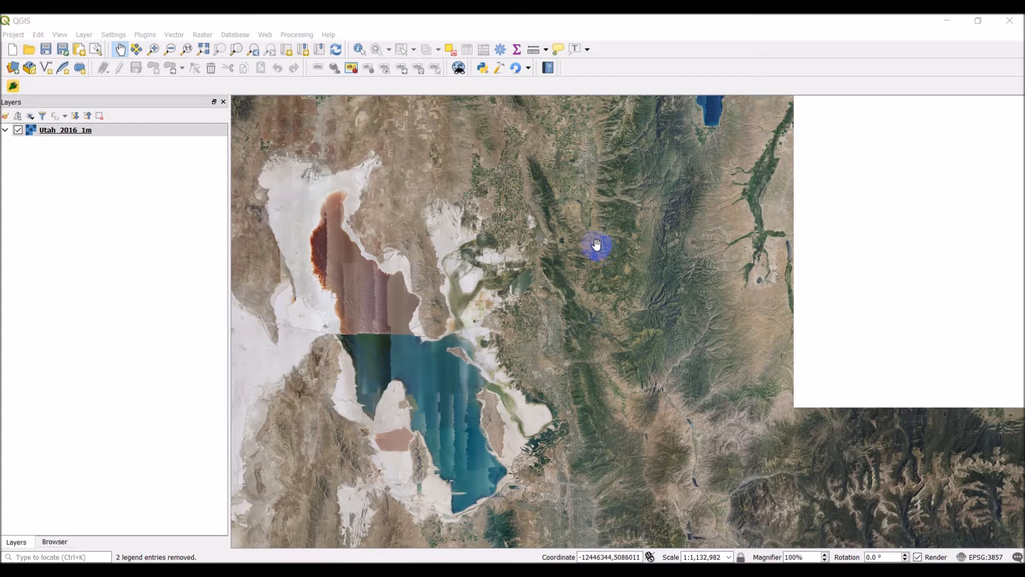
mouse_move(776, 197)
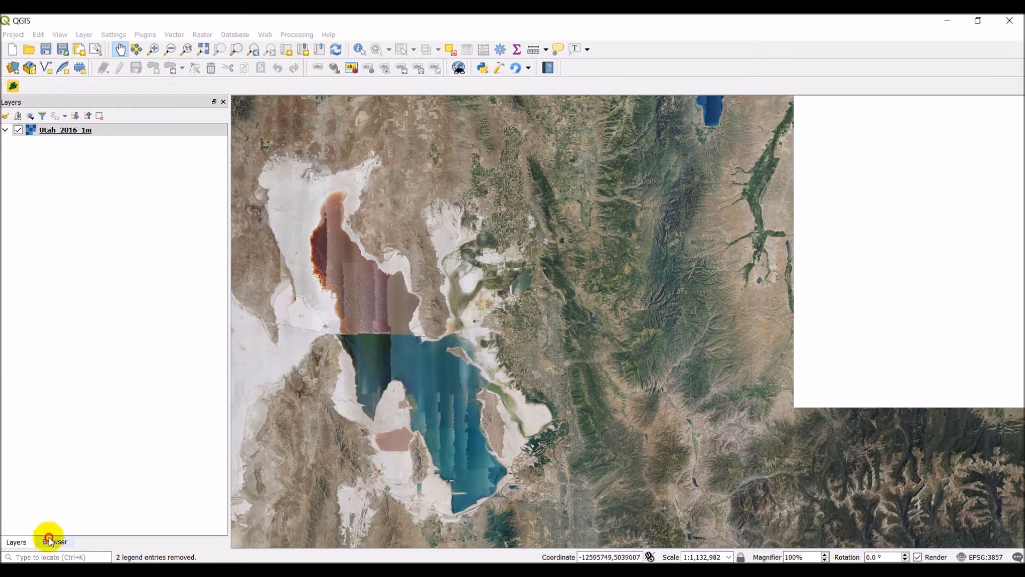
Add watershed_boundary.shp from the temp outputs folder to the map via the Browser panel.
click(55, 541)
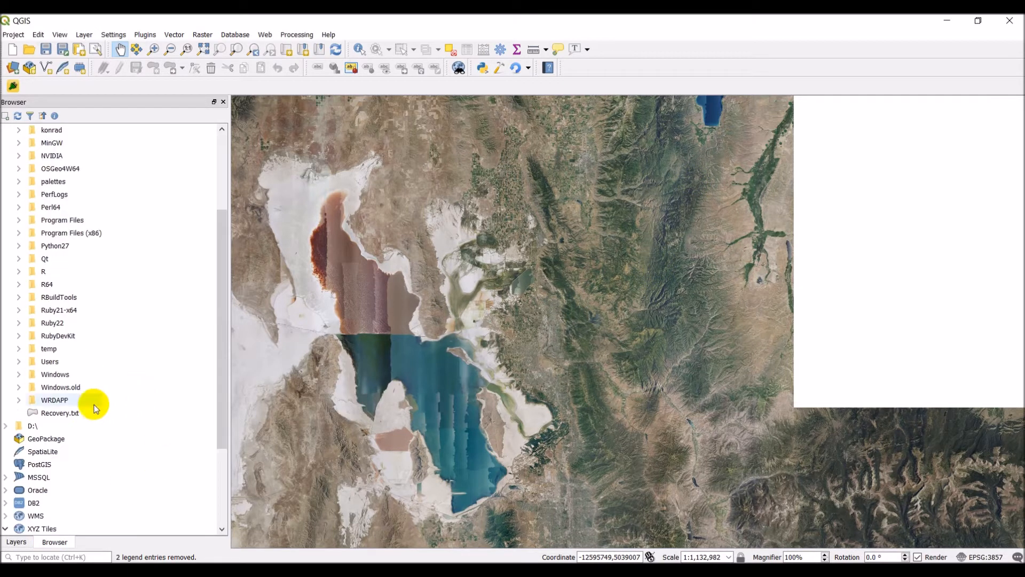
click(18, 348)
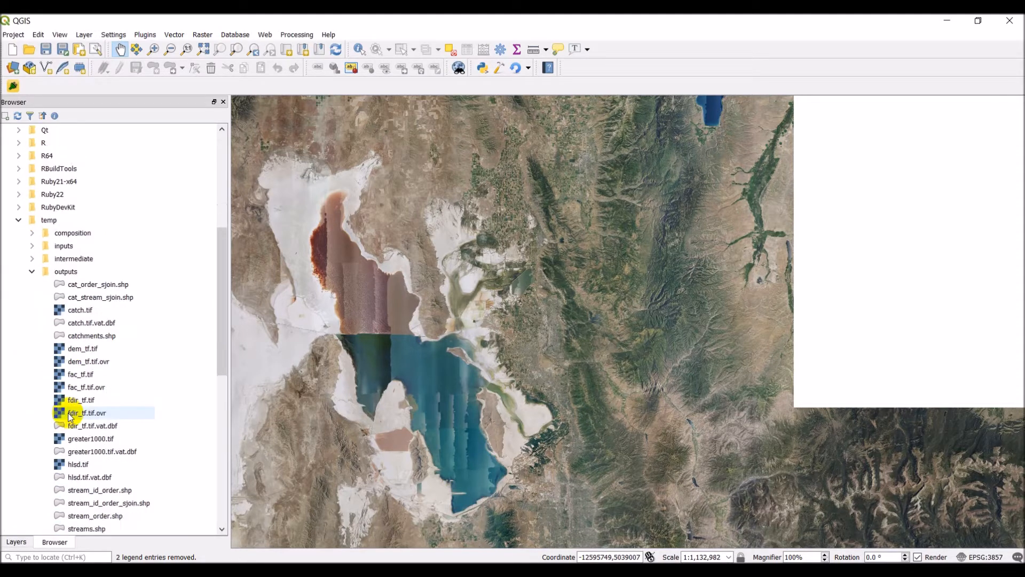
scroll(down, 3)
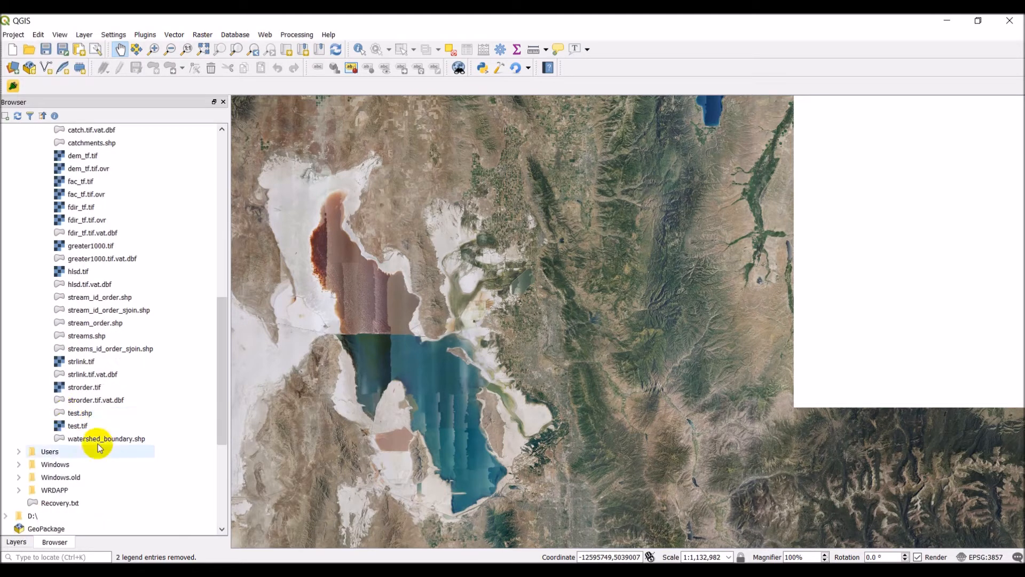
click(106, 437)
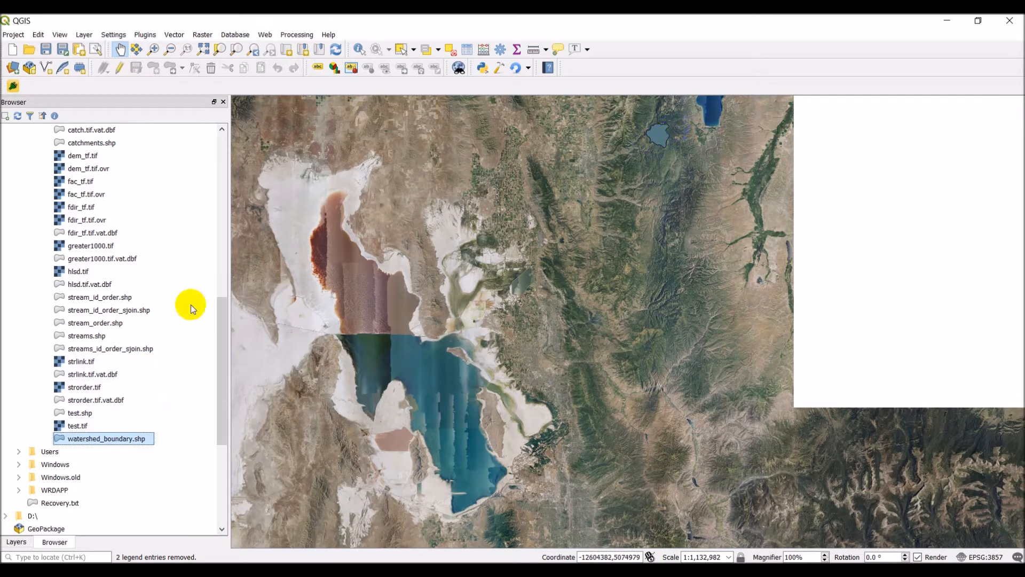
click(16, 541)
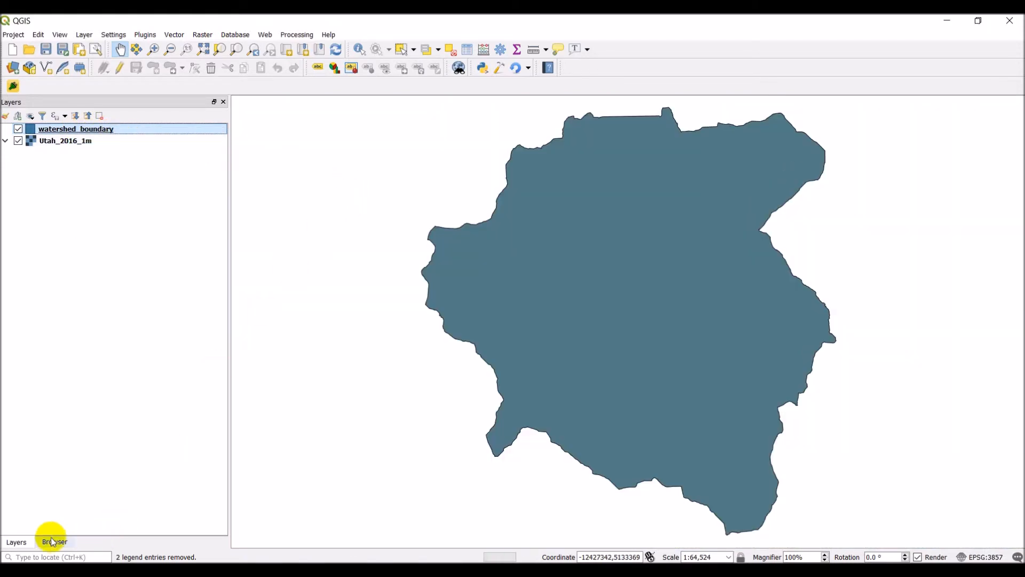
Add the dem_tf.tif elevation raster and streams.shp from outputs to the map.
click(54, 545)
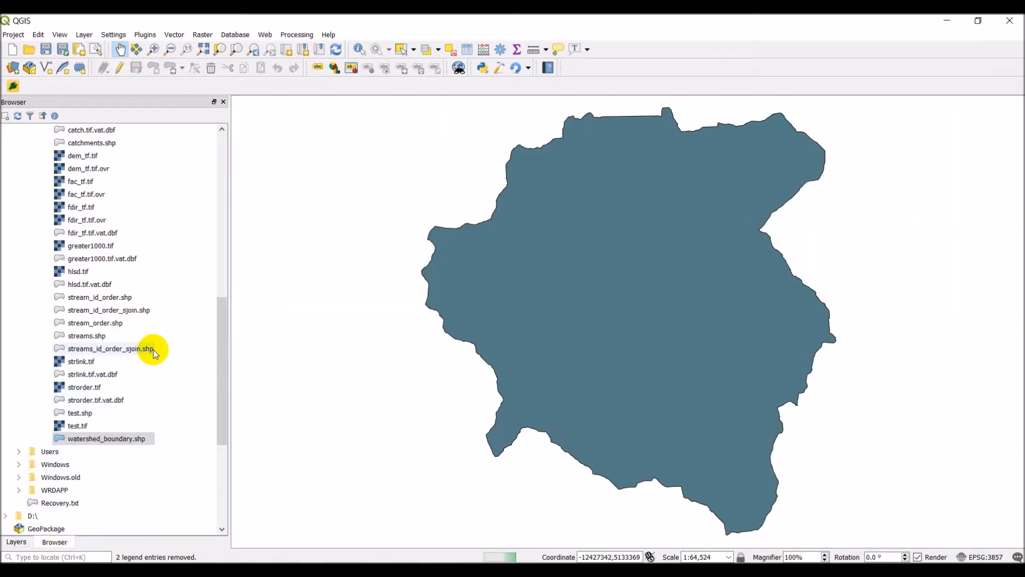
click(78, 271)
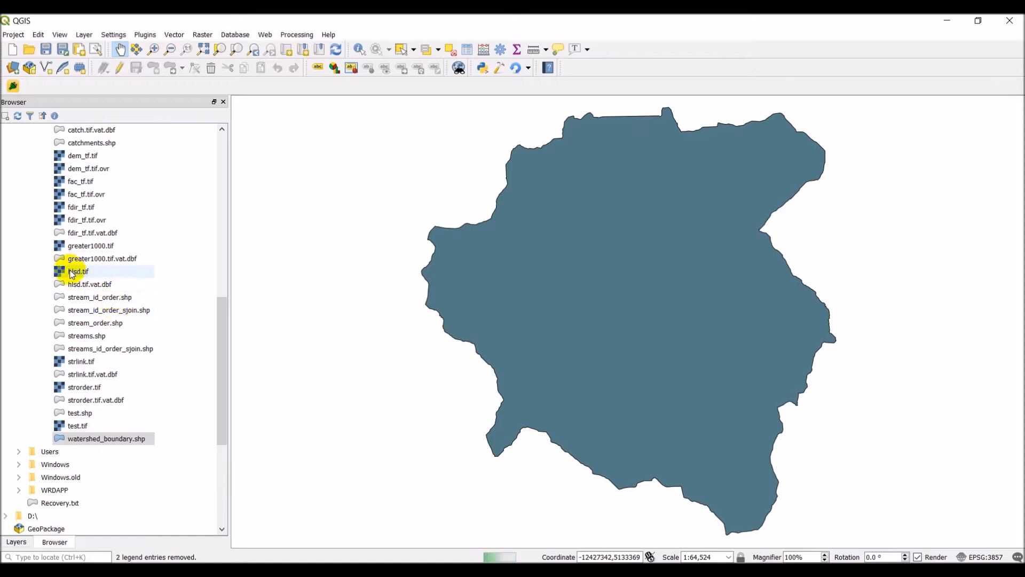
double_click(77, 271)
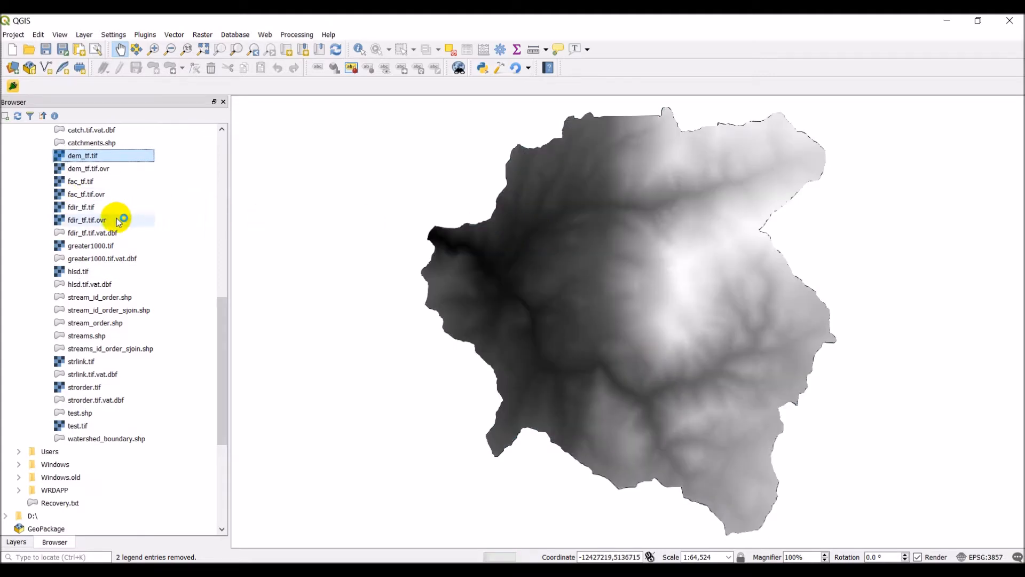
click(86, 336)
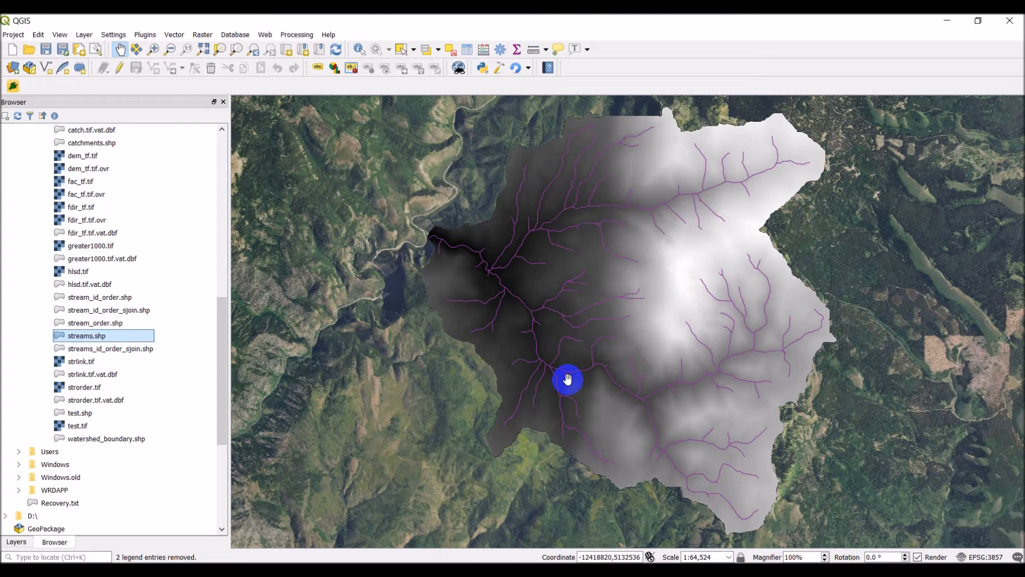
mouse_move(542, 346)
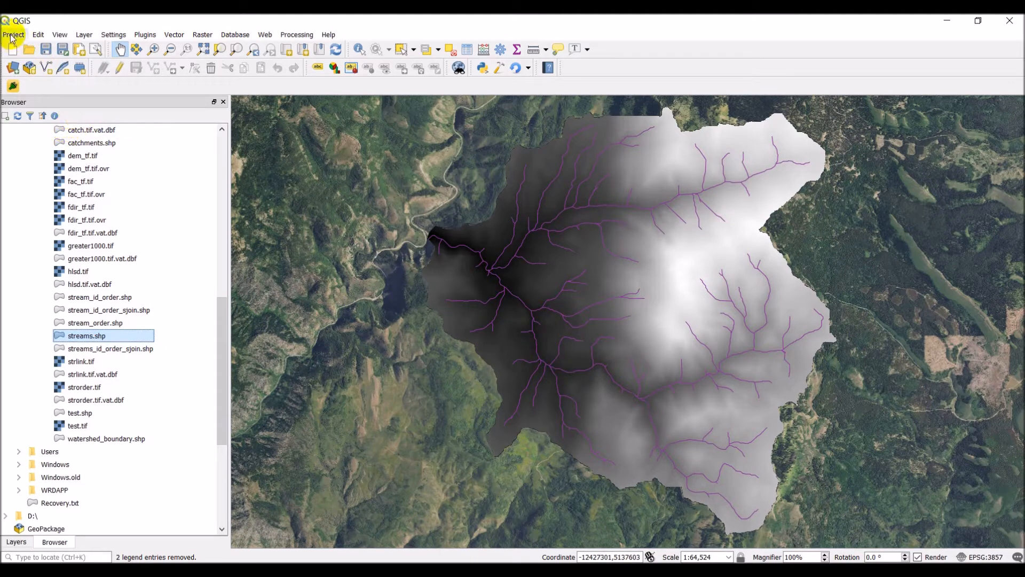
Create a new print layout from the Project menu titled 'export'.
click(12, 34)
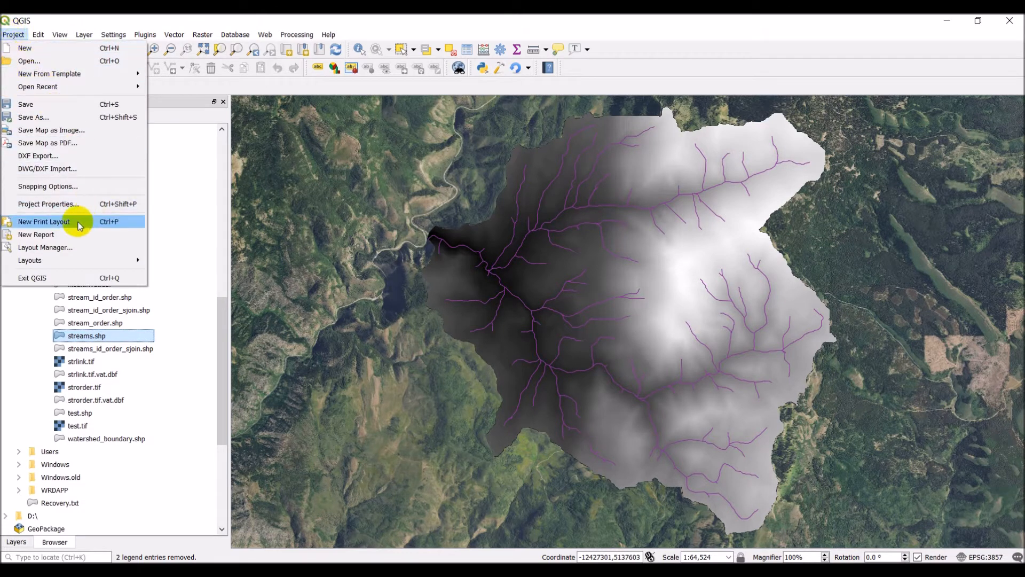
click(44, 221)
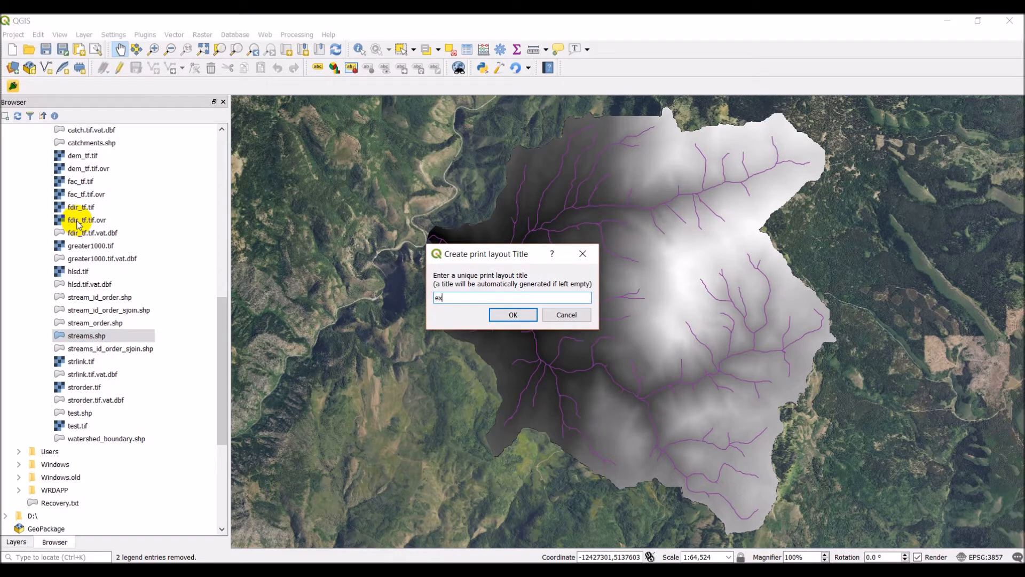
click(566, 314)
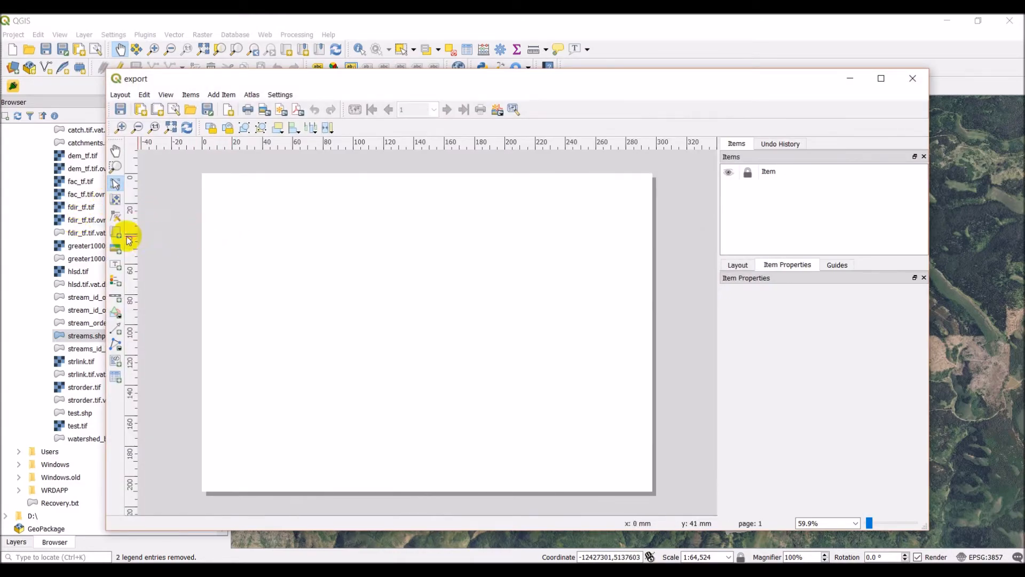
mouse_move(414, 87)
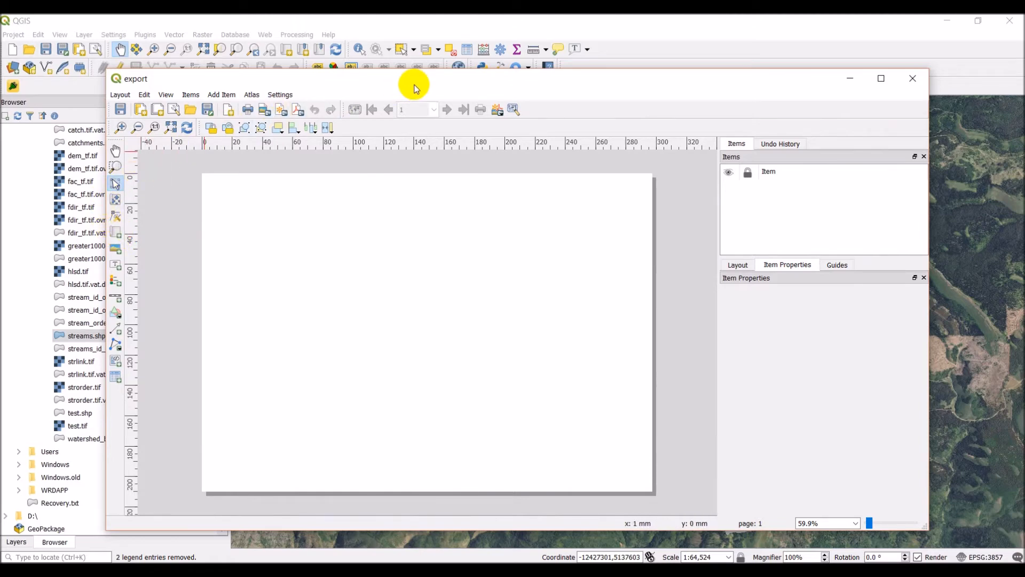
mouse_move(418, 90)
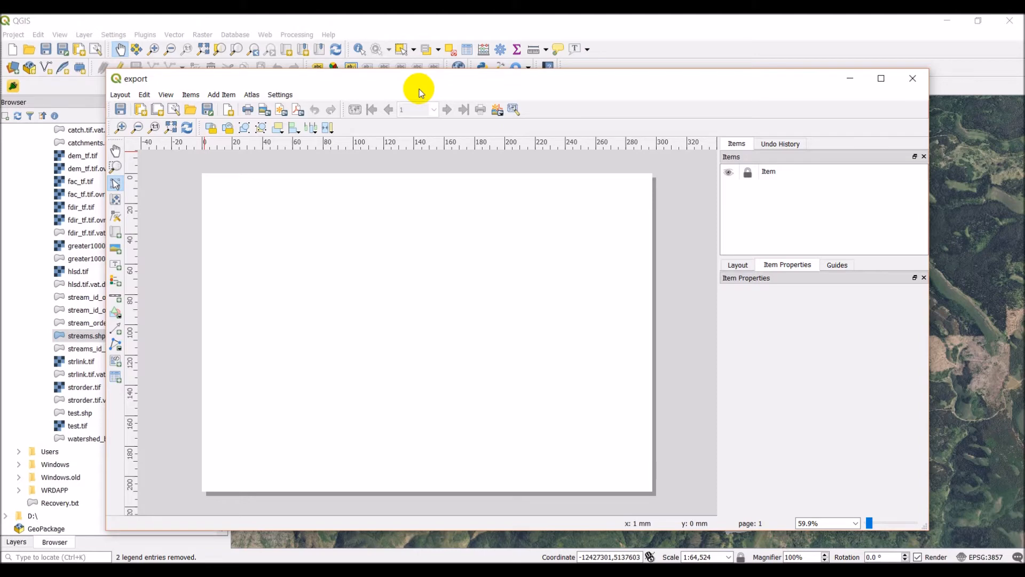
mouse_move(291, 224)
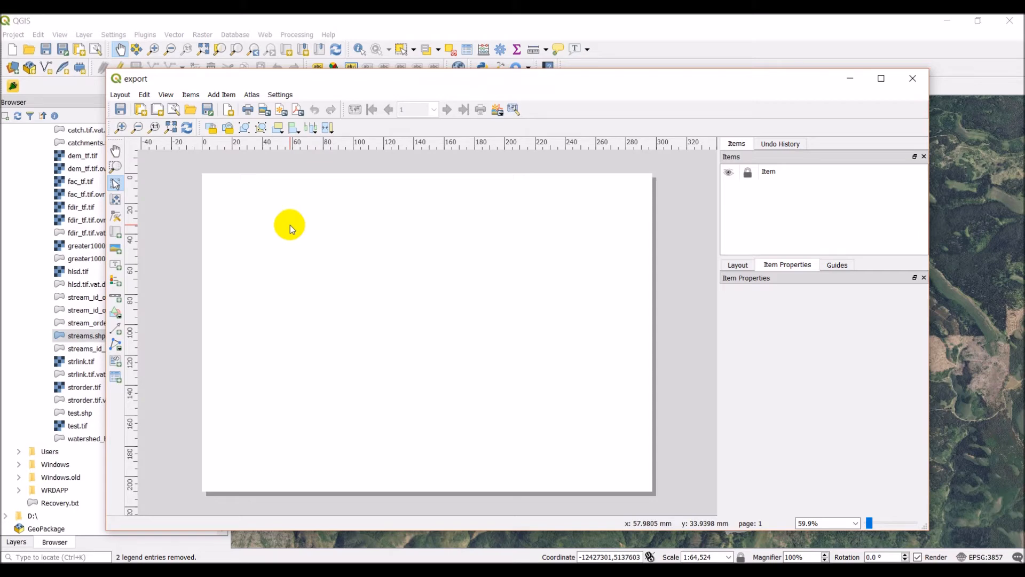
mouse_move(279, 227)
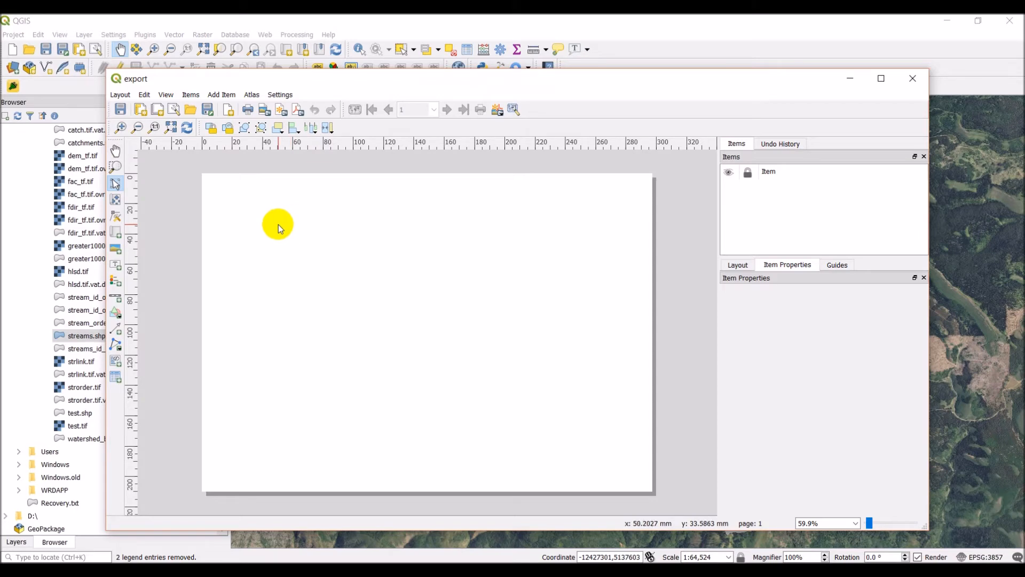
mouse_move(252, 227)
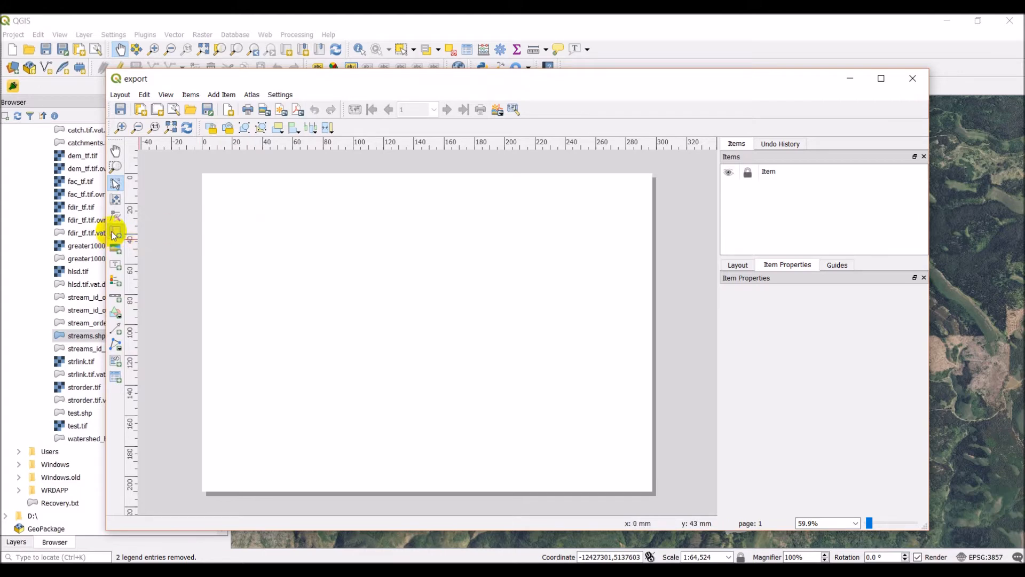
mouse_move(116, 234)
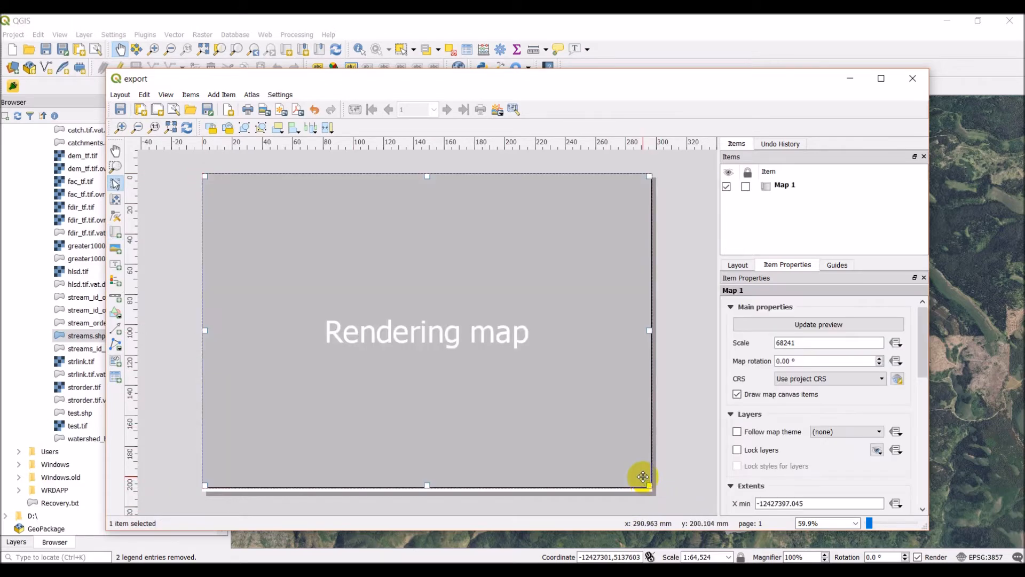
mouse_move(672, 457)
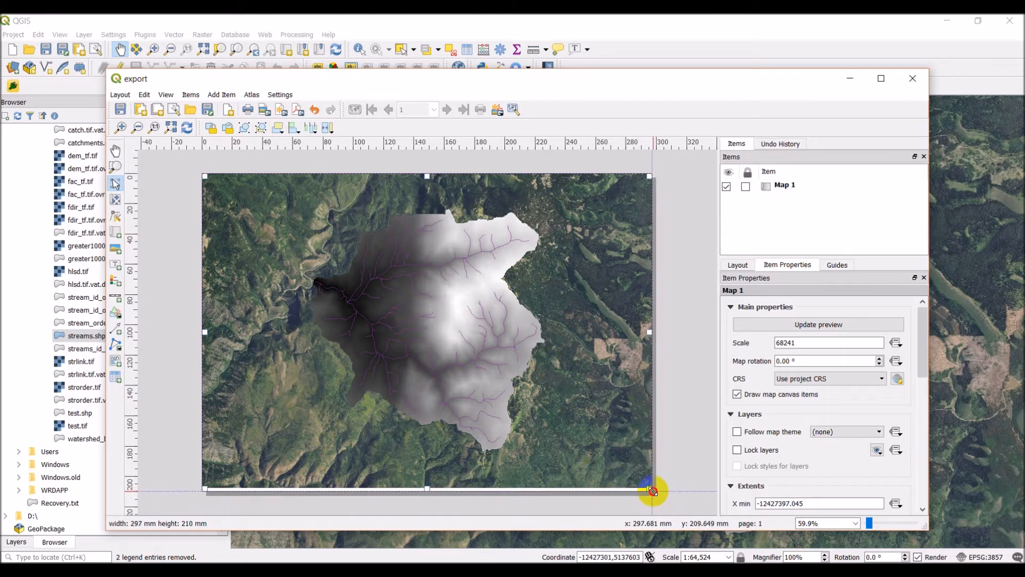
Select the map item spanning the whole layout page.
click(650, 489)
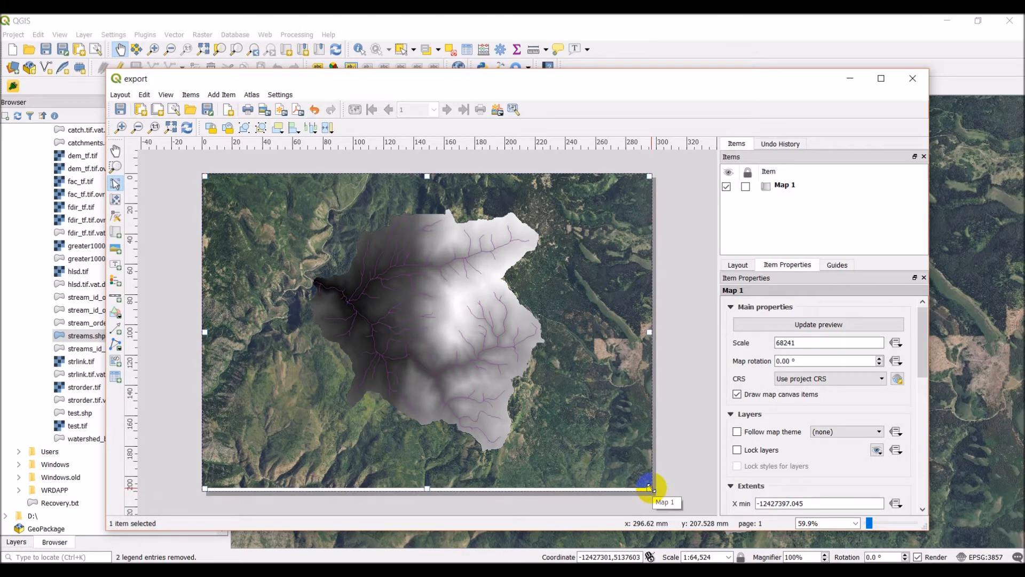
mouse_move(431, 425)
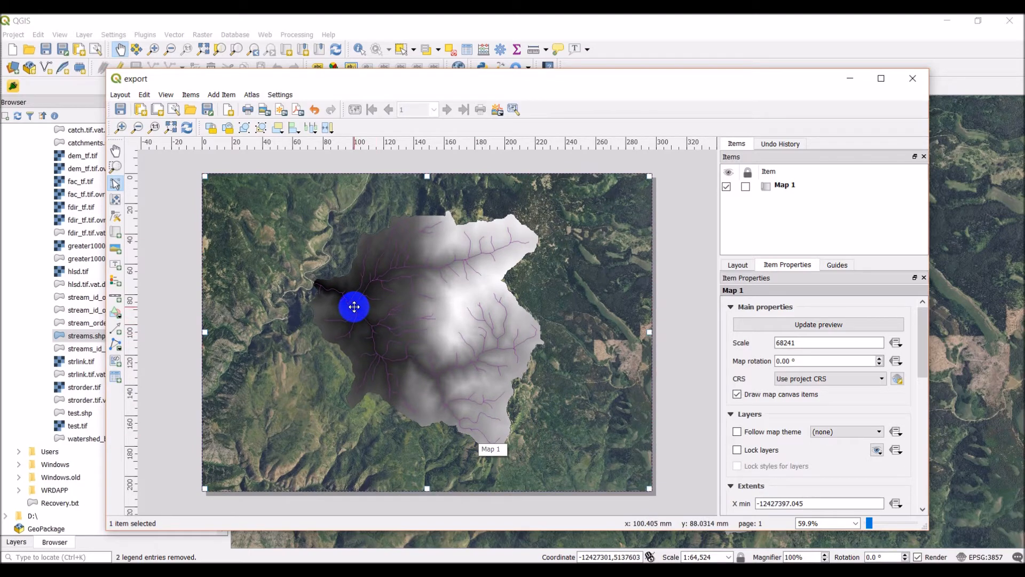
mouse_move(436, 320)
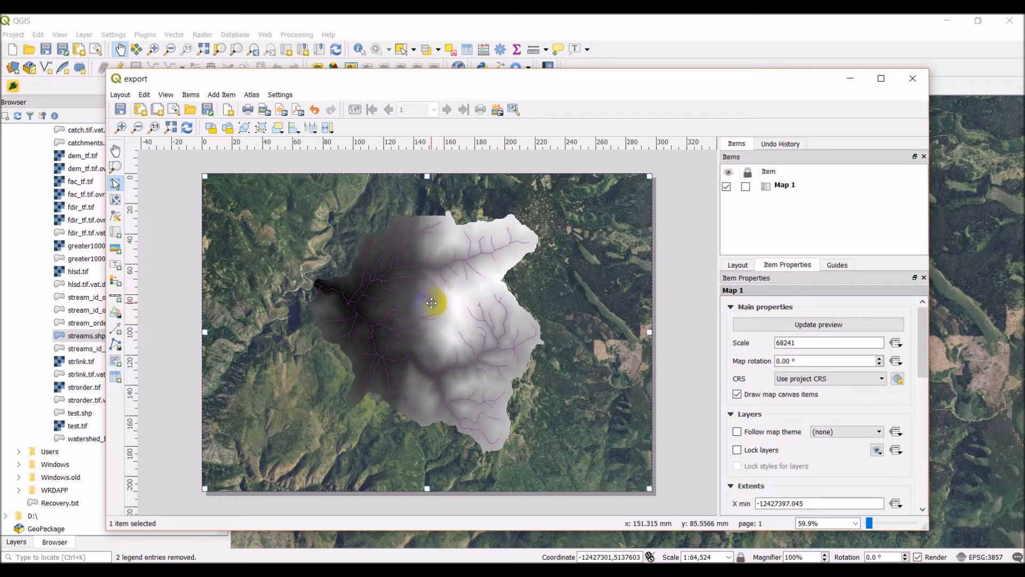
mouse_move(399, 338)
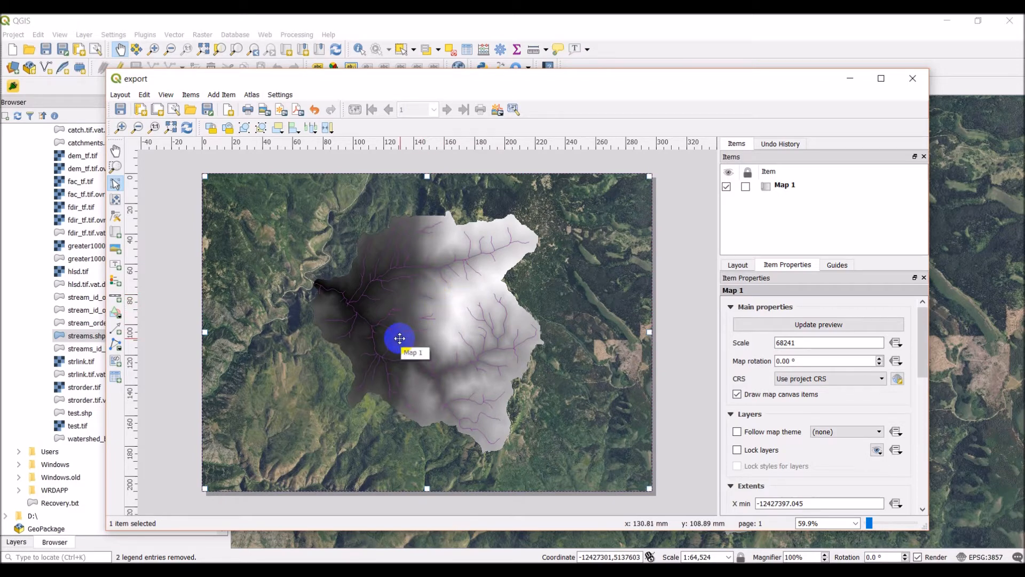
mouse_move(484, 27)
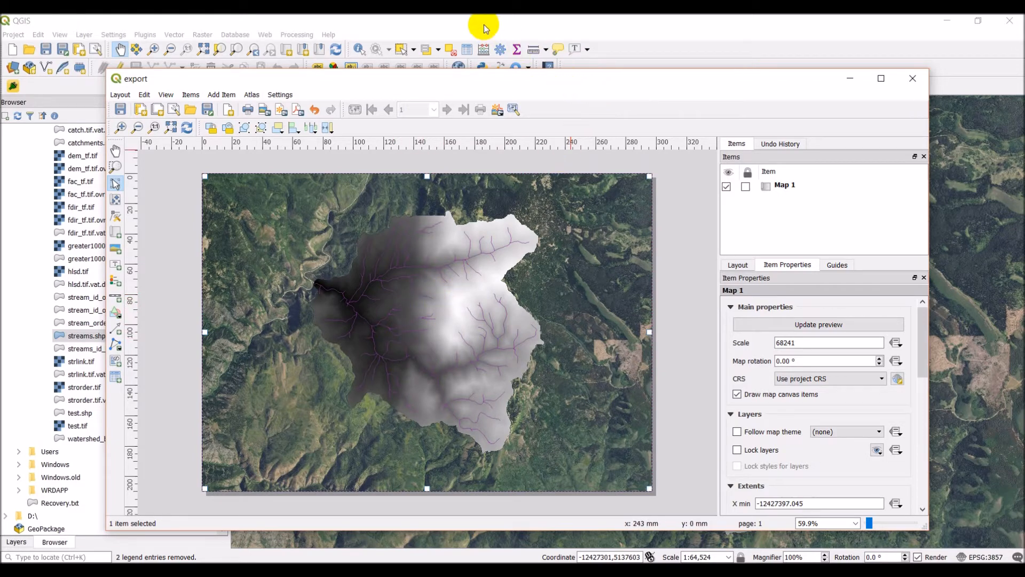
Refresh the layout map preview and replace the 68241 scale with 100000.
click(912, 78)
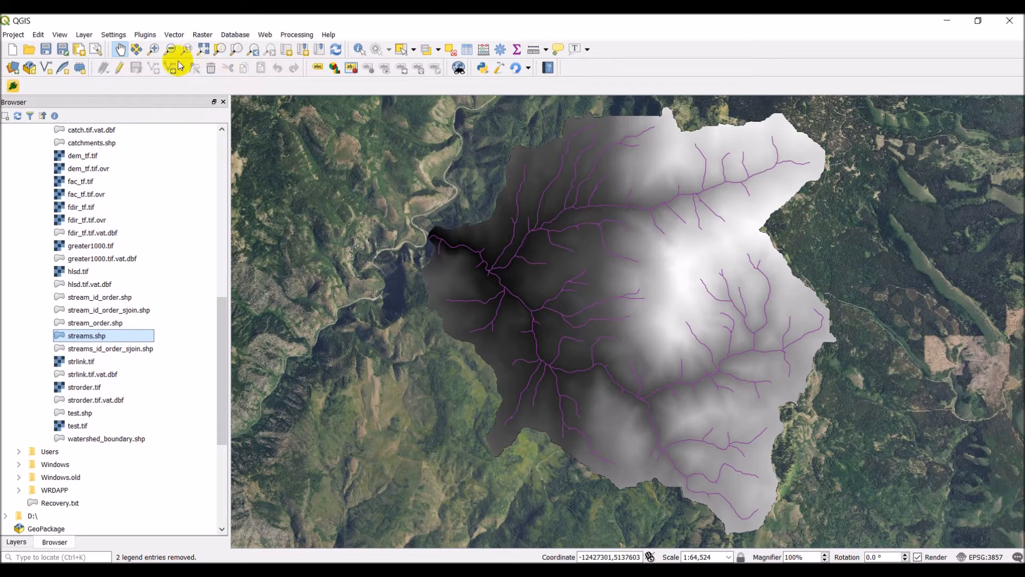
mouse_move(170, 50)
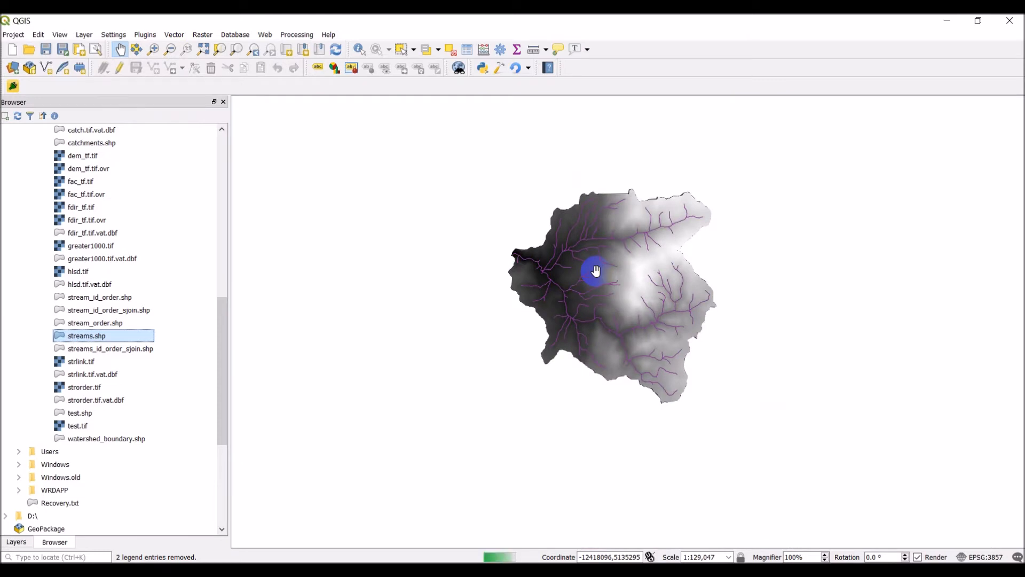
mouse_move(588, 274)
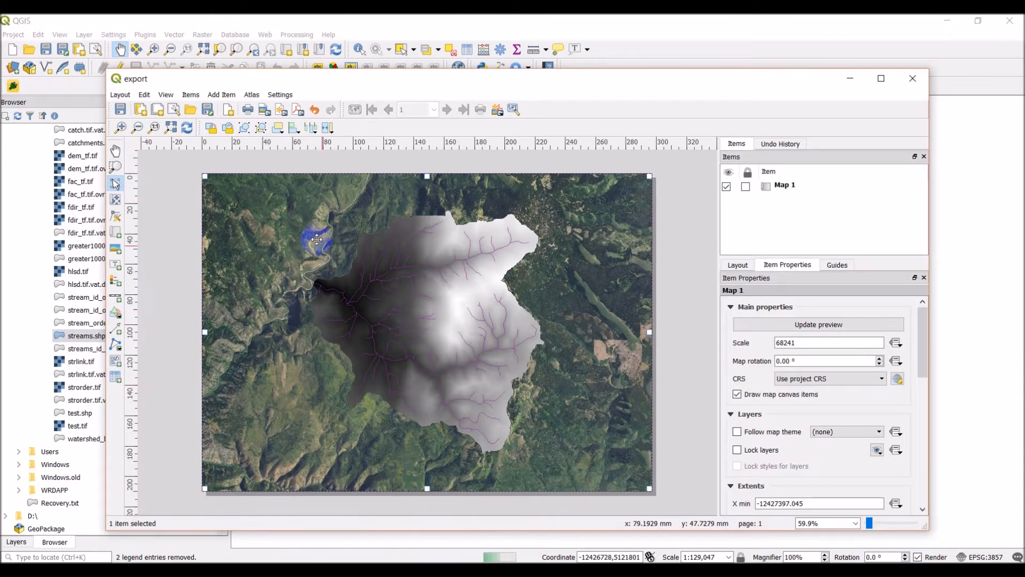
click(188, 128)
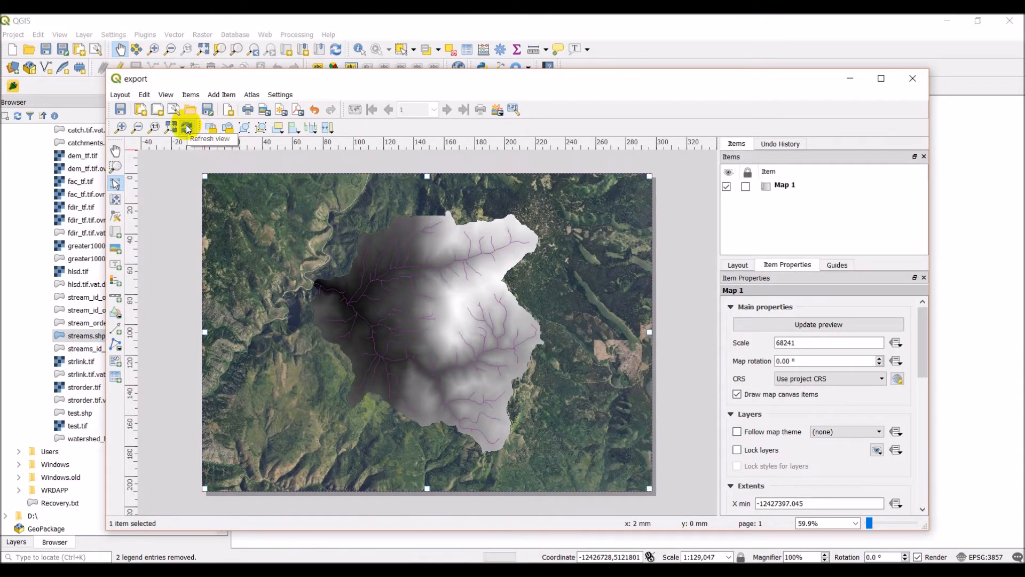
click(187, 128)
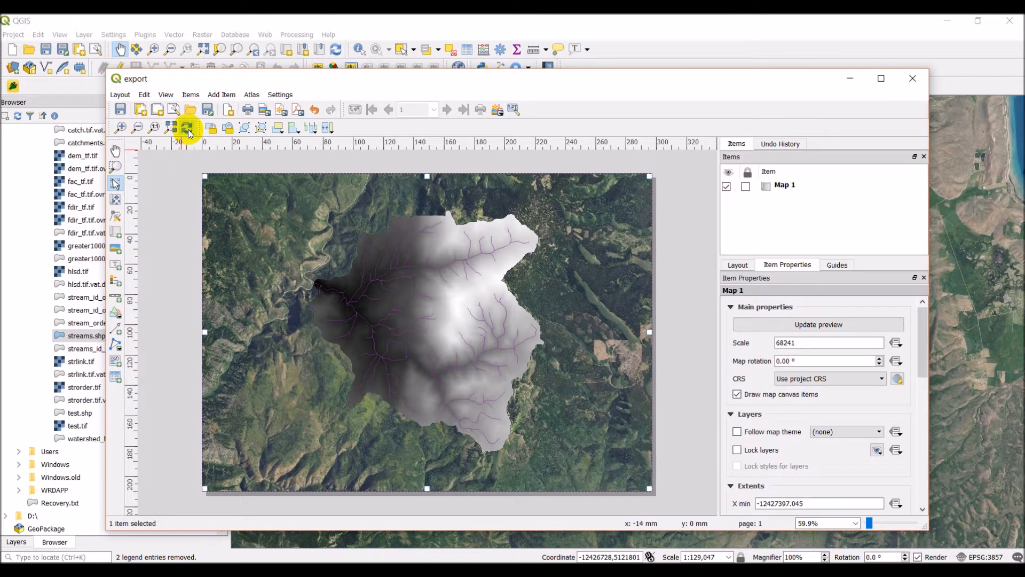
click(817, 342)
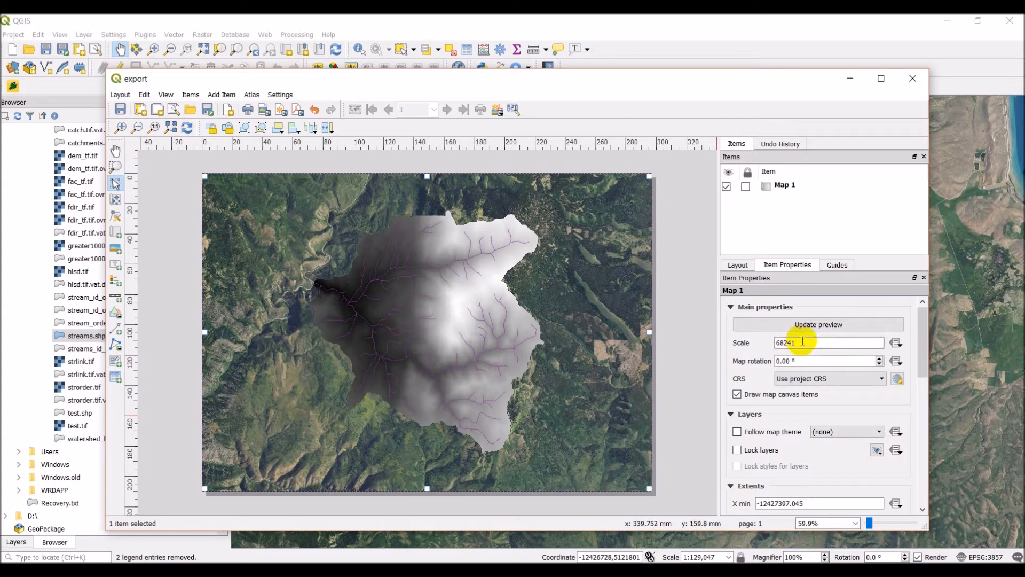
triple_click(828, 342)
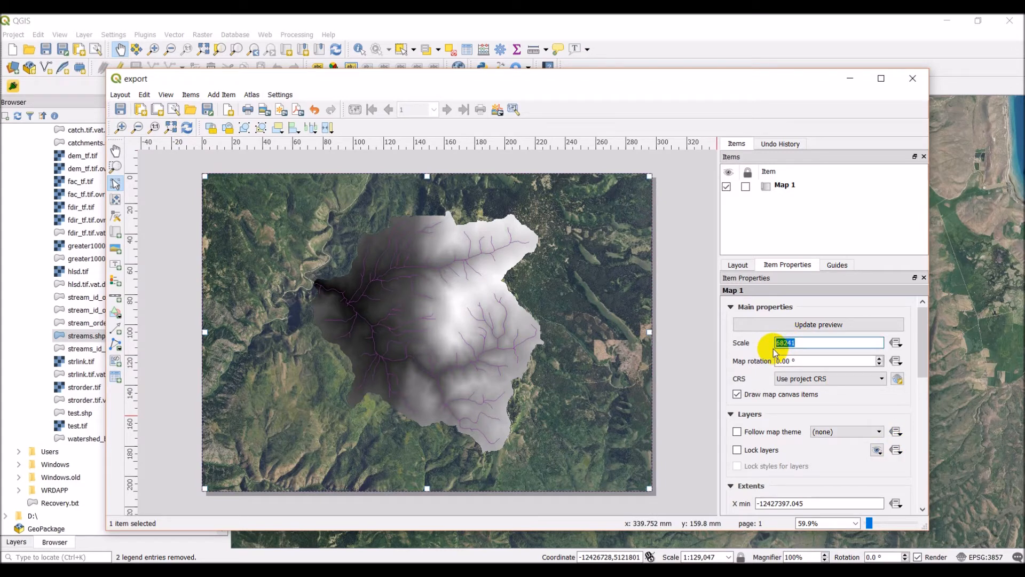
text(100000)
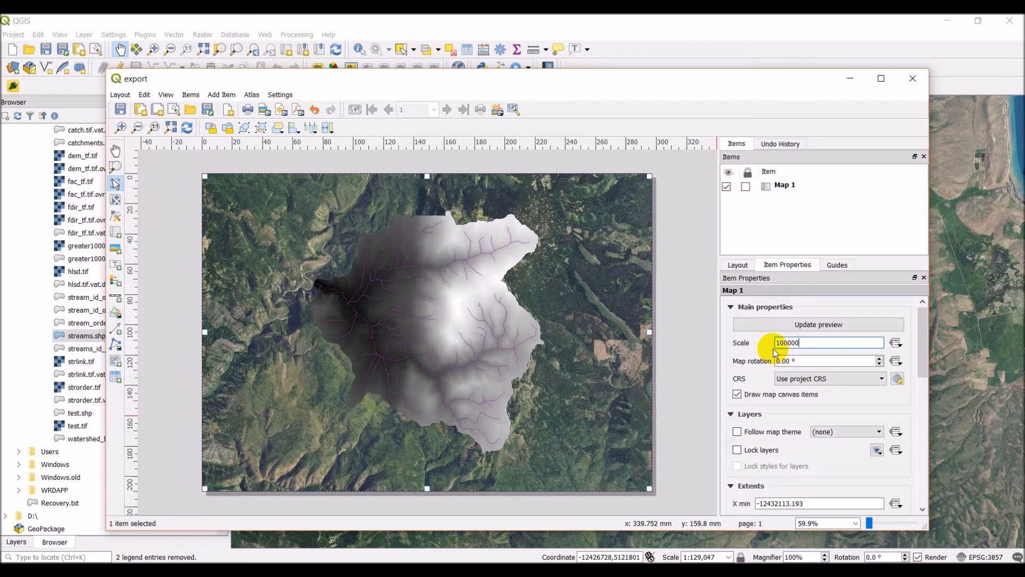
Apply the 100000 scale and leave only Utah_2016_1m visible in the Layers panel.
click(817, 324)
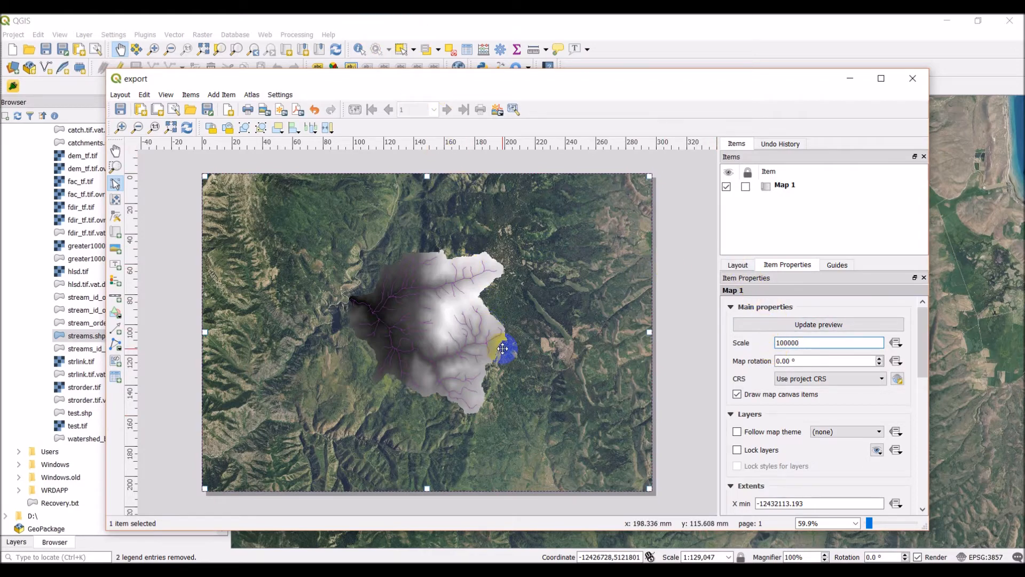
click(912, 78)
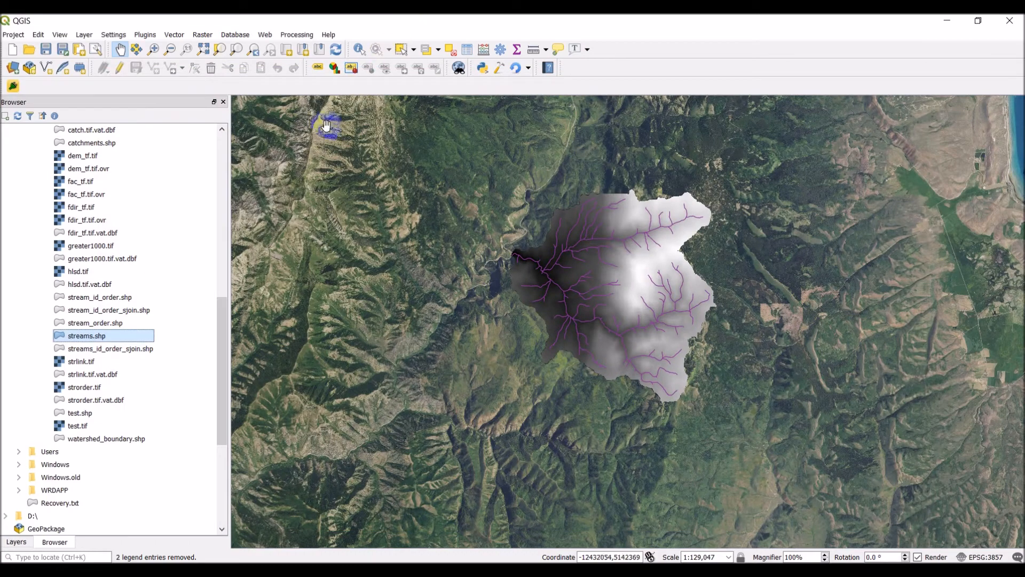
click(16, 541)
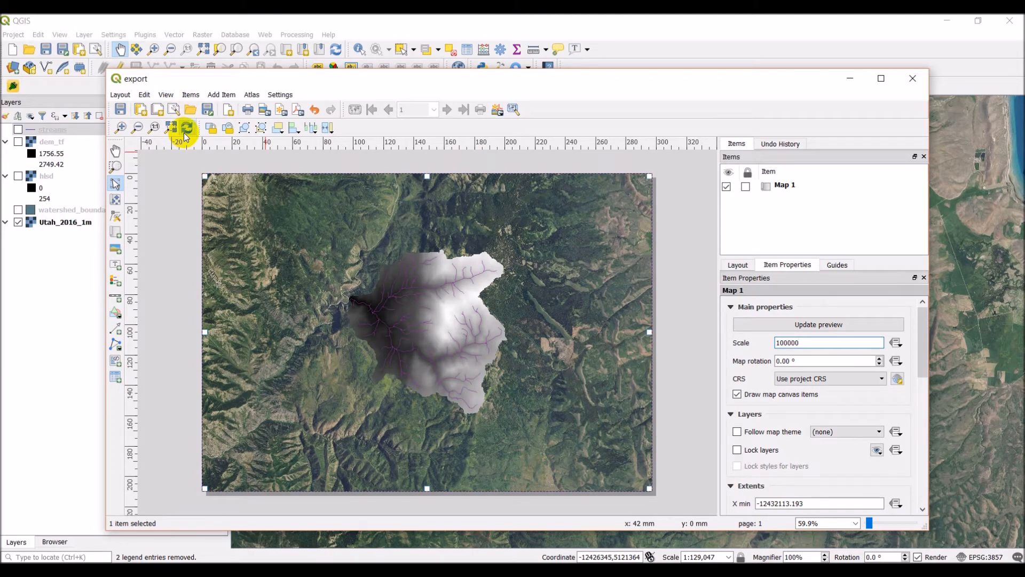
mouse_move(203, 145)
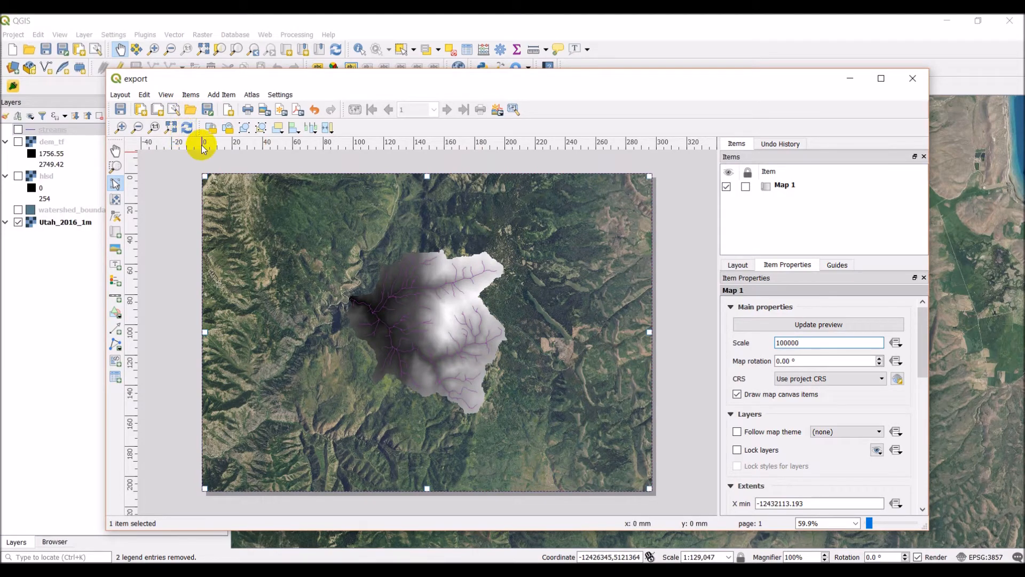
mouse_move(894, 308)
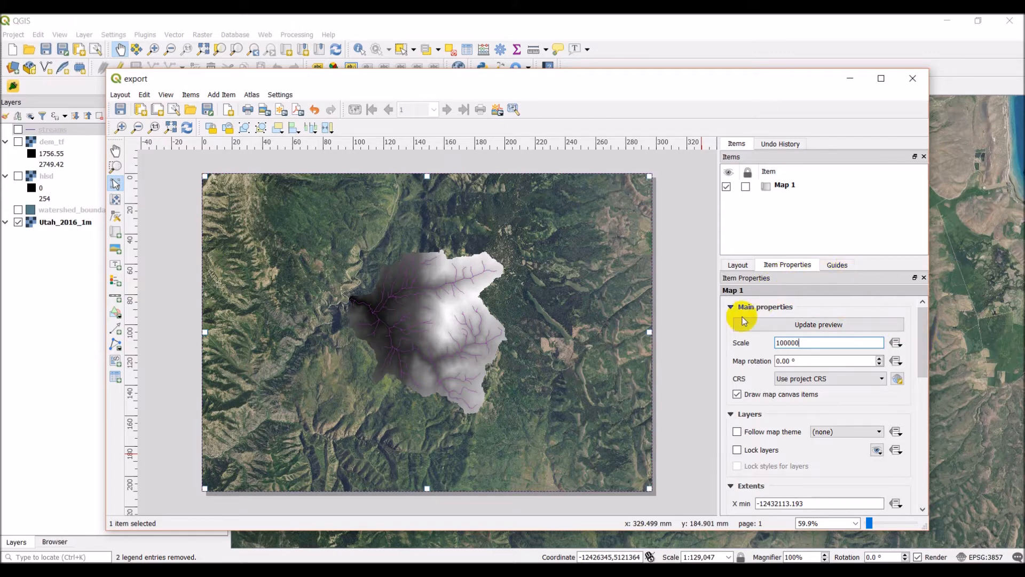
scroll(down, 3)
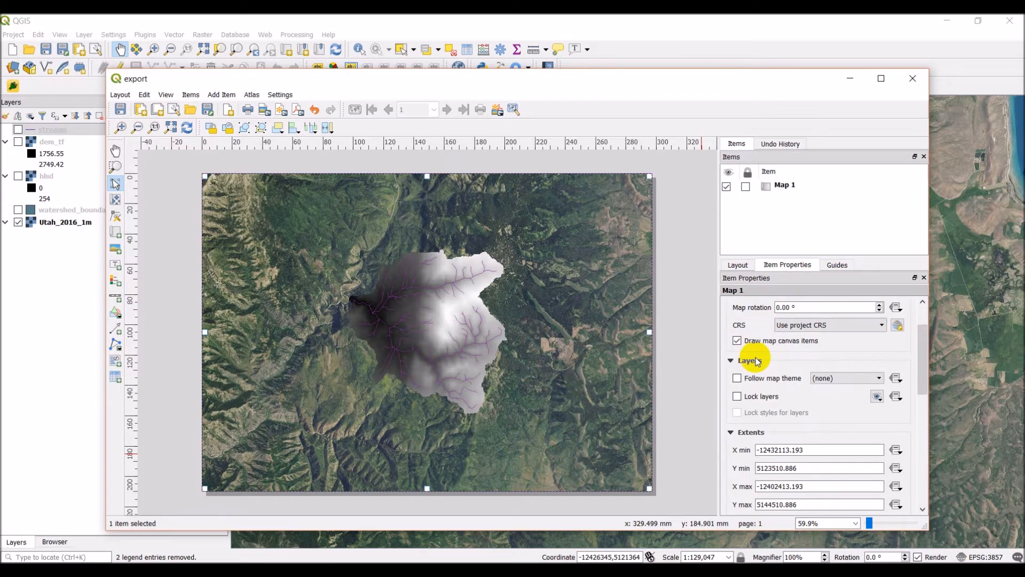
scroll(down, 3)
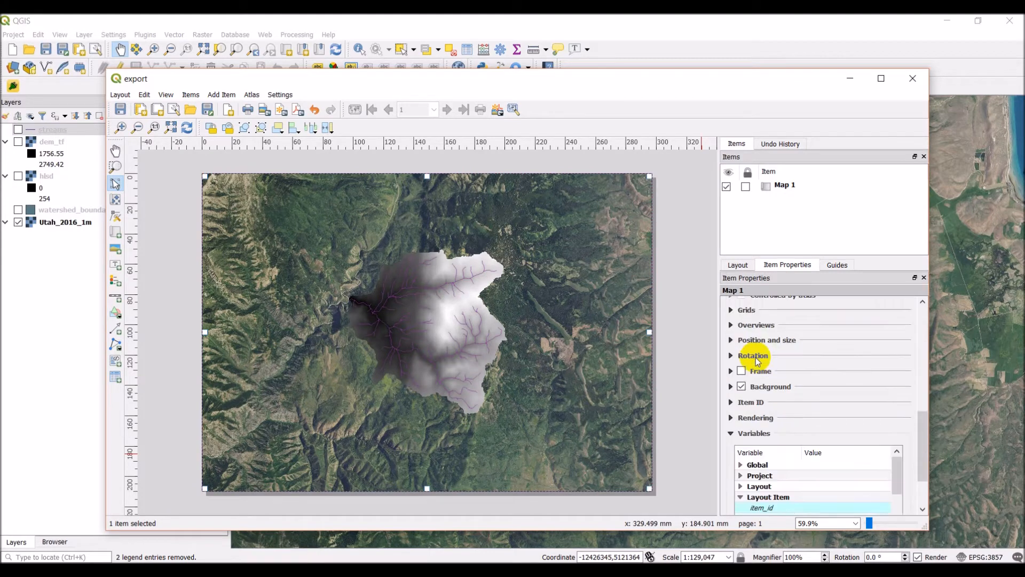
scroll(down, 3)
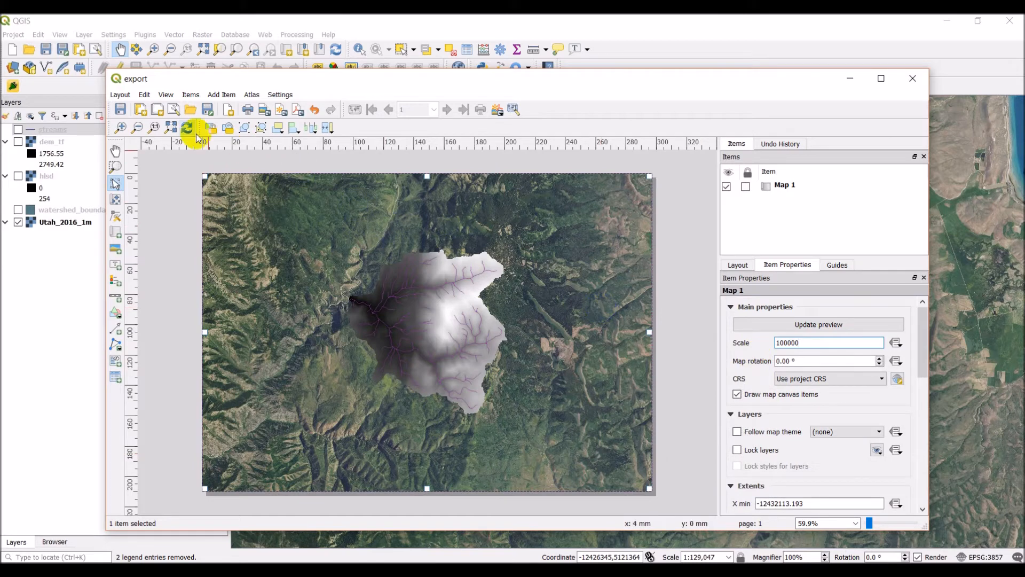
mouse_move(430, 311)
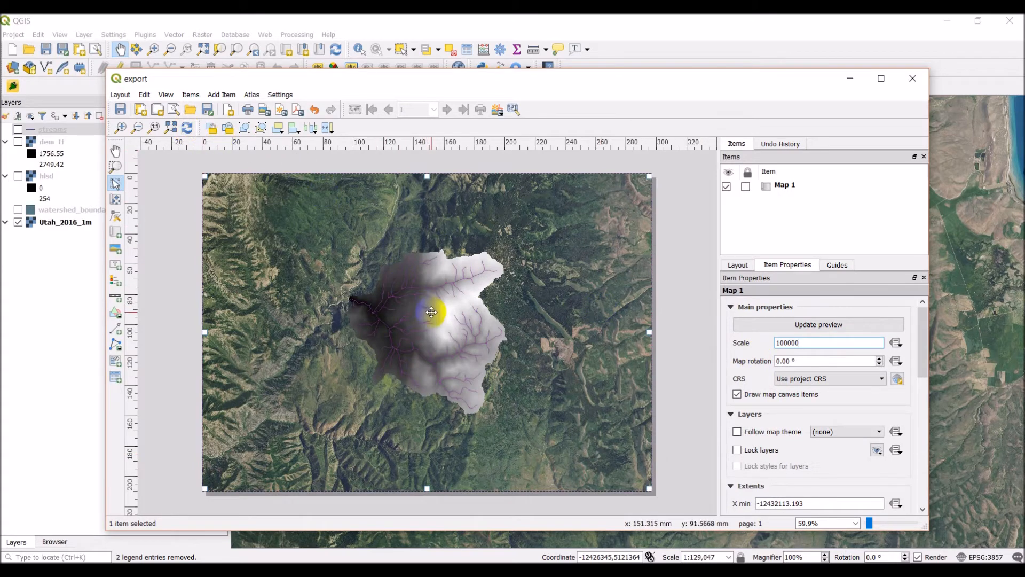
mouse_move(758, 352)
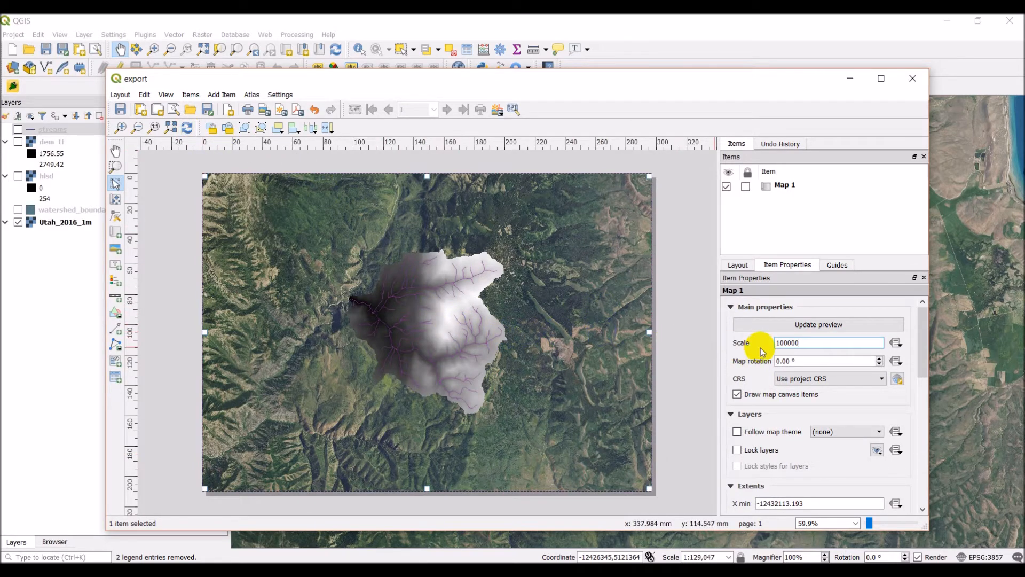
Review the overall layout settings in the Layout tab.
click(736, 265)
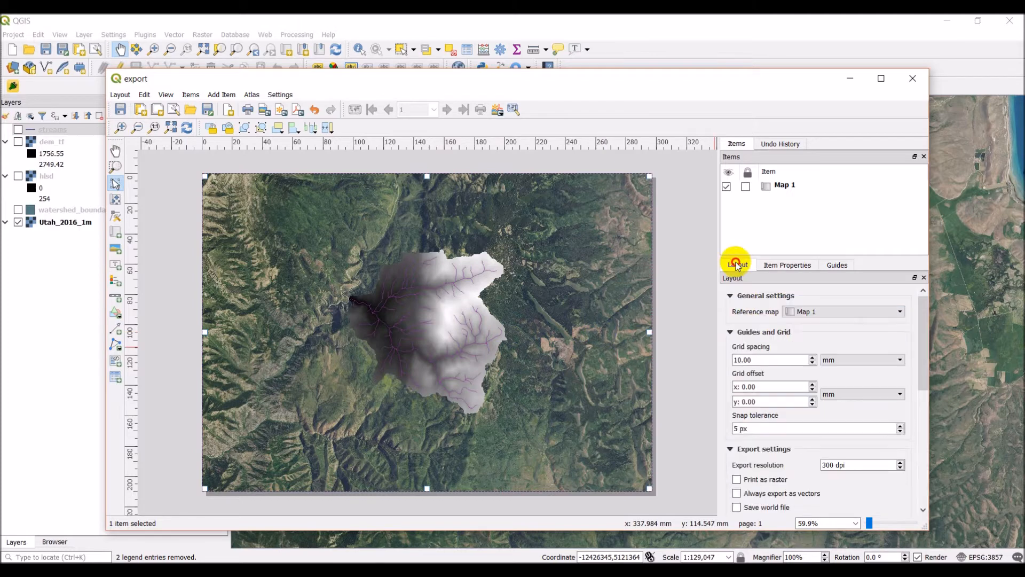
scroll(down, 3)
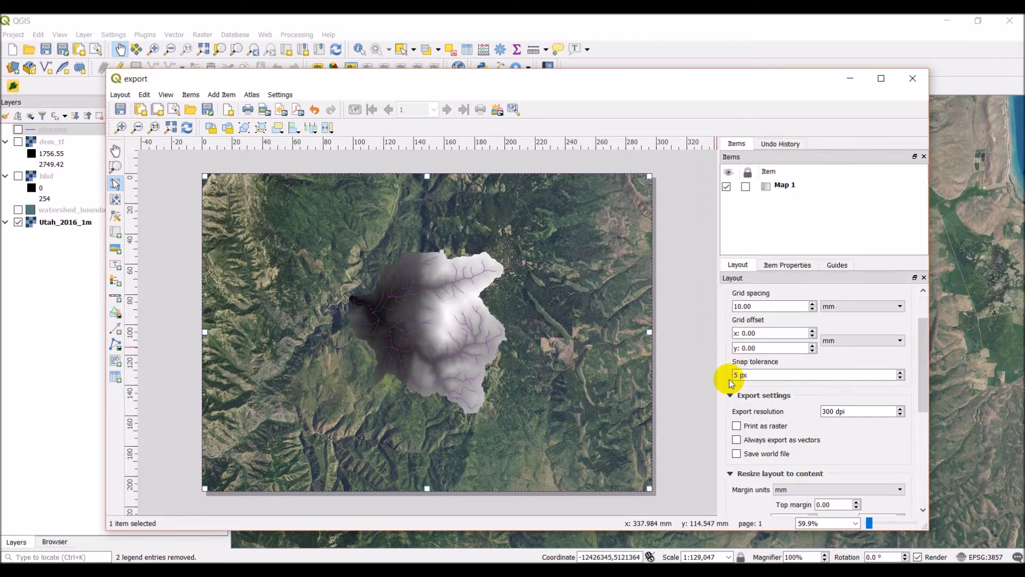
scroll(down, 3)
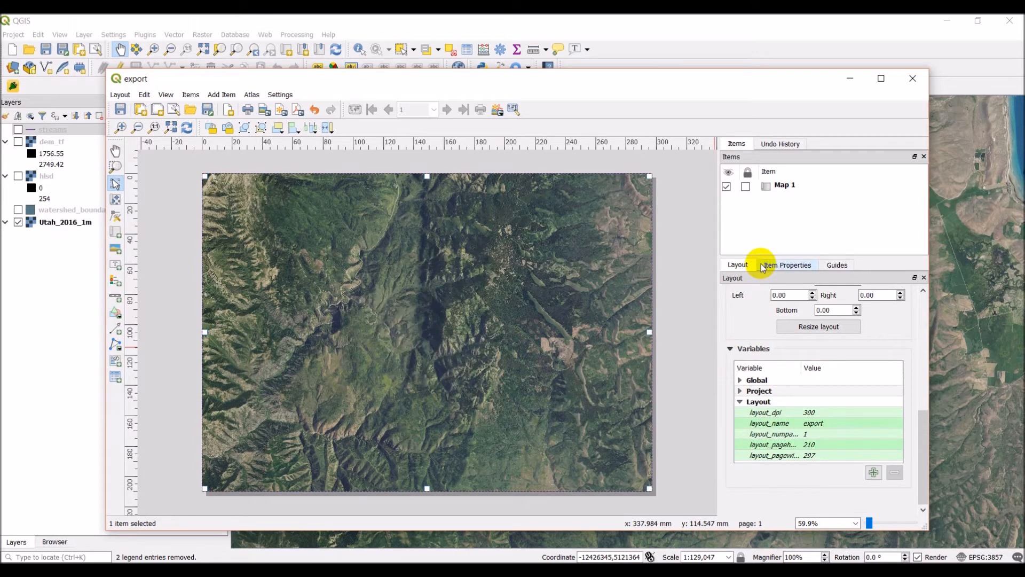
click(737, 265)
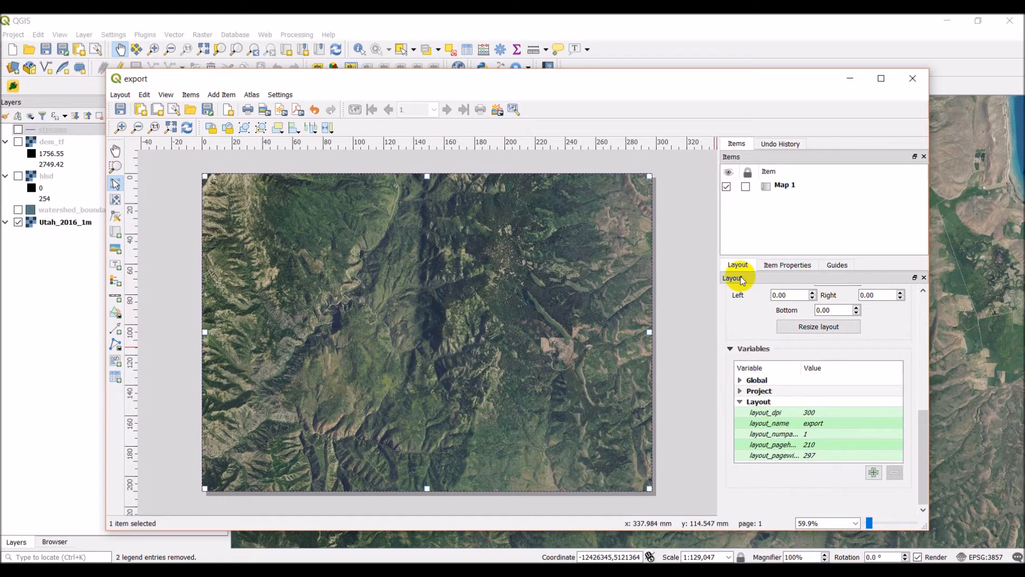
mouse_move(302, 201)
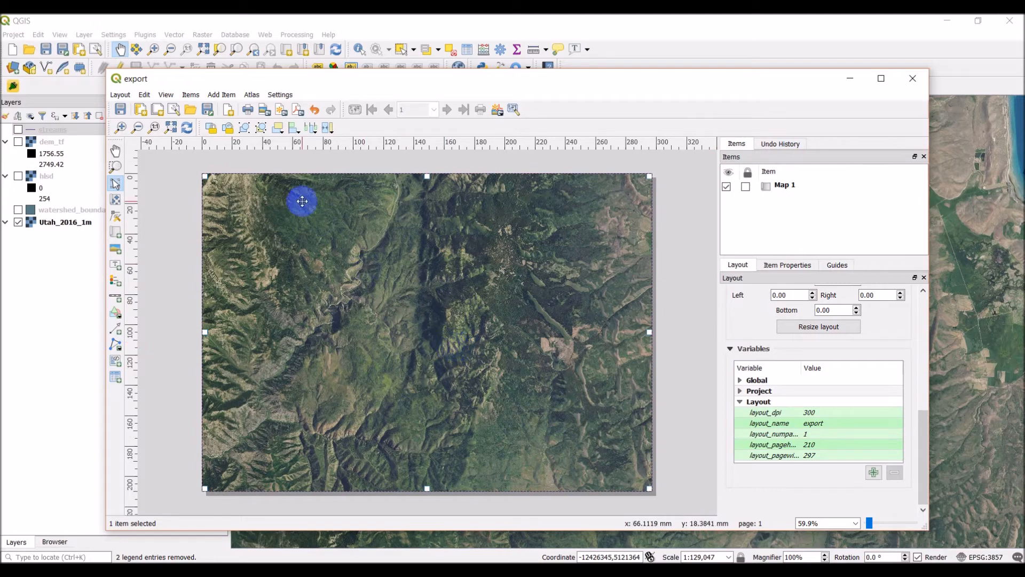
mouse_move(266, 109)
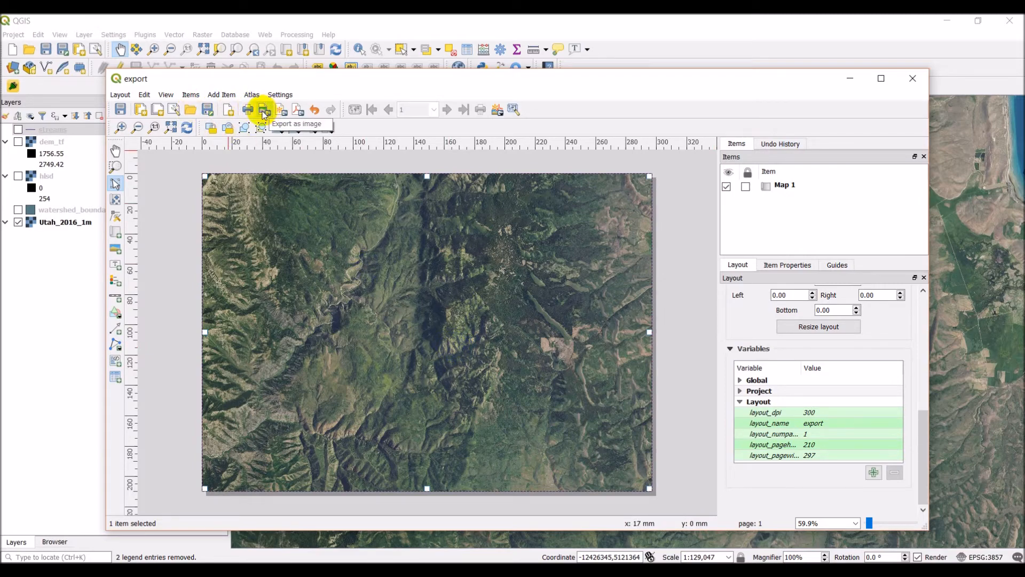
Export the layout at 300 dpi as C:\temp\composition\naip_full.png, dismissing the WMS warning.
click(262, 110)
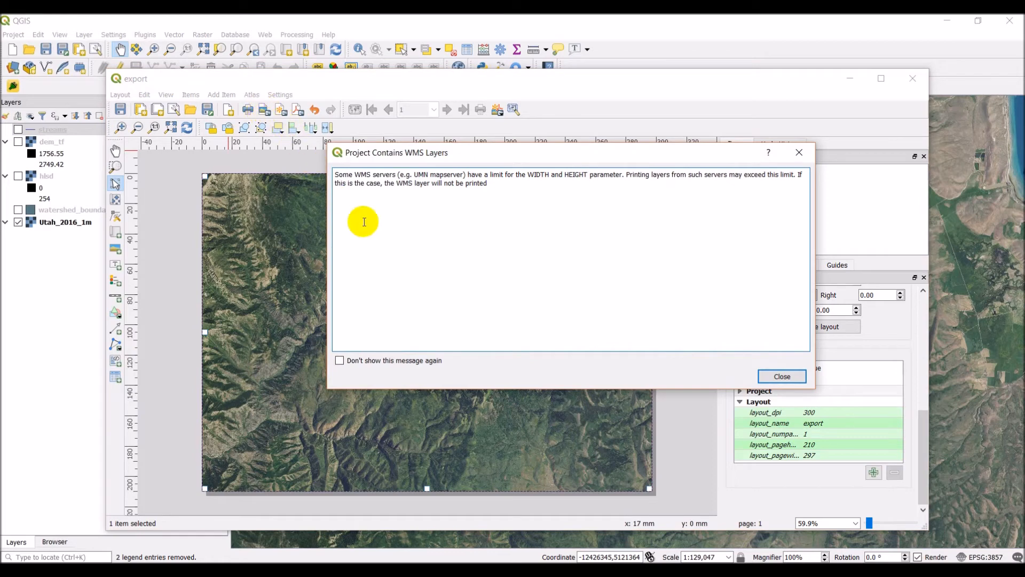
mouse_move(399, 180)
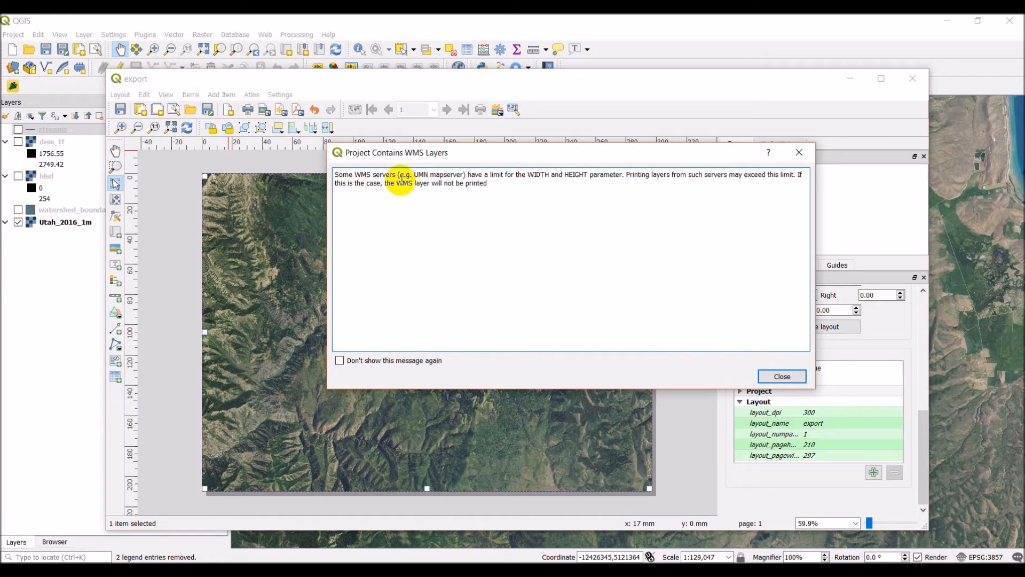
mouse_move(590, 181)
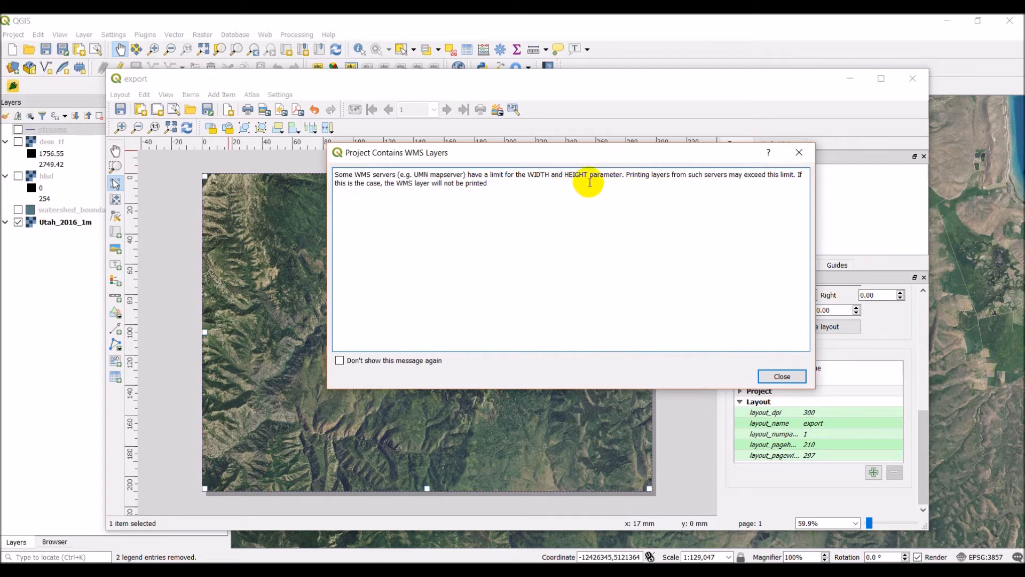
mouse_move(414, 193)
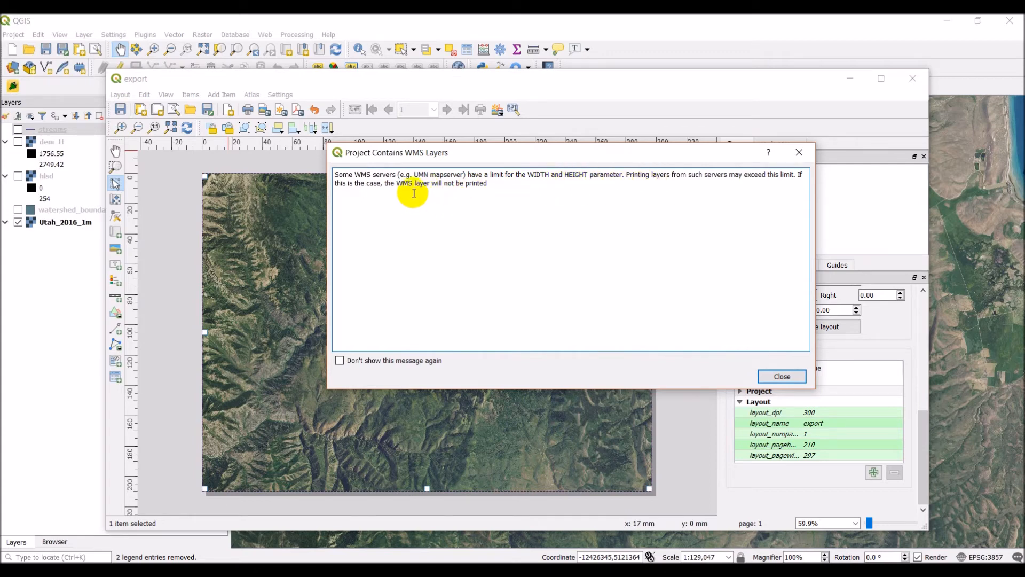
click(781, 376)
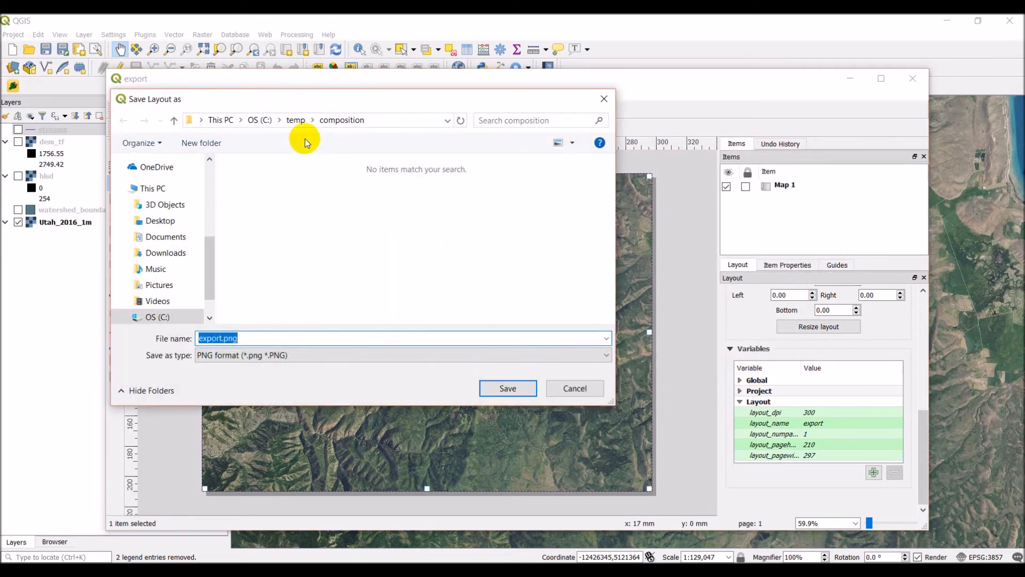
mouse_move(235, 338)
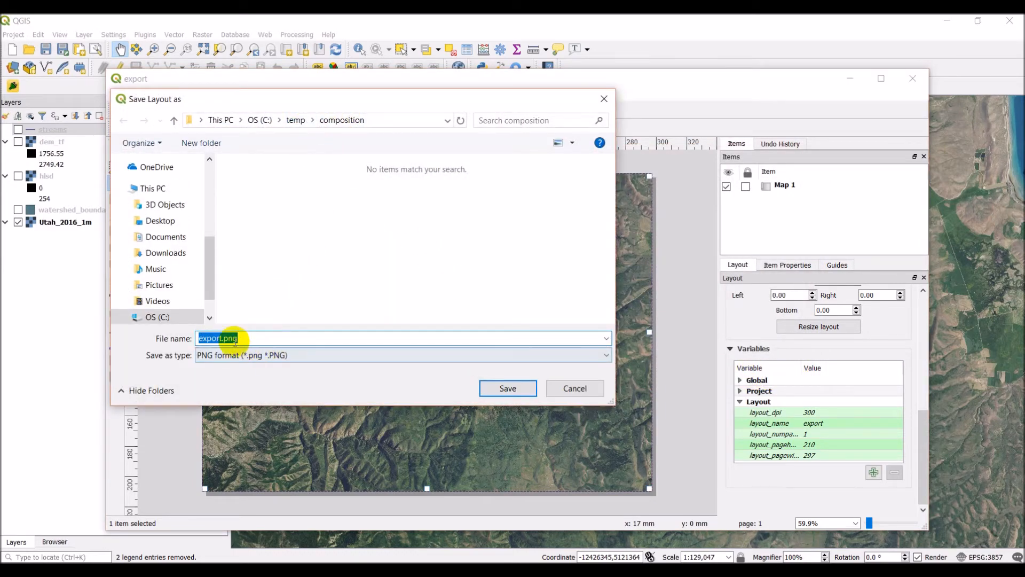
click(222, 338)
text(naip_)
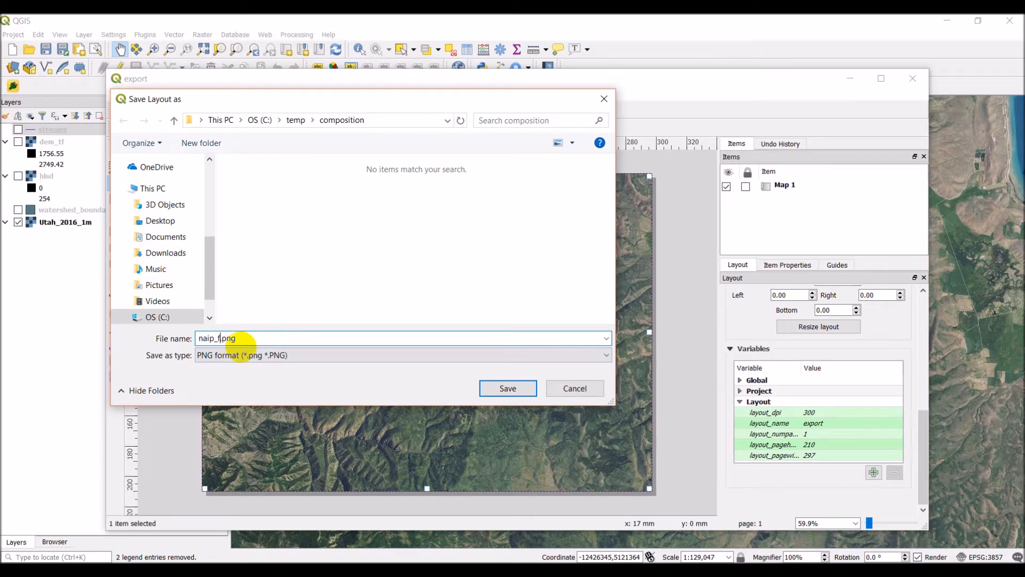
text(ull)
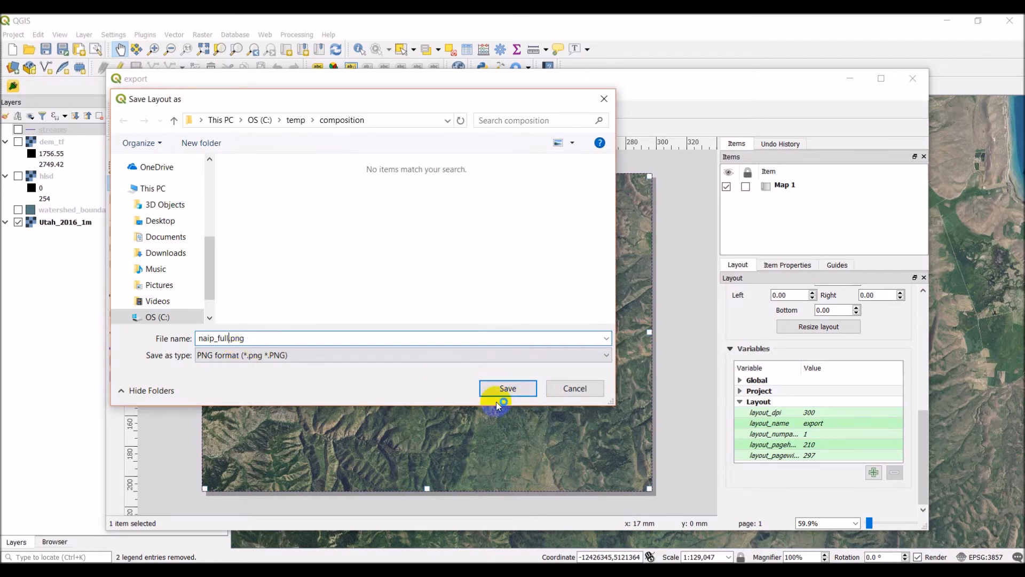
click(507, 387)
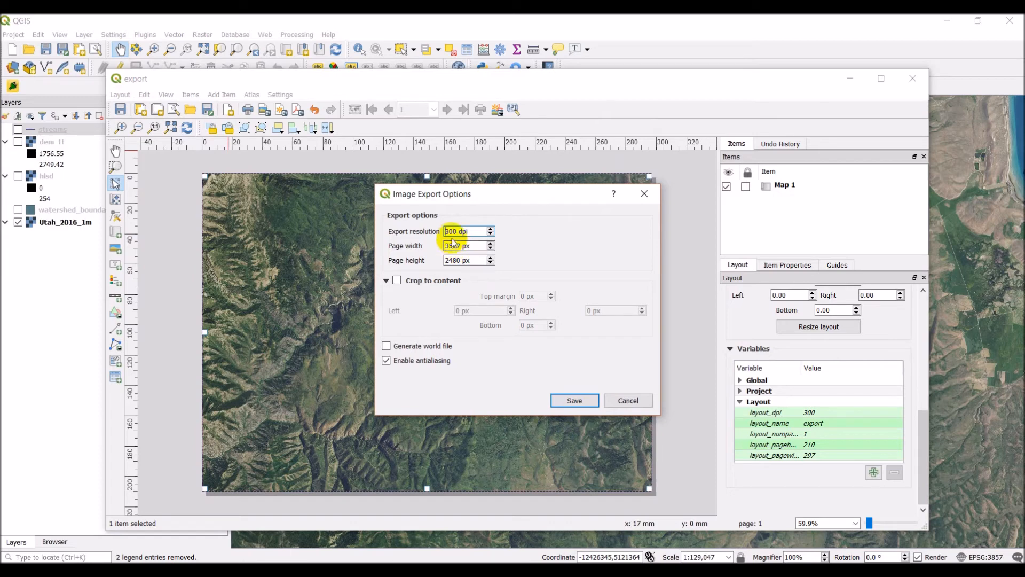
click(457, 230)
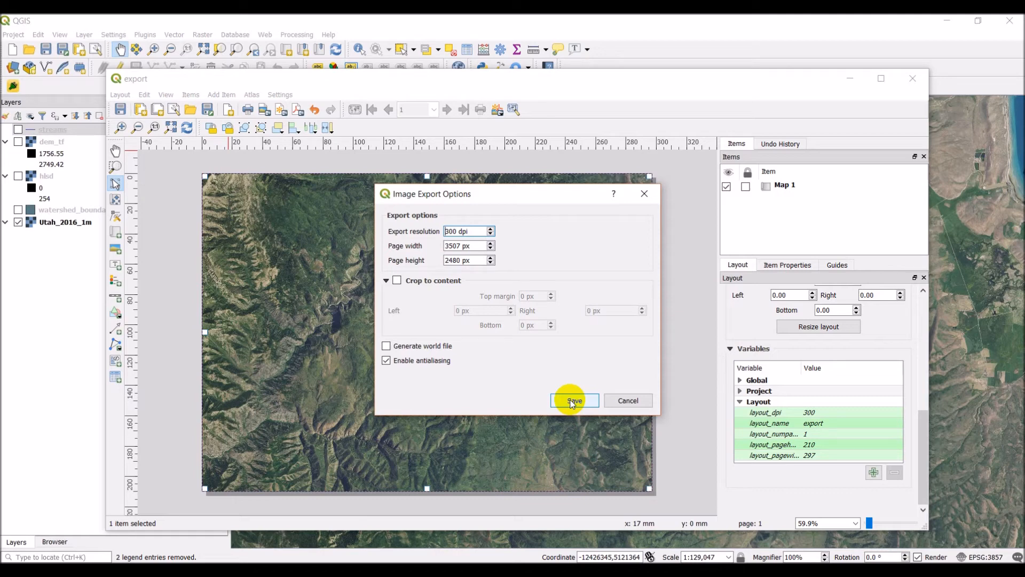
click(573, 400)
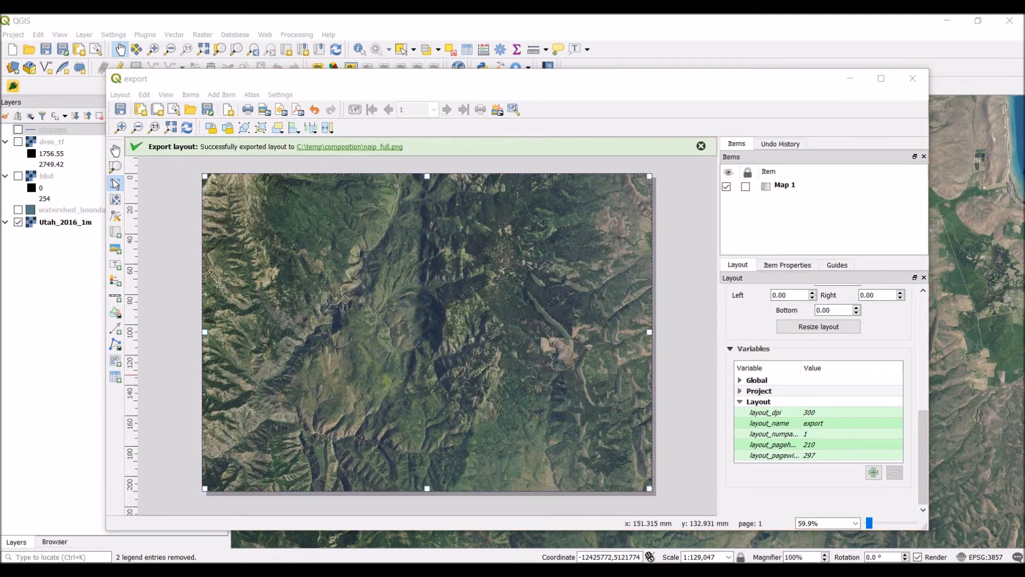
mouse_move(193, 150)
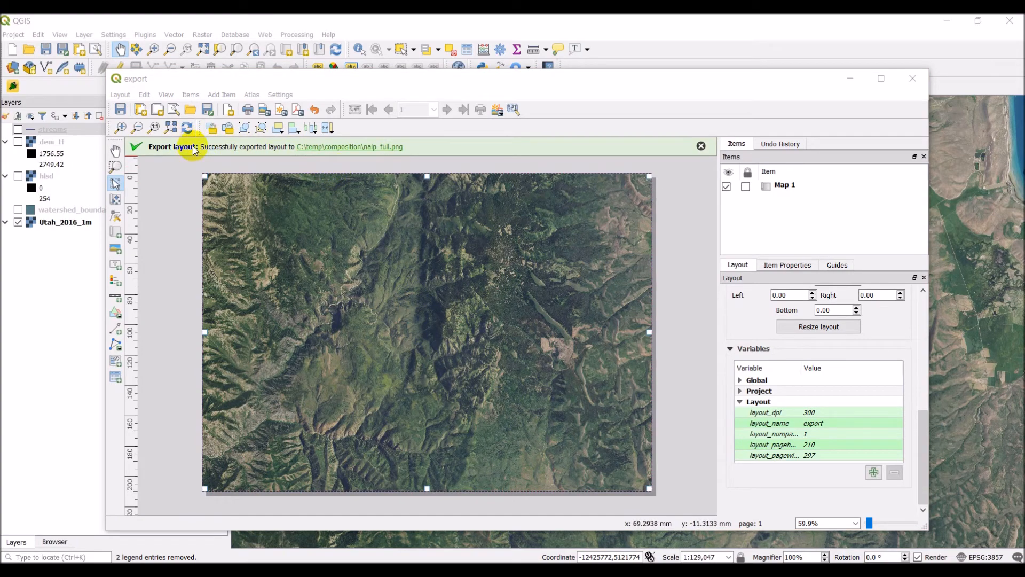
mouse_move(210, 155)
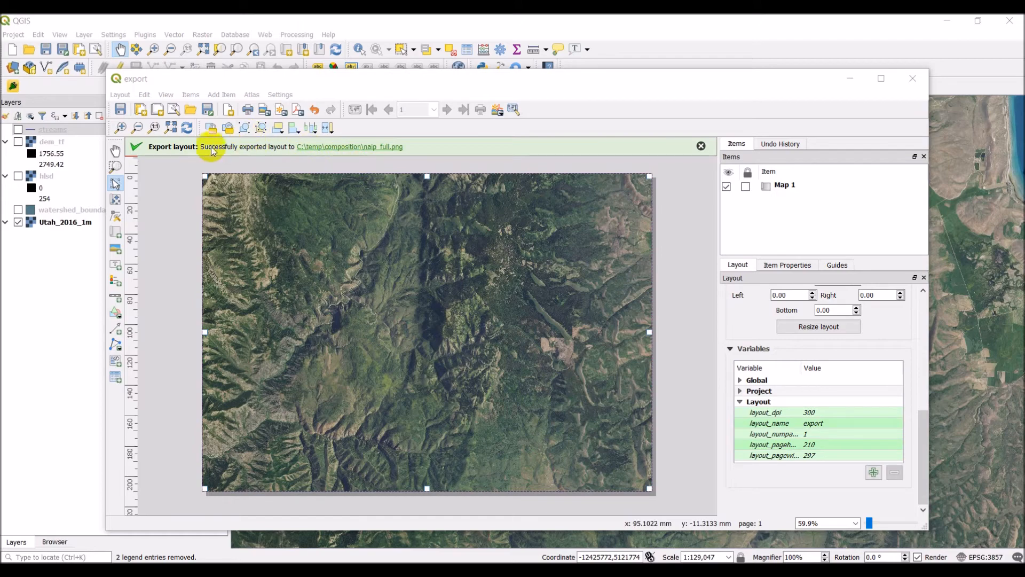
In the main window, uncheck Utah_2016_1m and check the hlsd hillshade layer.
click(912, 78)
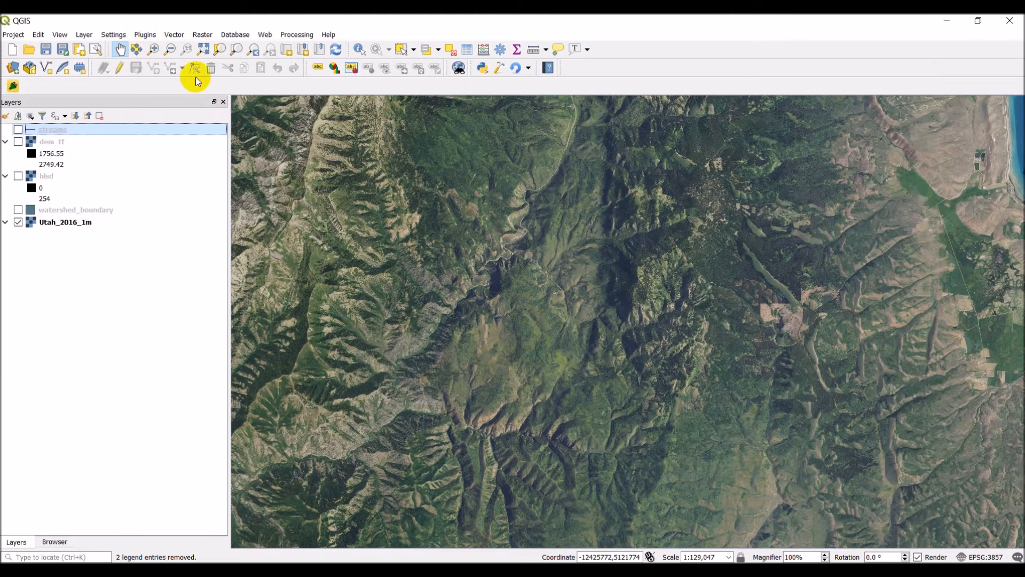
click(18, 222)
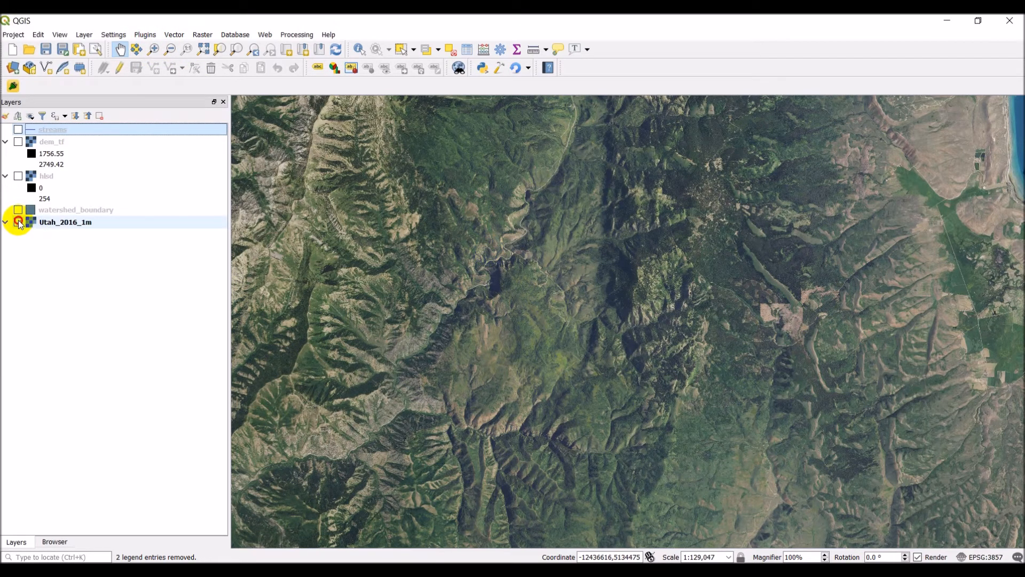
click(18, 222)
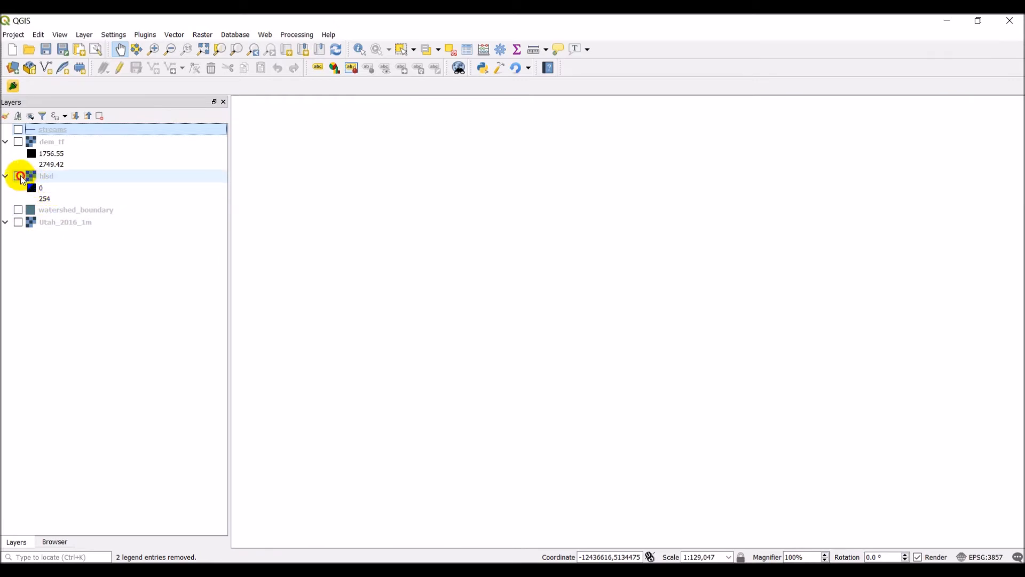
click(18, 176)
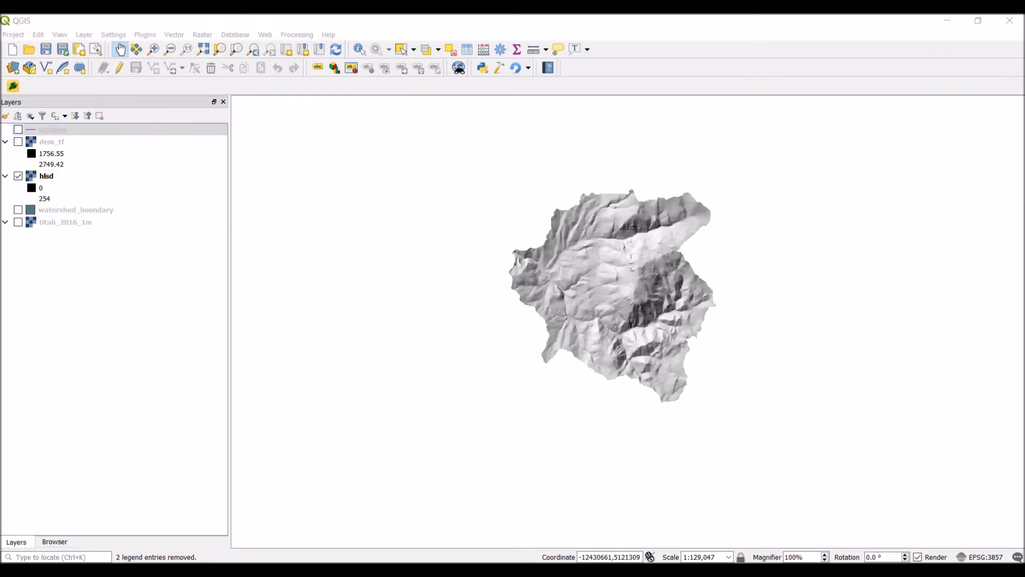
Refresh the layout to show the hillshade and export it as hlsd.png.
click(189, 127)
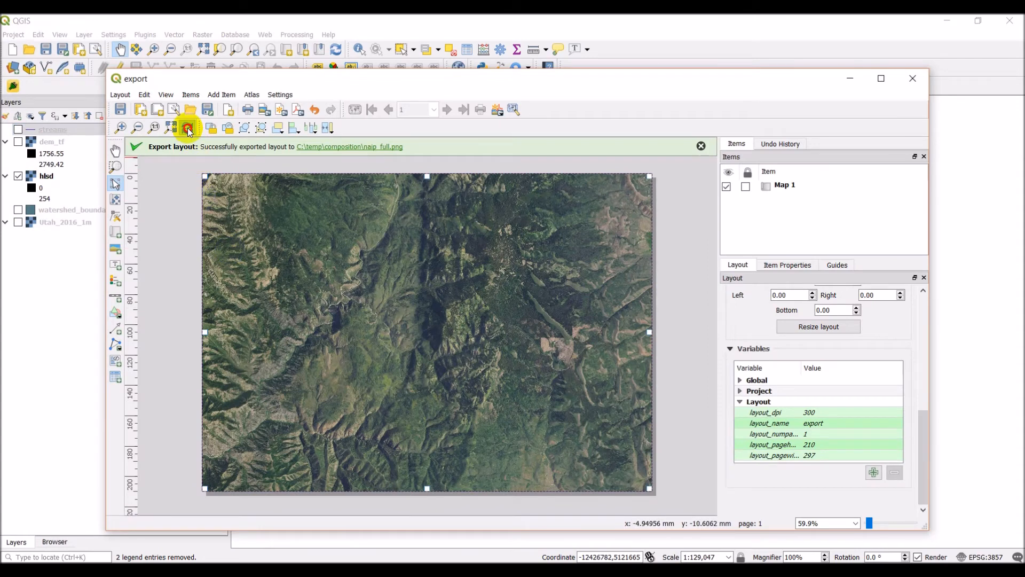
click(187, 128)
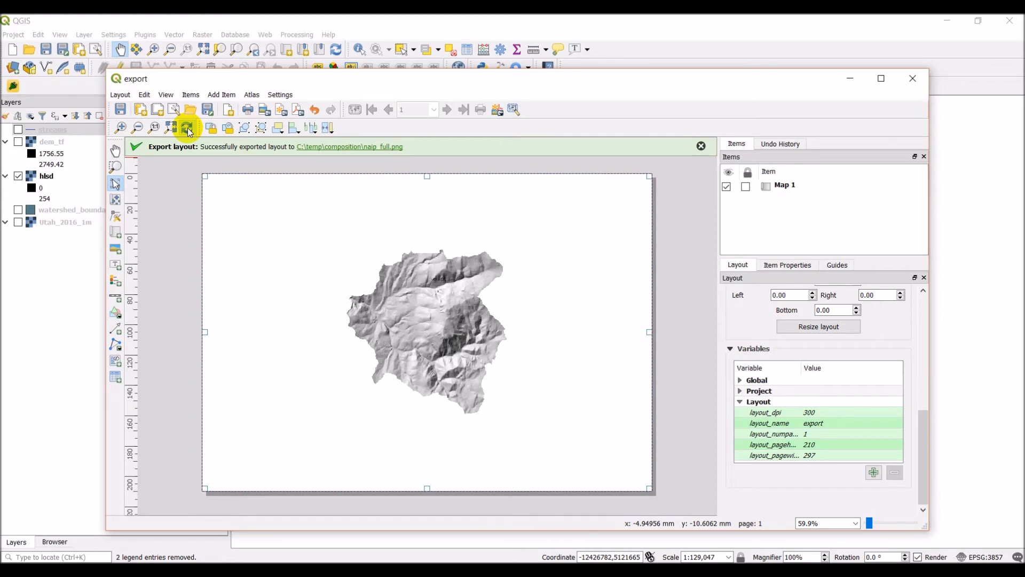
mouse_move(259, 118)
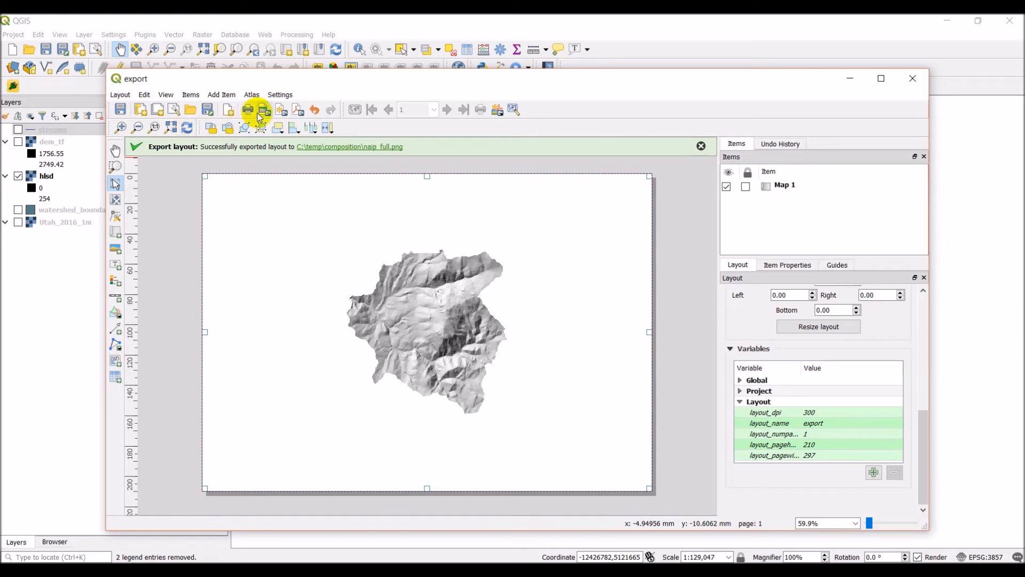
mouse_move(264, 110)
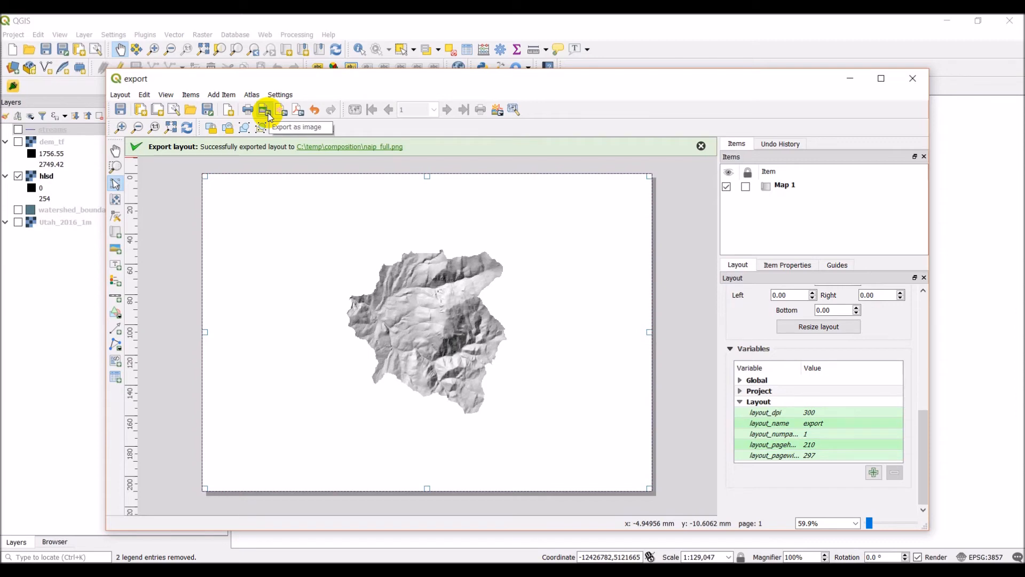
click(267, 109)
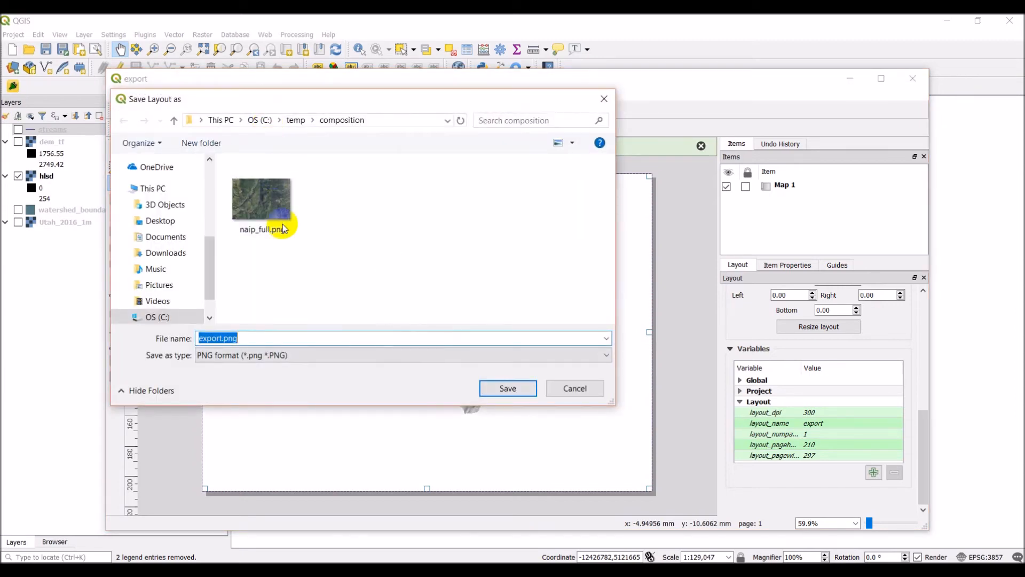
text(hls)
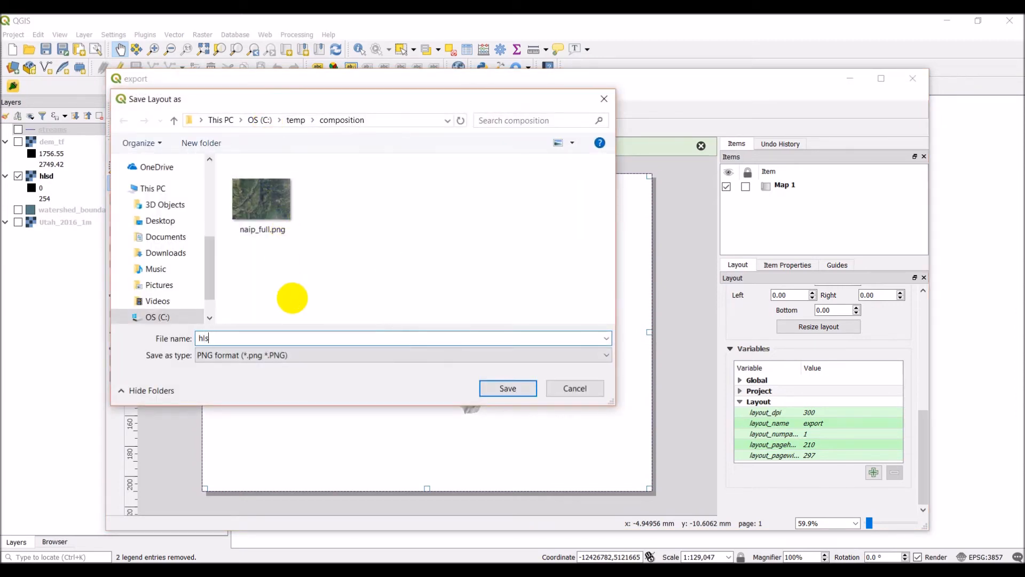
text(d)
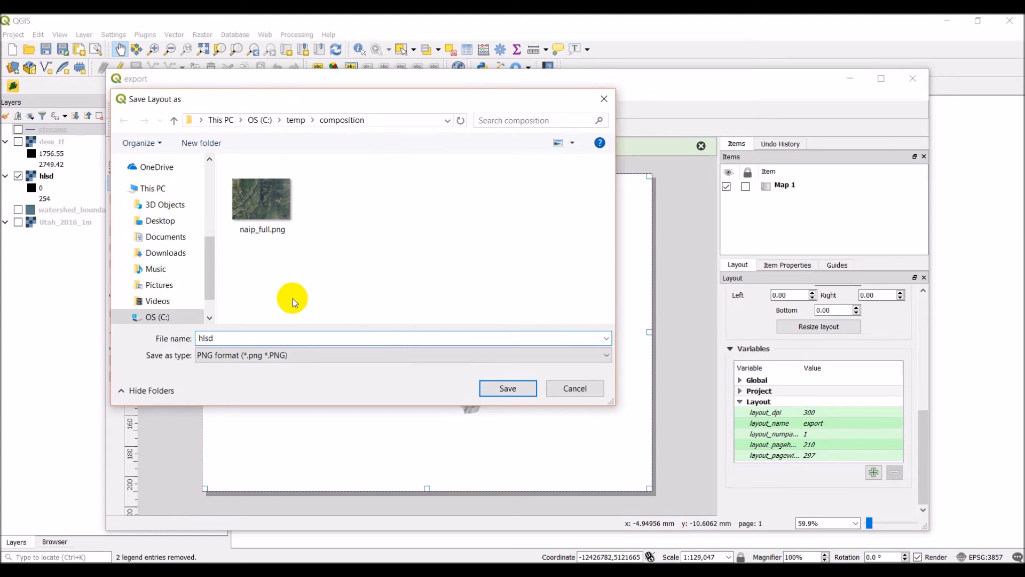
click(507, 387)
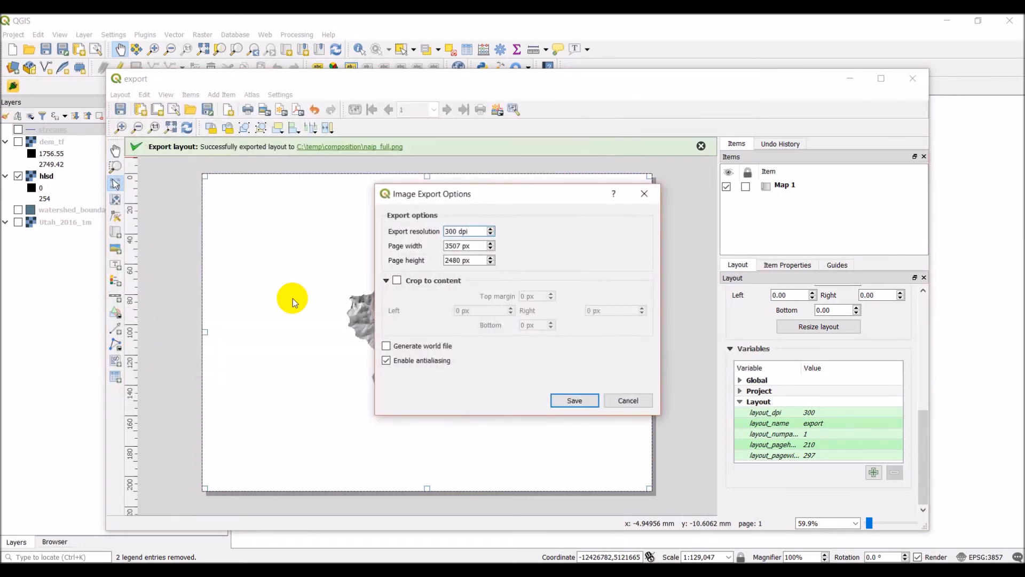
mouse_move(574, 399)
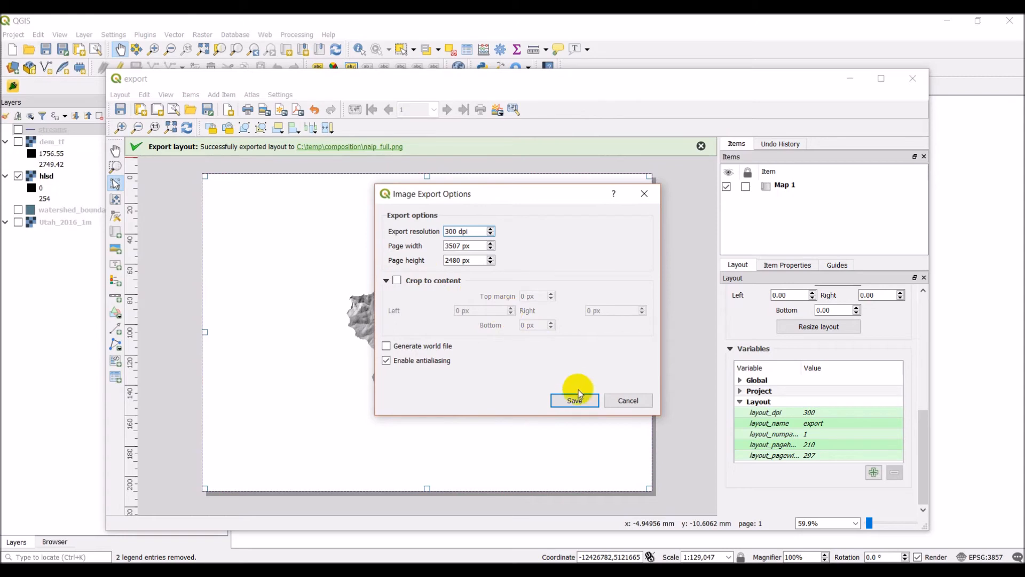
click(574, 400)
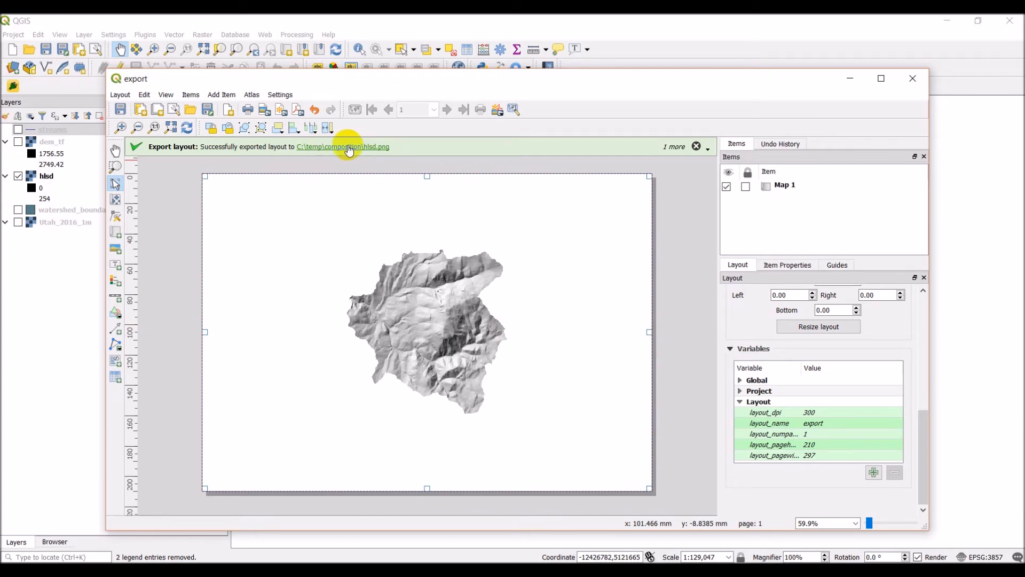
Show the dem_tf elevation layer and refresh the layout map.
click(913, 79)
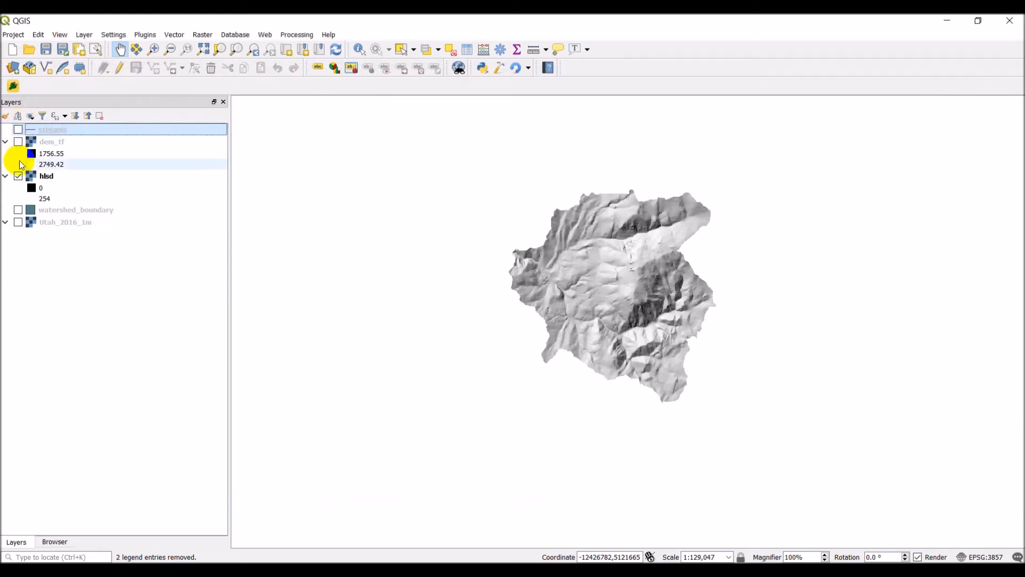
click(18, 142)
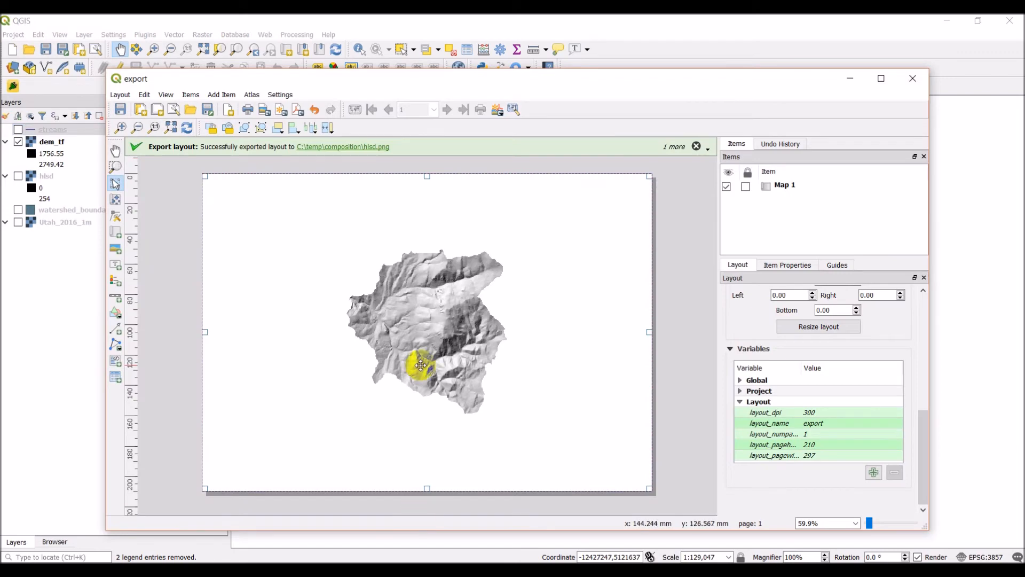
click(189, 128)
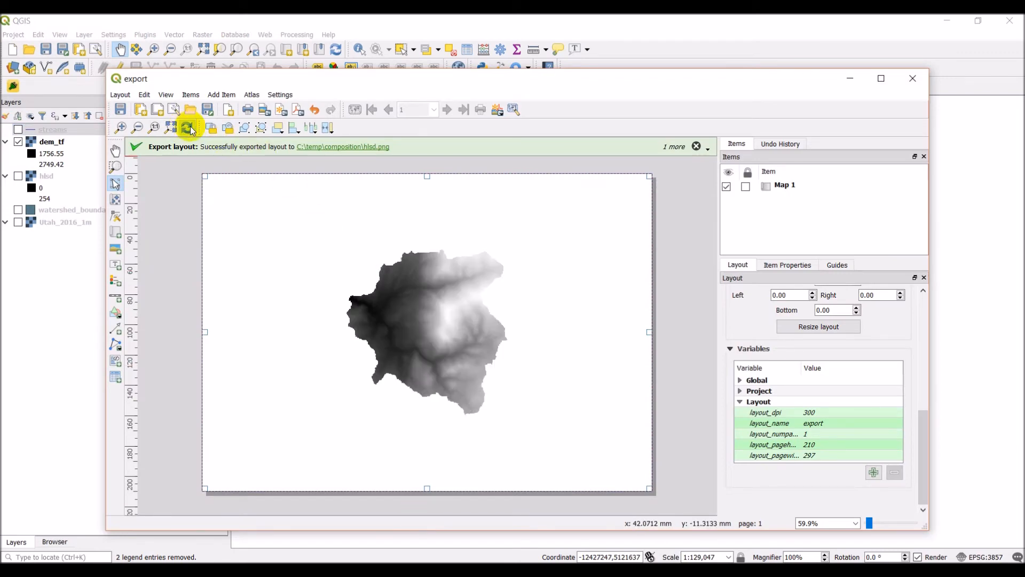
mouse_move(268, 121)
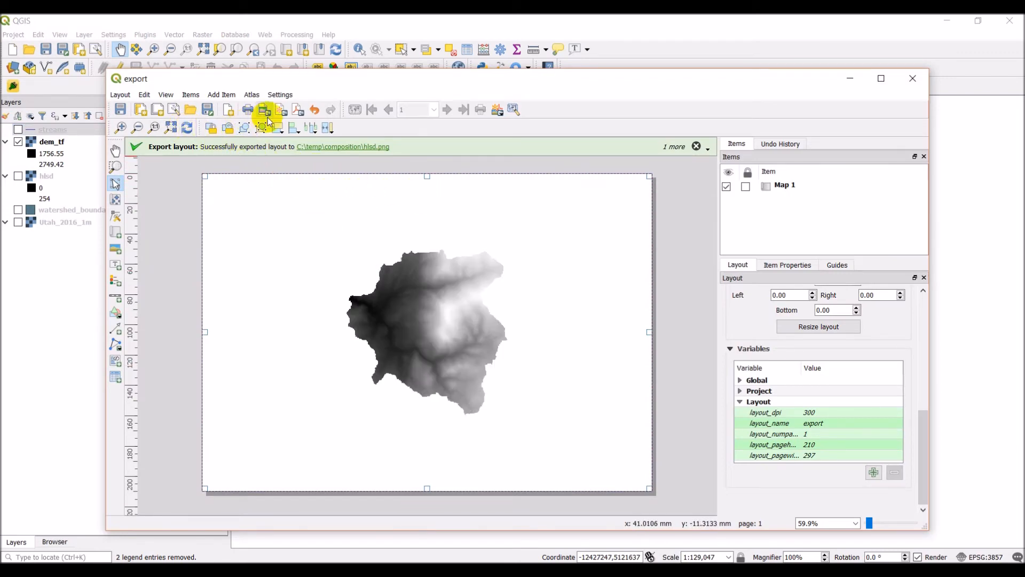
Export the layout image as dem.png to the composition folder.
click(266, 116)
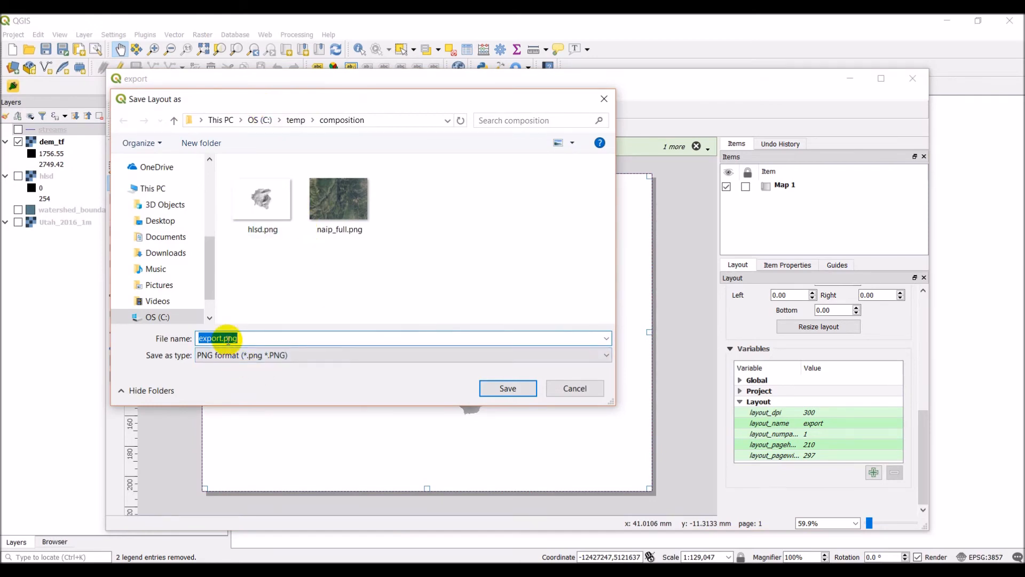
text(dem)
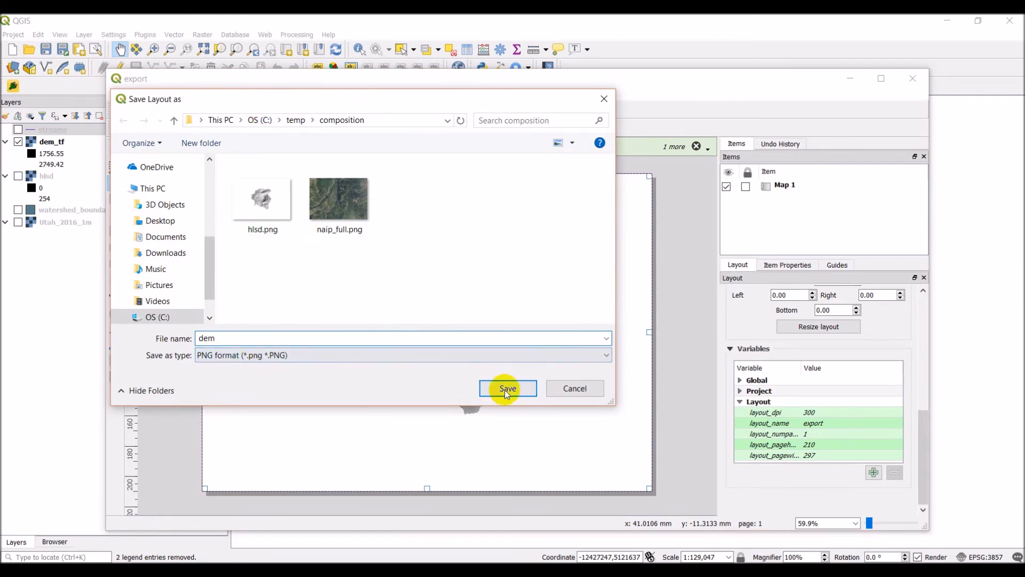
click(507, 388)
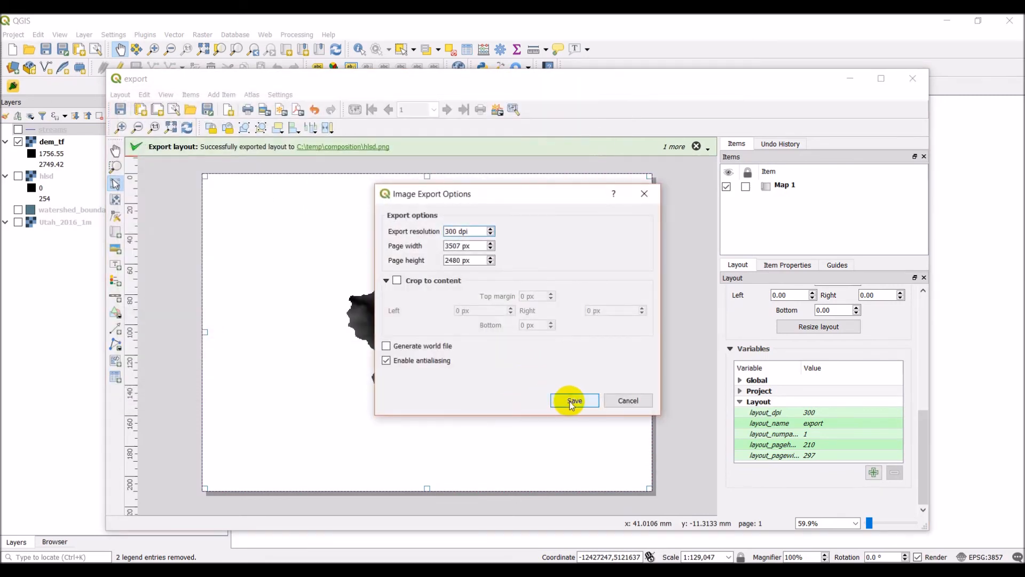
click(573, 400)
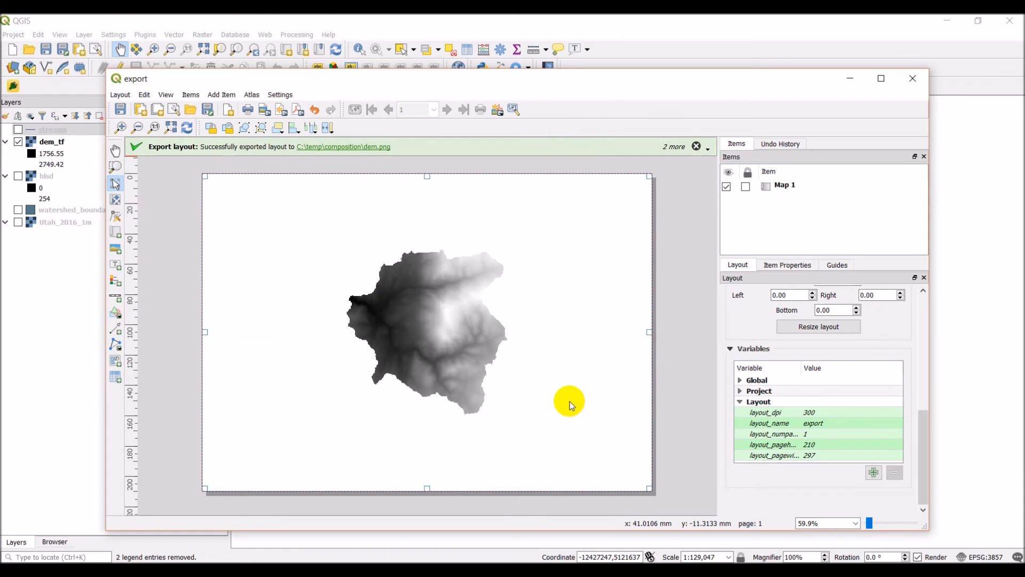
mouse_move(295, 181)
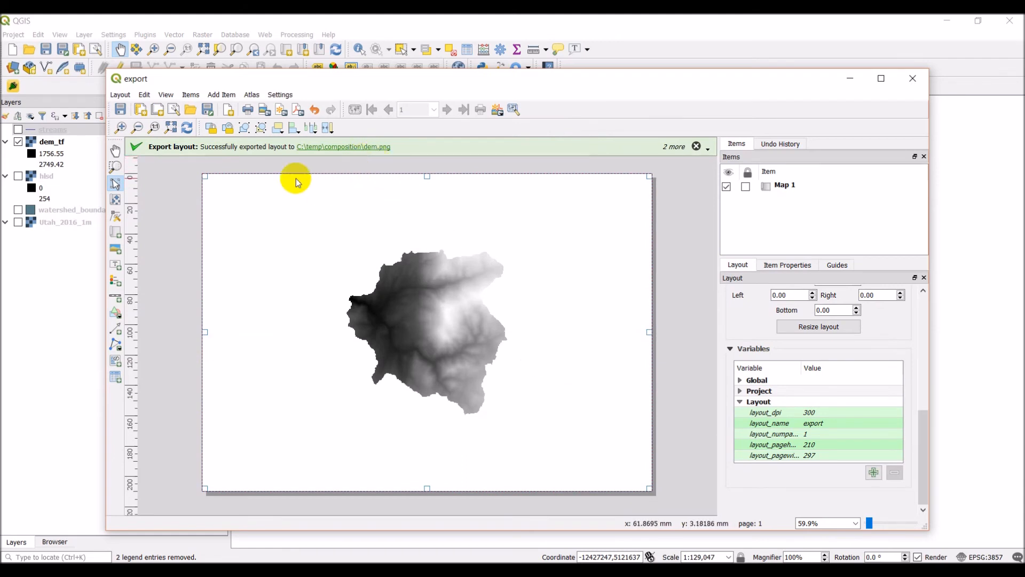
mouse_move(169, 21)
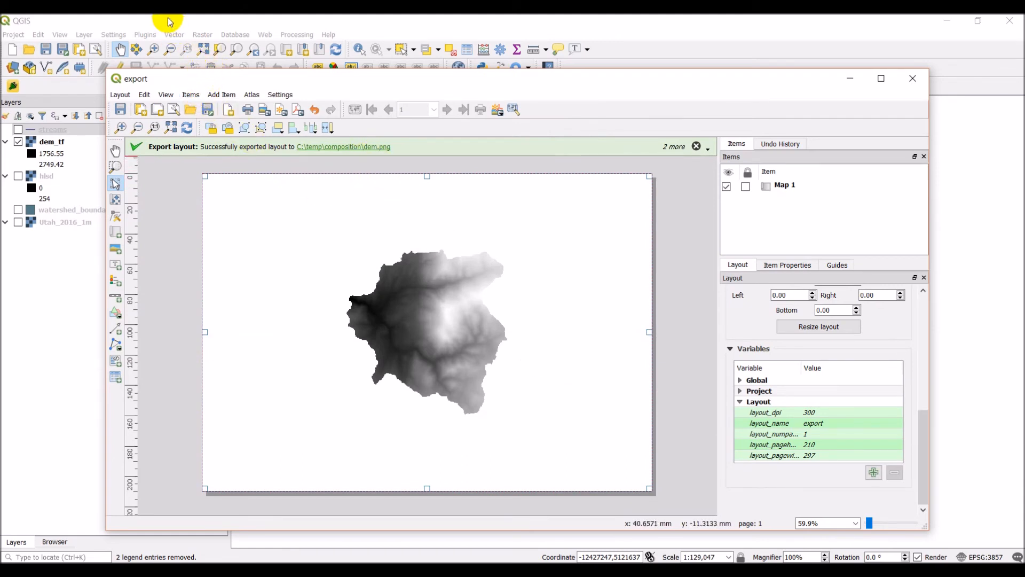
Hide the dem_tf layer and select the watershed_boundary layer in the Layers panel.
click(912, 79)
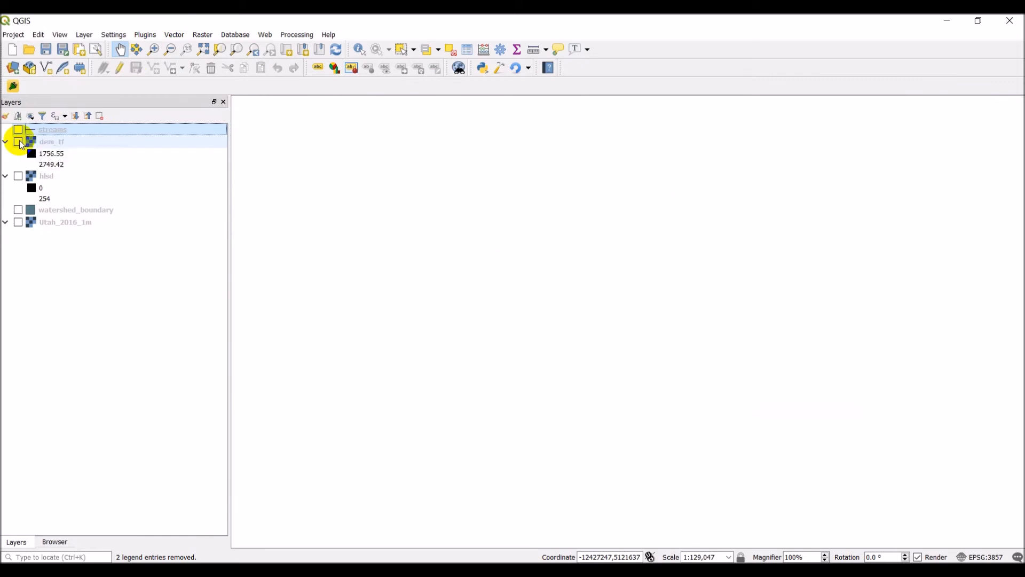
click(75, 209)
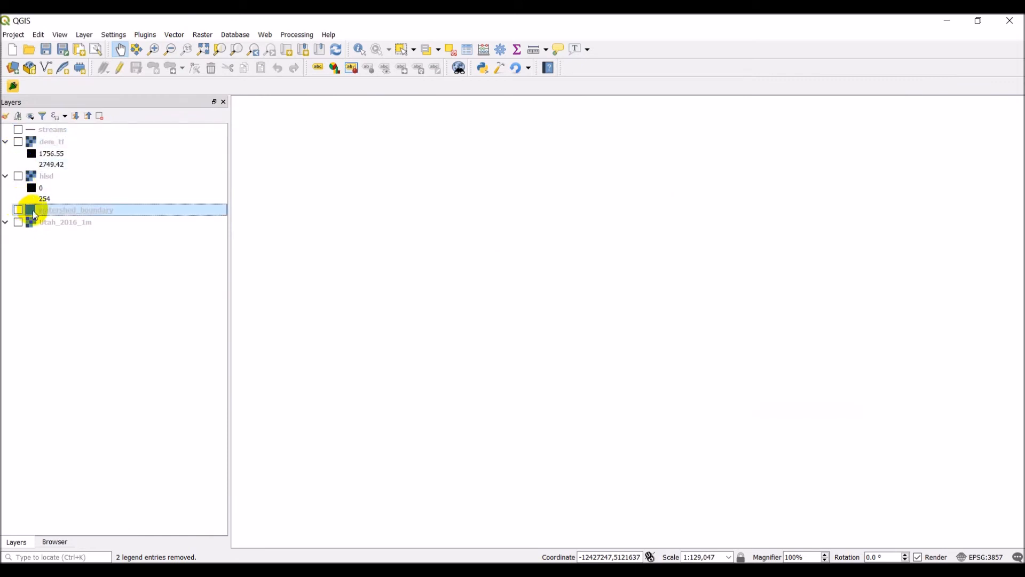
click(18, 210)
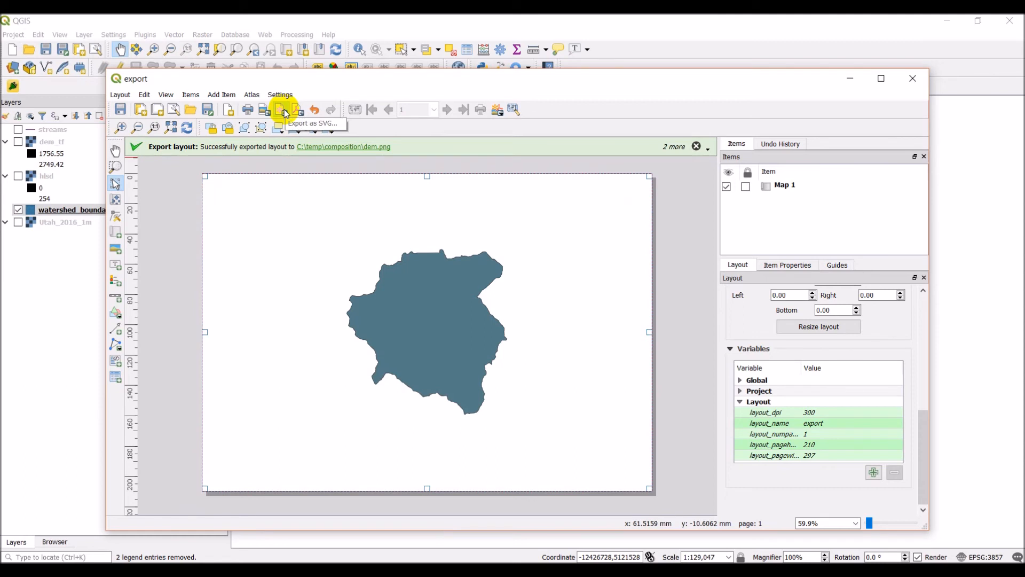
Export the layout to boundary.svg, dismissing the warning and accepting the SVG options.
click(283, 109)
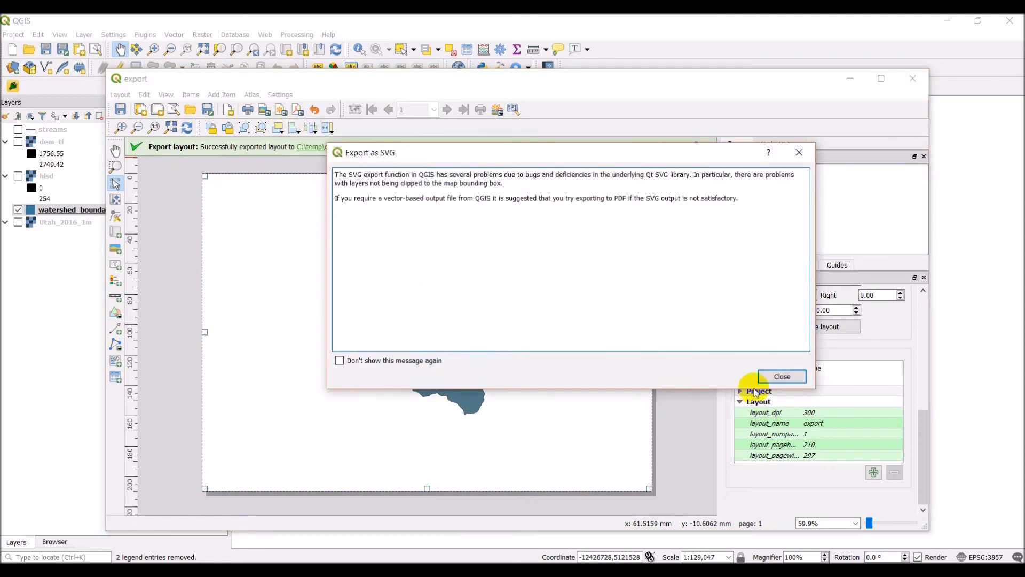
mouse_move(542, 261)
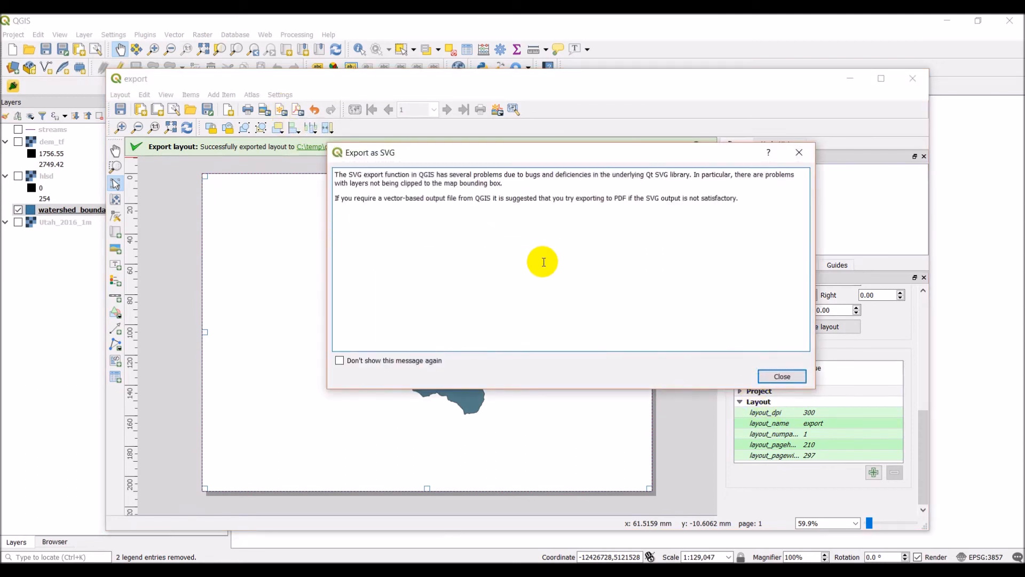
mouse_move(522, 305)
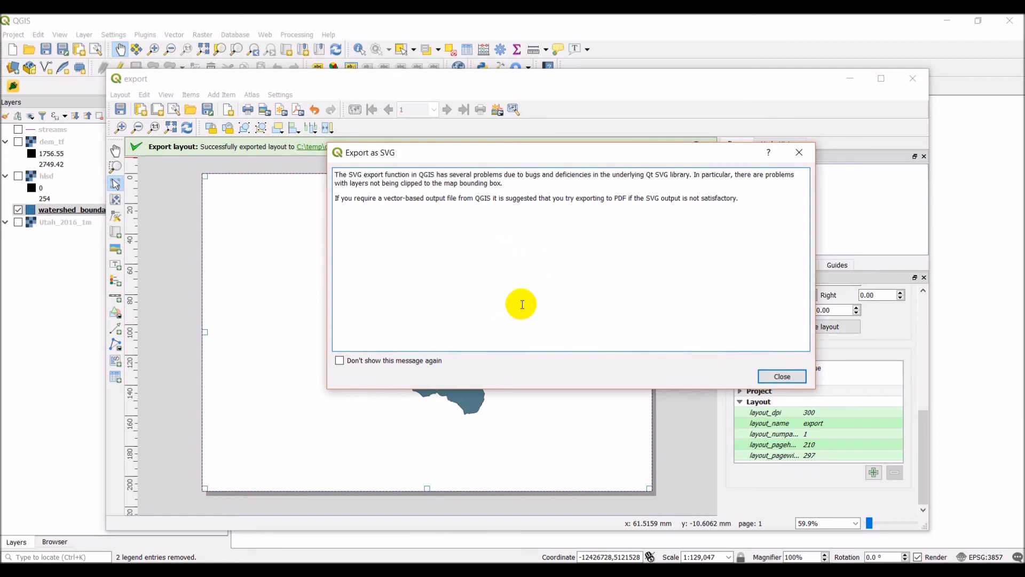
mouse_move(469, 241)
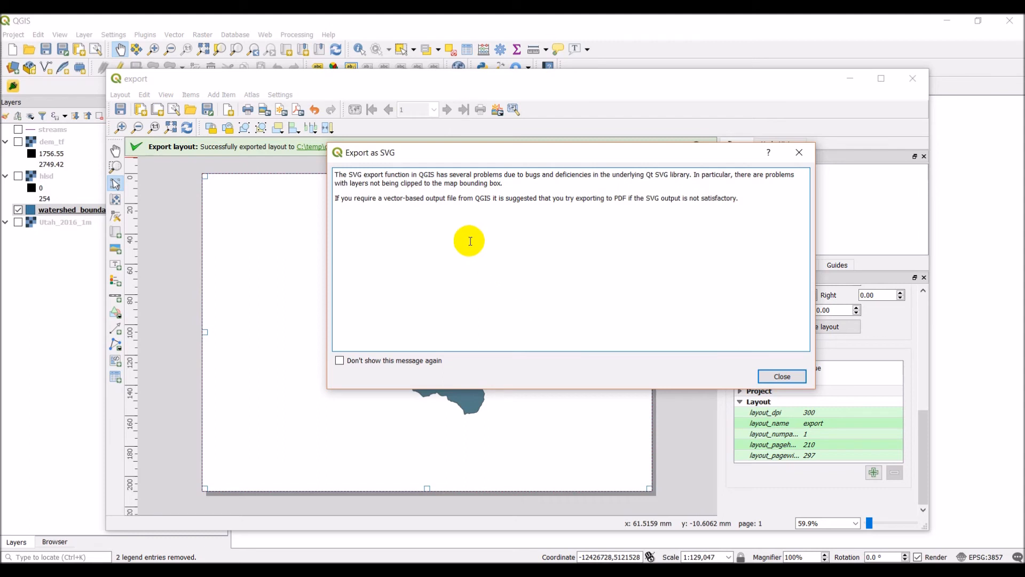
mouse_move(415, 177)
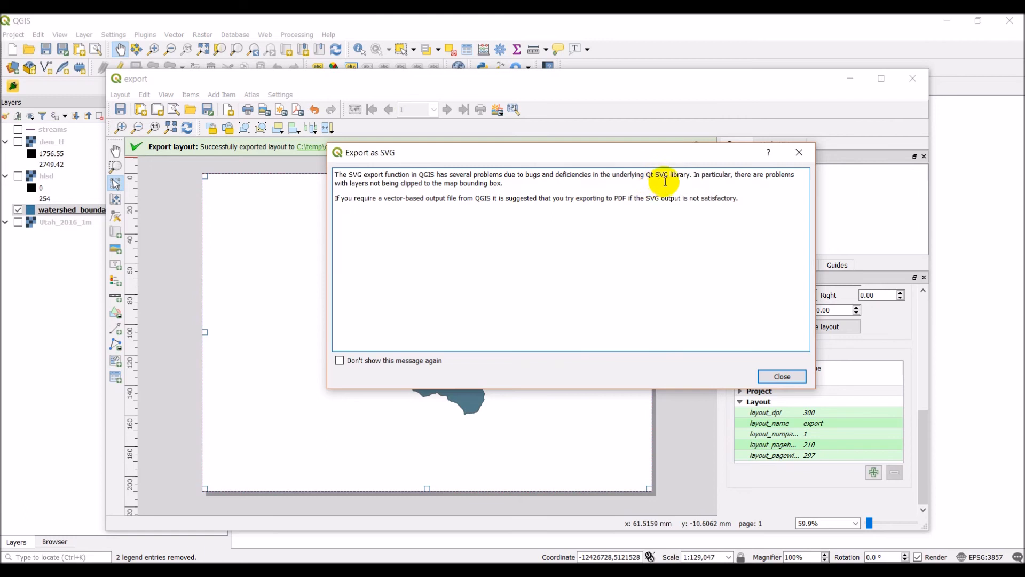
mouse_move(656, 190)
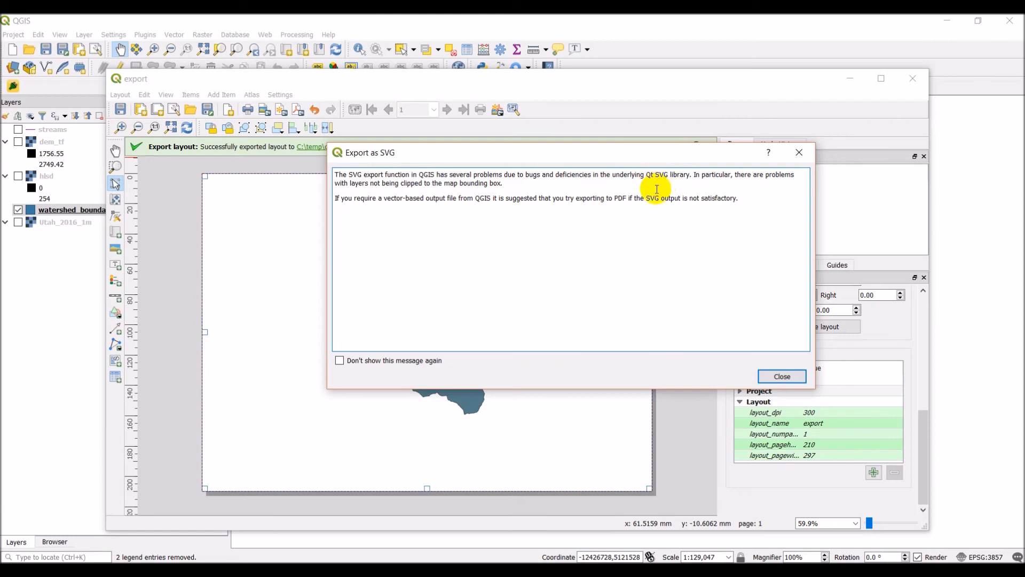
mouse_move(548, 255)
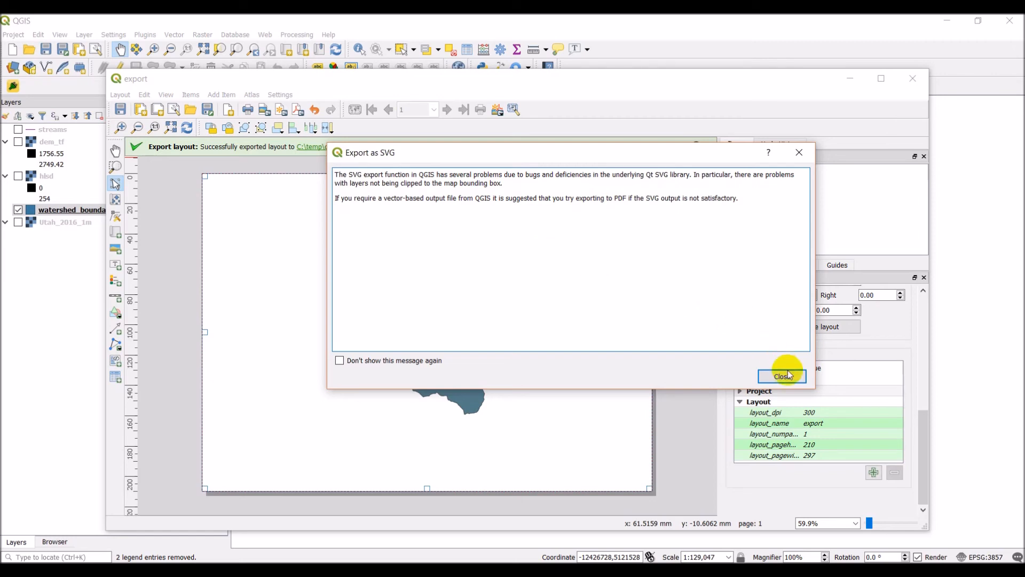
click(781, 376)
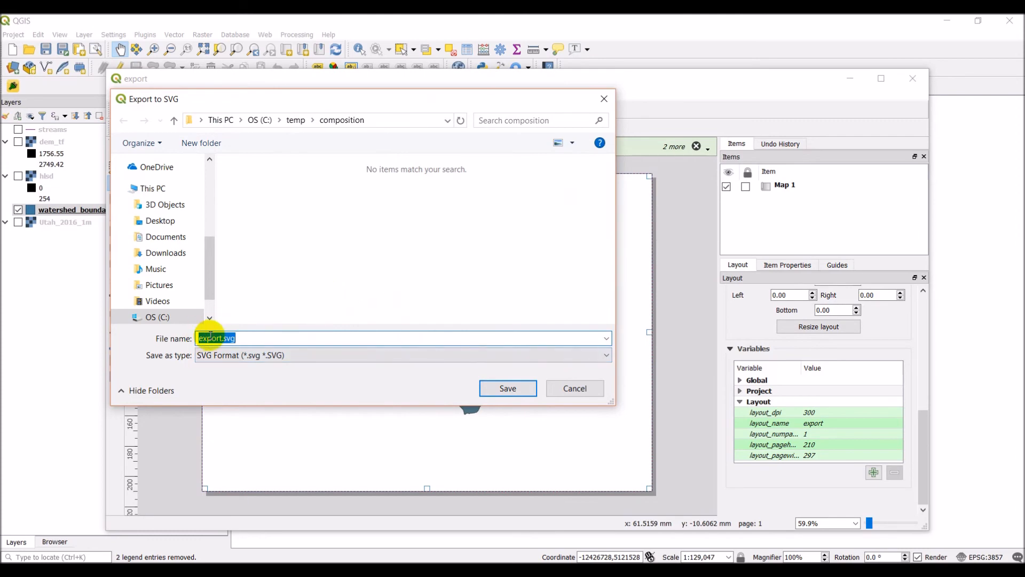
text(boundary)
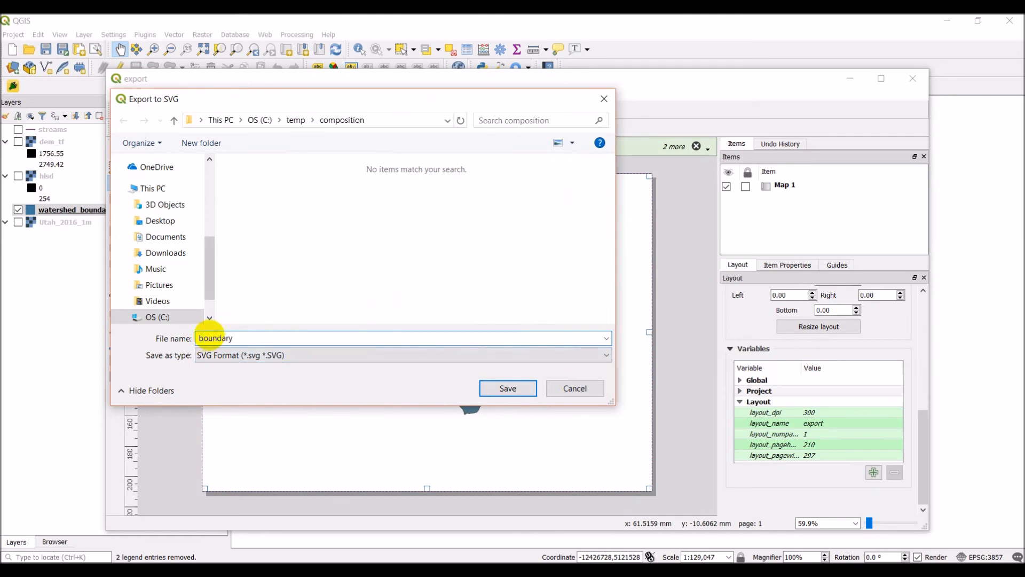
click(507, 388)
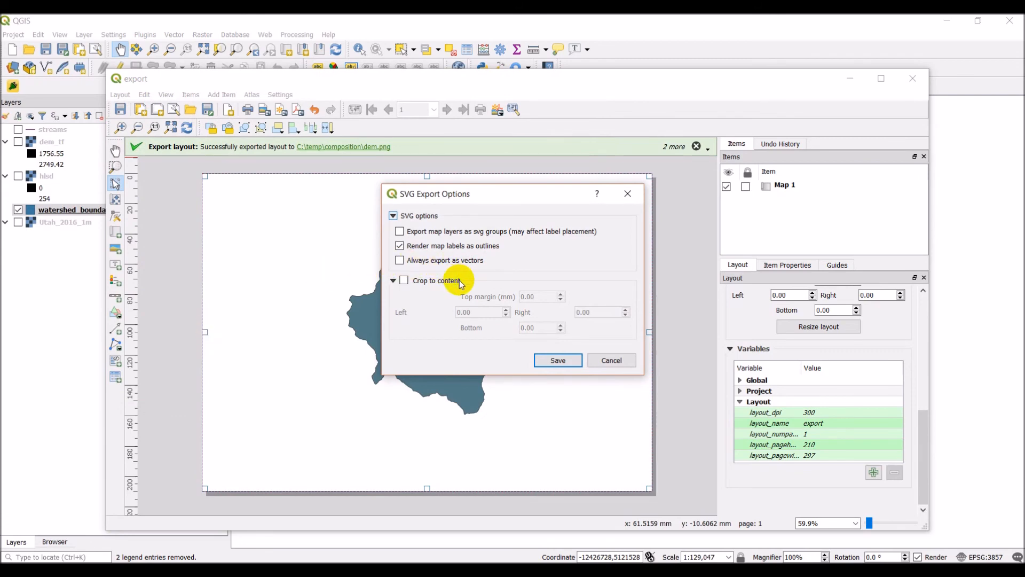
mouse_move(541, 261)
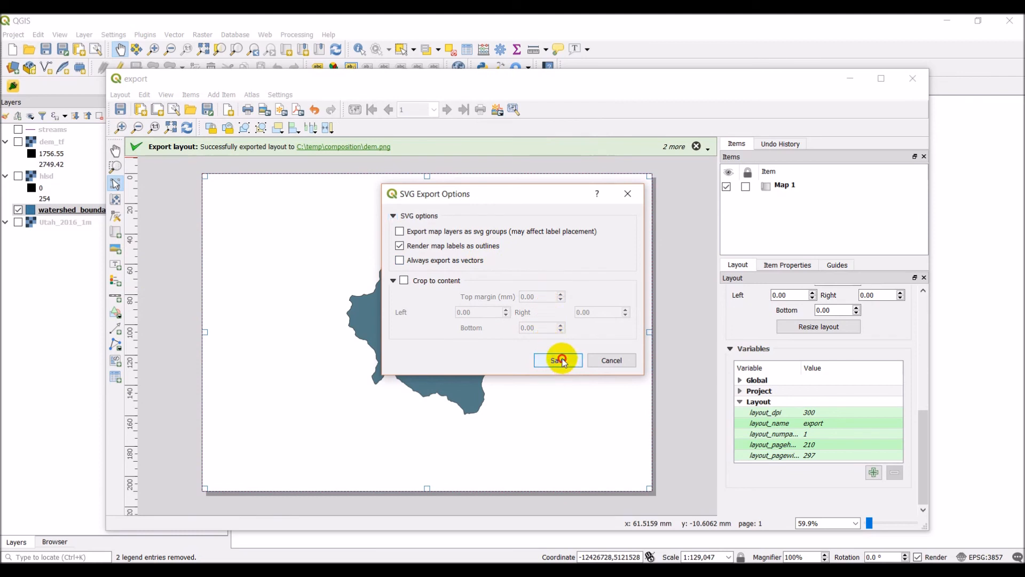
click(557, 360)
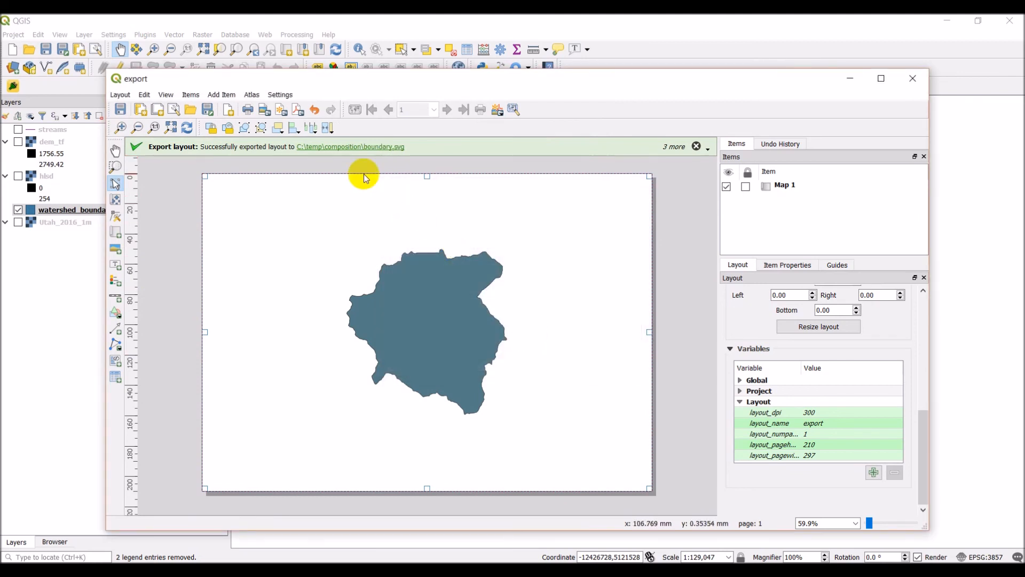
mouse_move(96, 31)
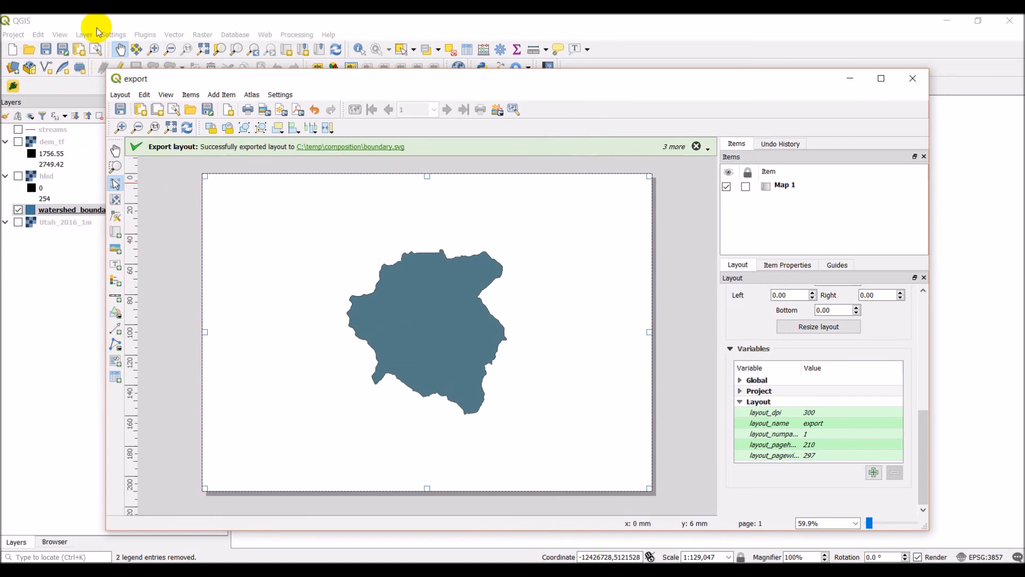
Swap the visible layer from watershed_boundary to streams.
click(913, 79)
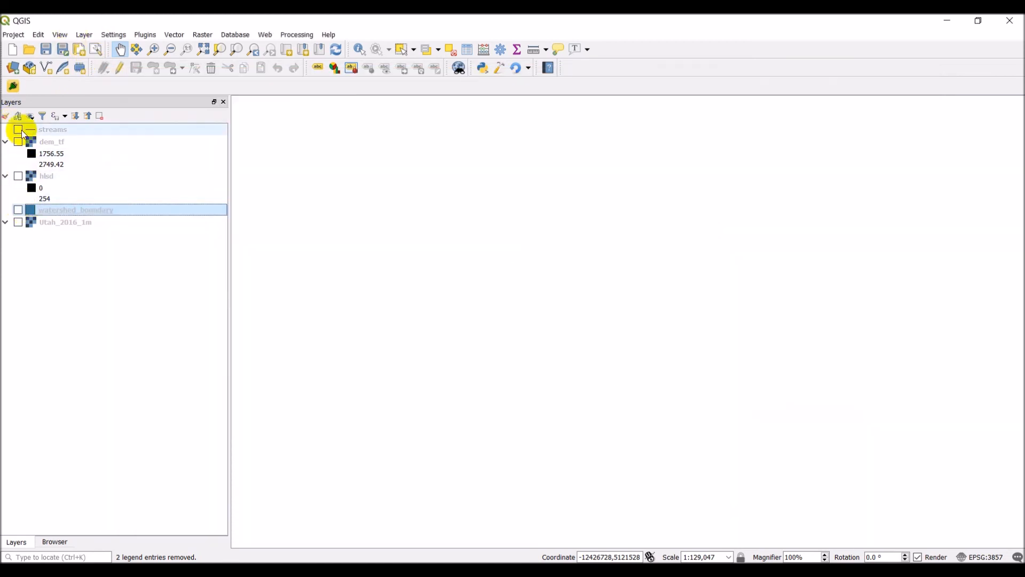
click(18, 129)
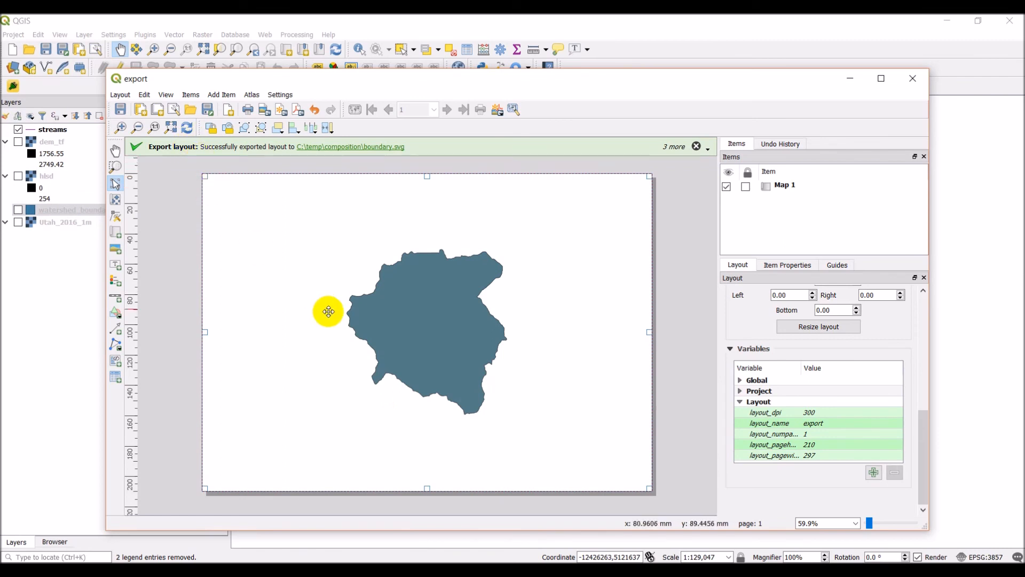
mouse_move(278, 121)
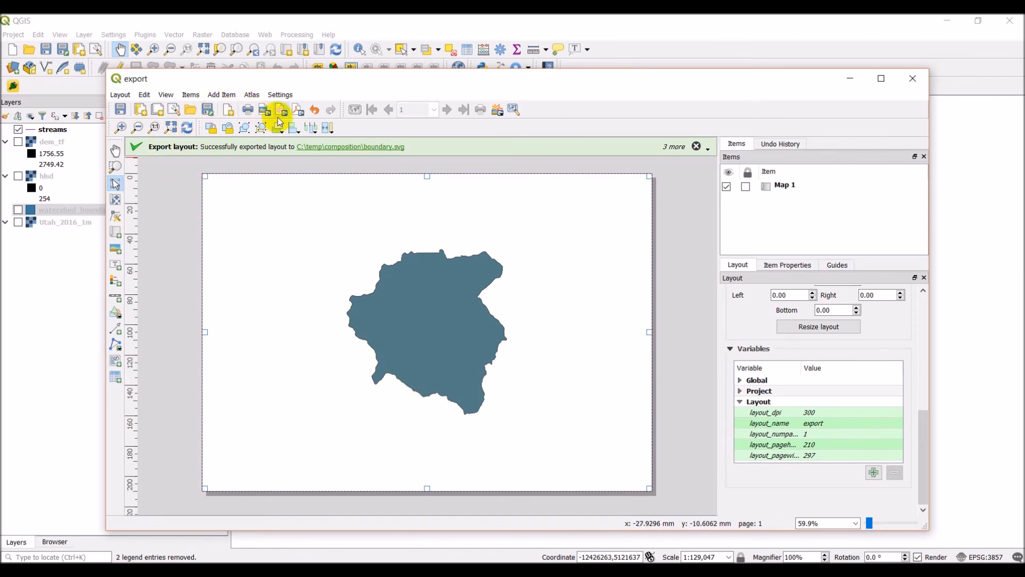
Export the layout as streams.svg, dismissing the warning and accepting the SVG options.
click(277, 116)
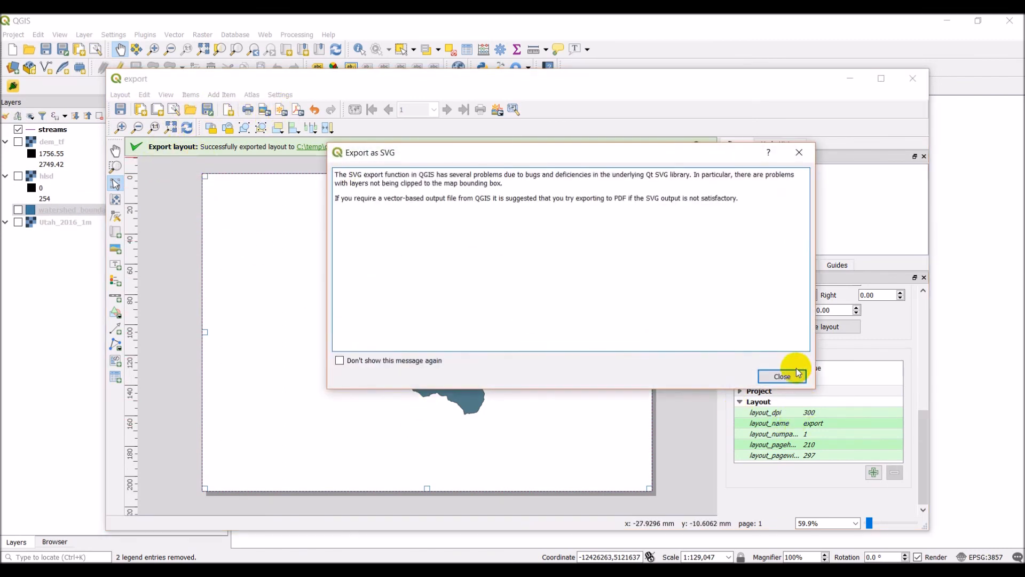
click(781, 375)
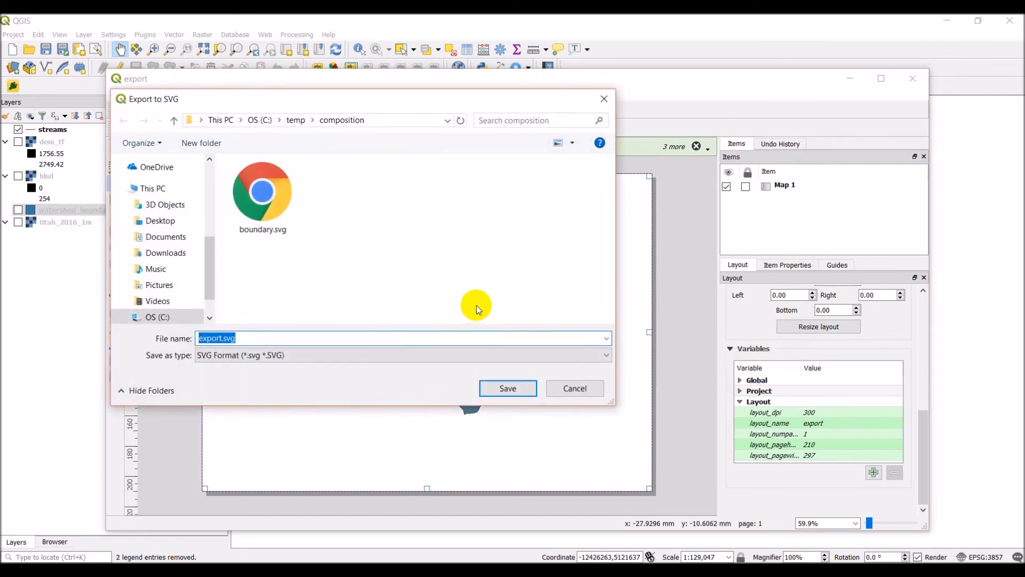
text(streams)
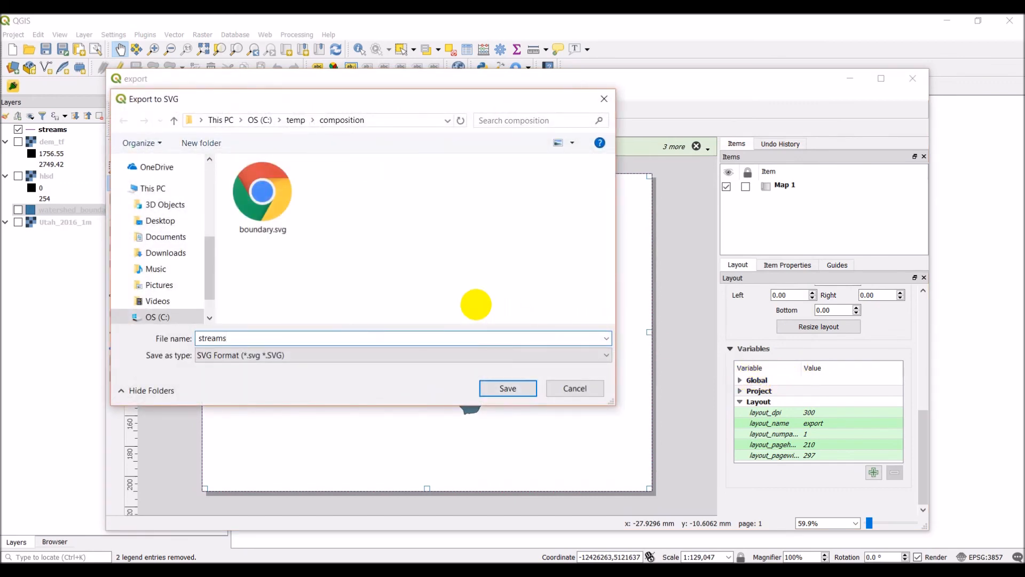
click(508, 388)
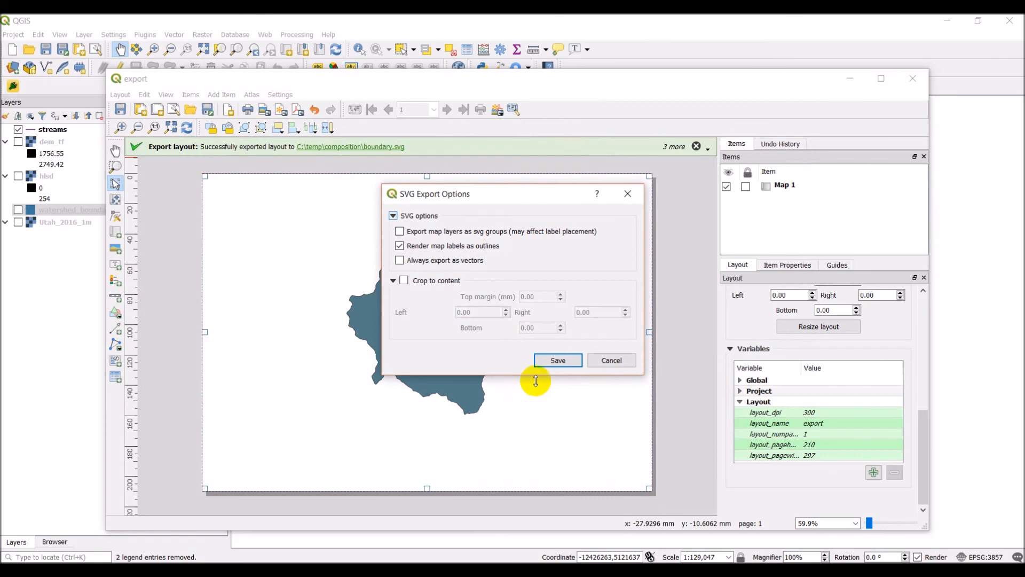
click(556, 360)
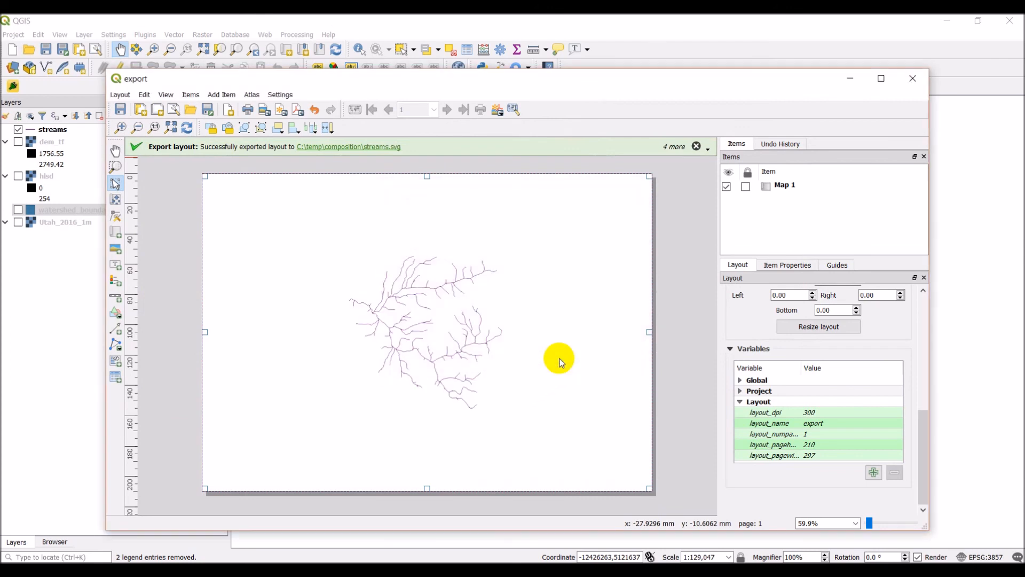
mouse_move(412, 161)
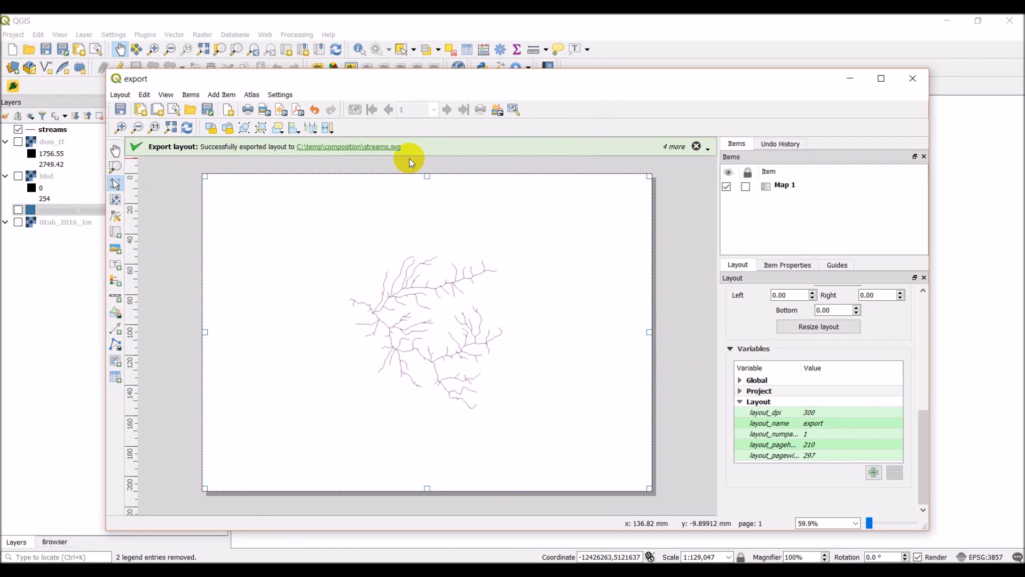
mouse_move(481, 329)
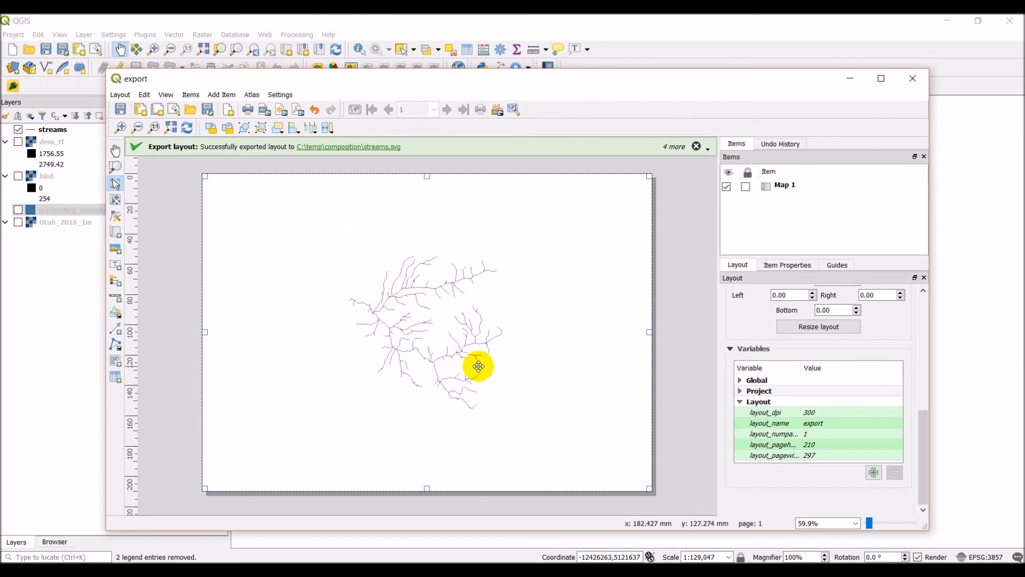
mouse_move(464, 350)
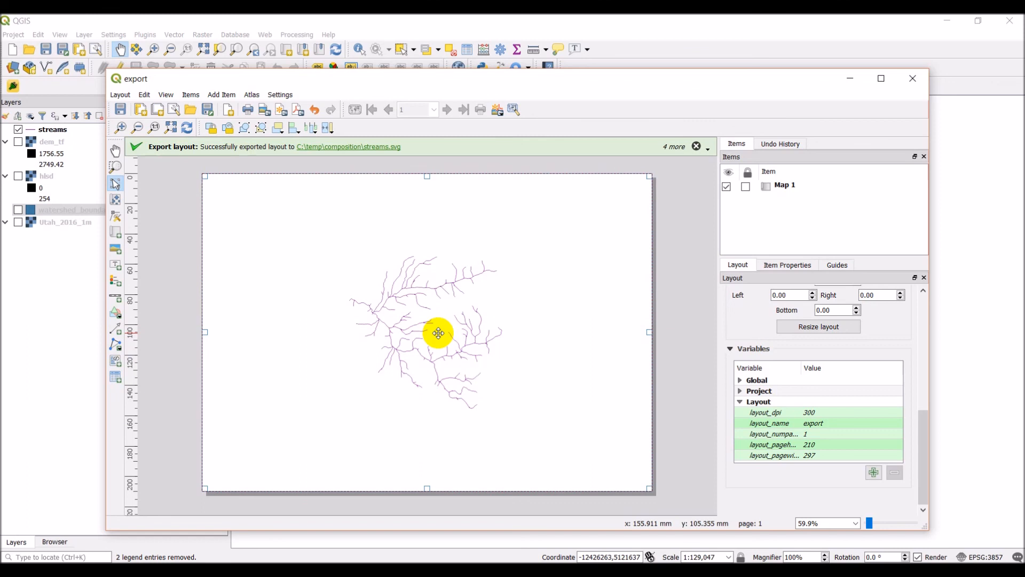
mouse_move(494, 271)
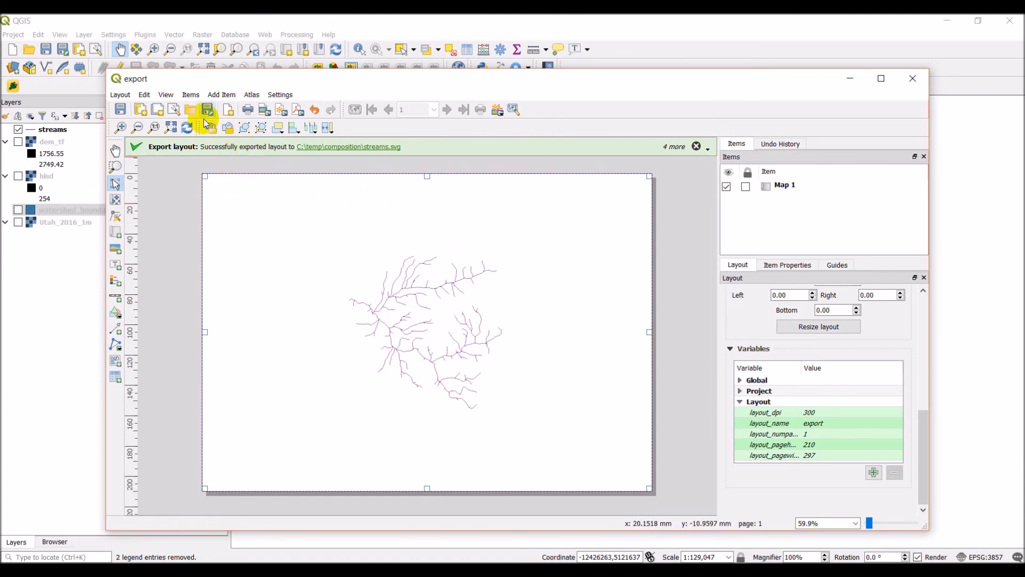
mouse_move(460, 387)
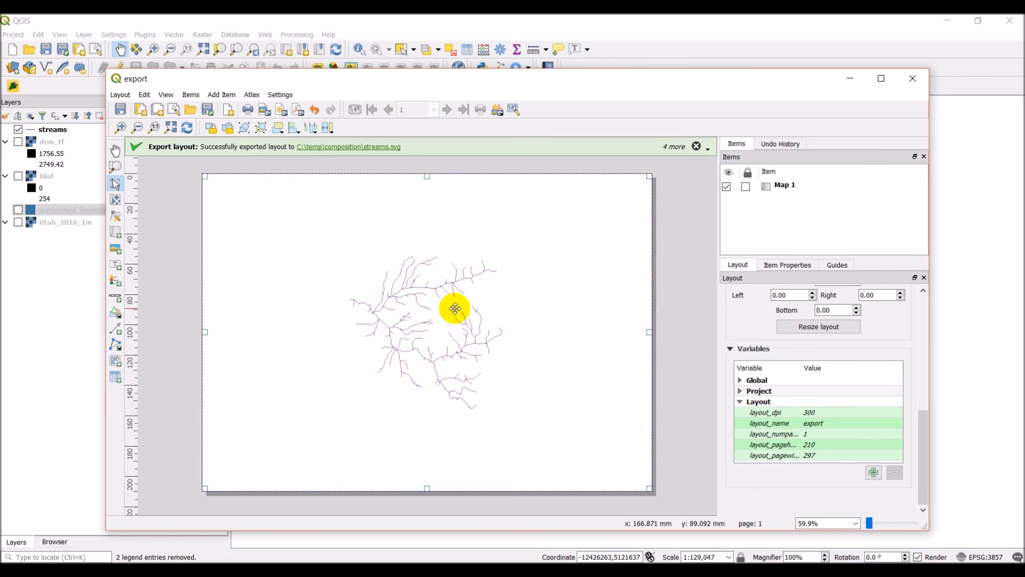
mouse_move(448, 307)
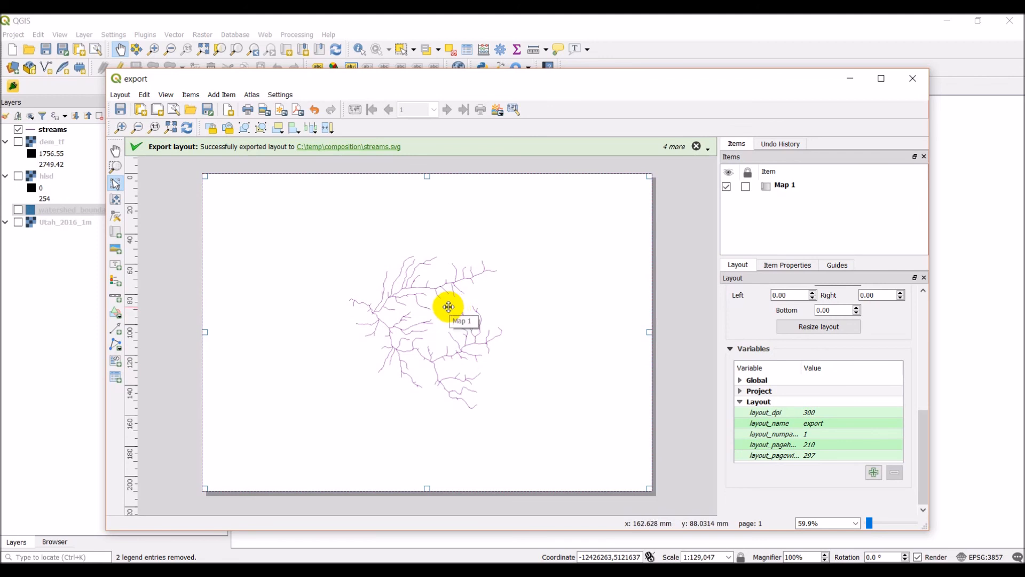